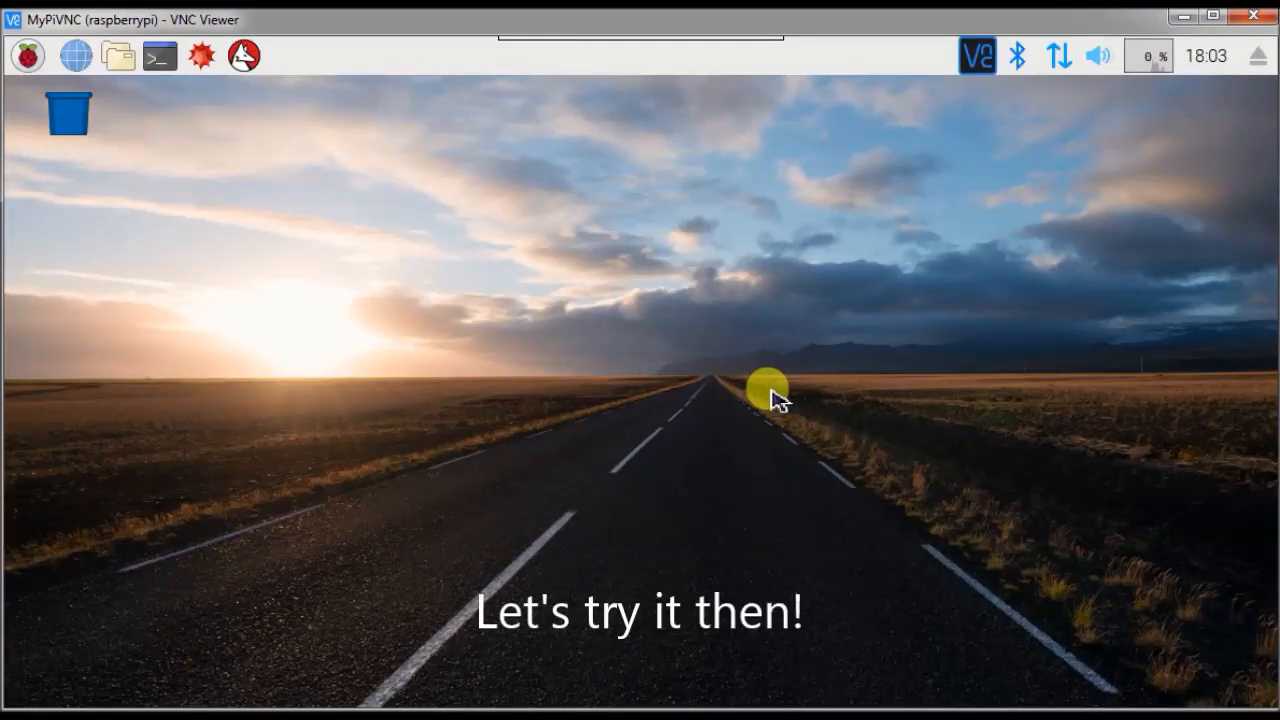
mouse_move(795, 405)
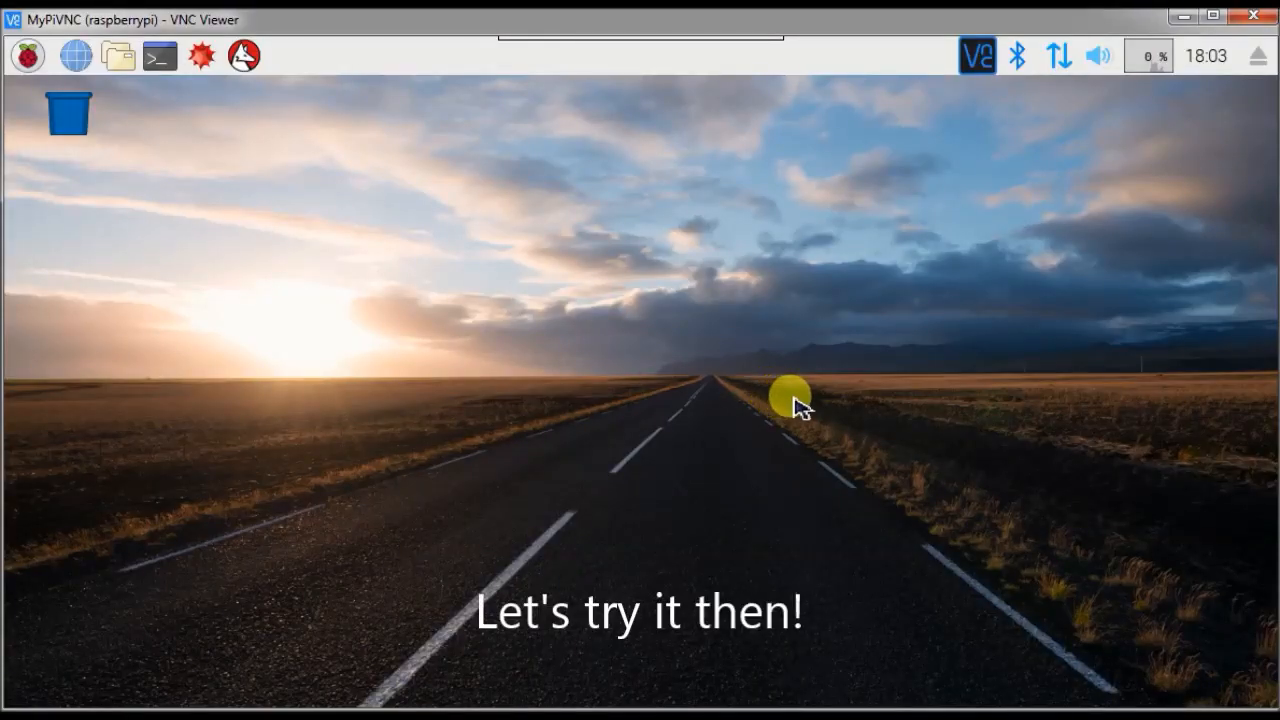
Launch Node-RED from the Raspberry Pi menu's Programming section
left_click(28, 56)
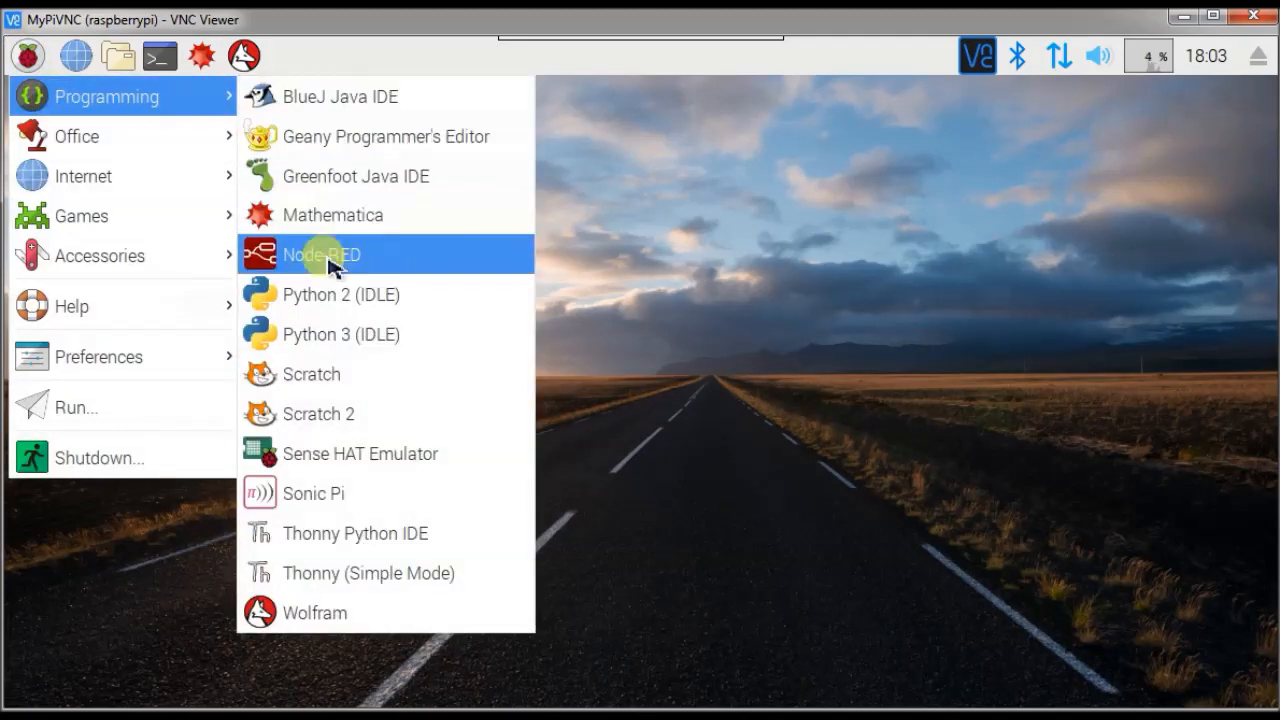
left_click(320, 254)
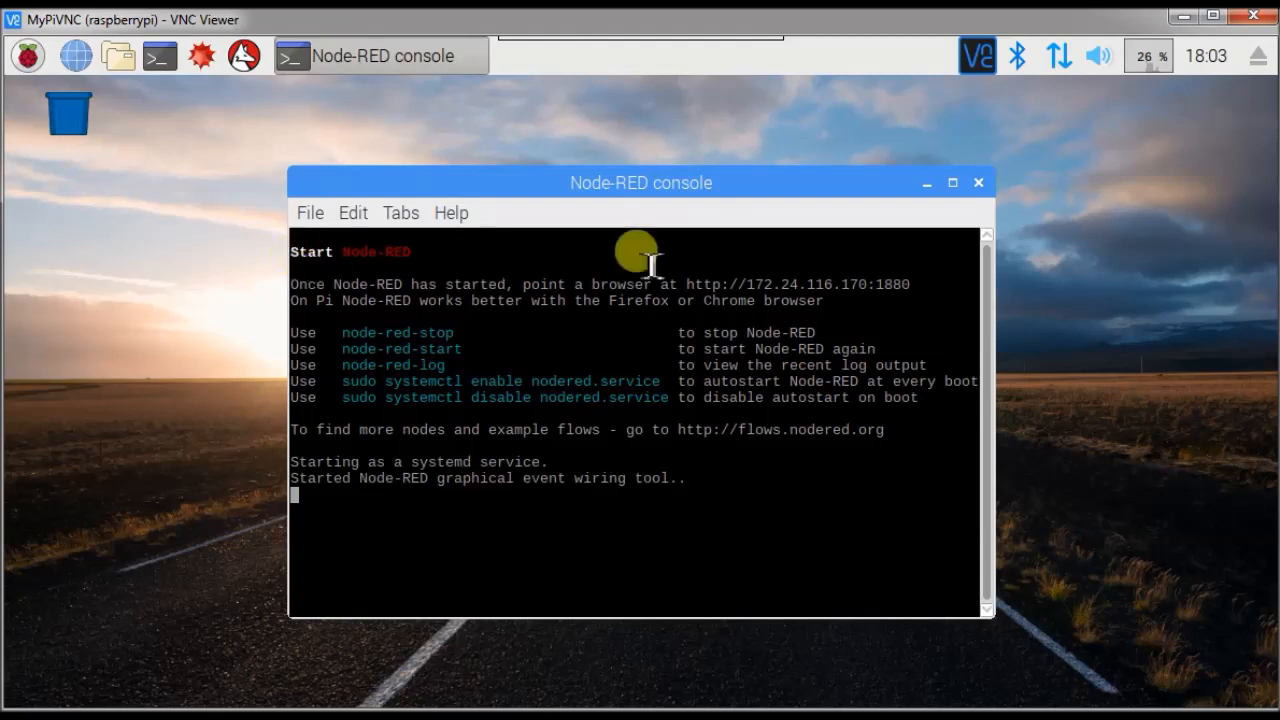
mouse_move(910, 300)
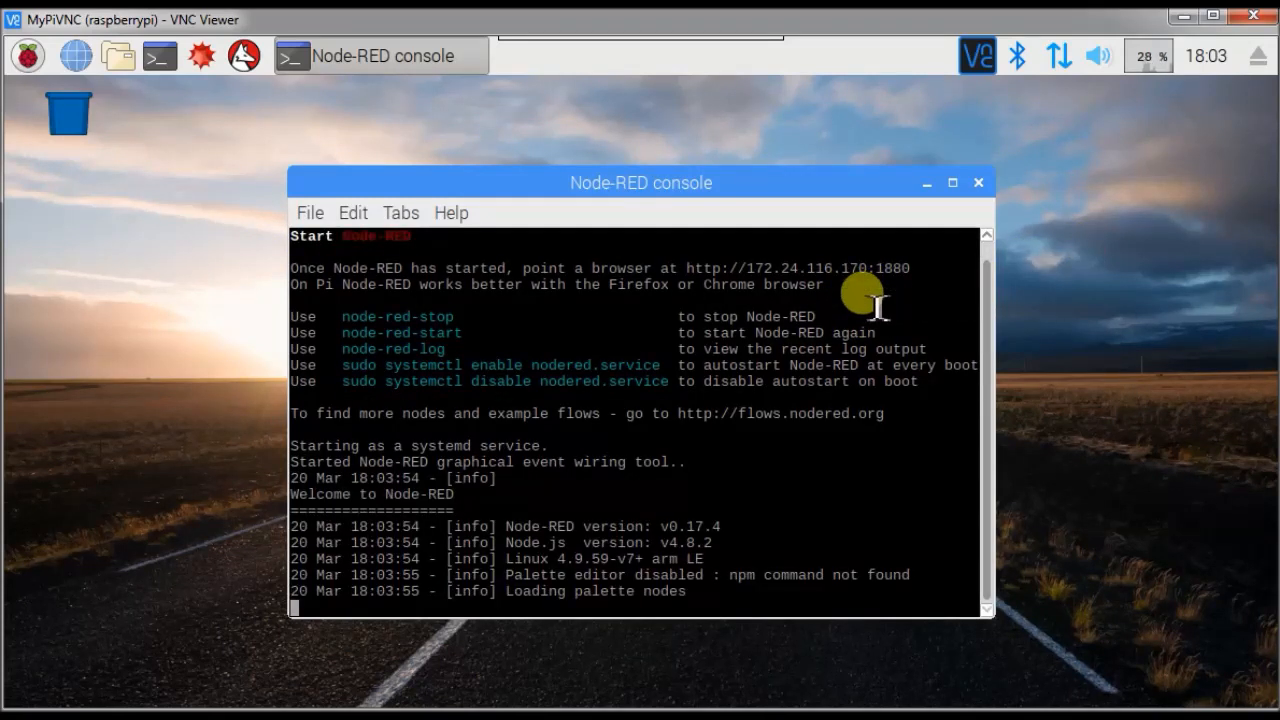
mouse_move(755, 278)
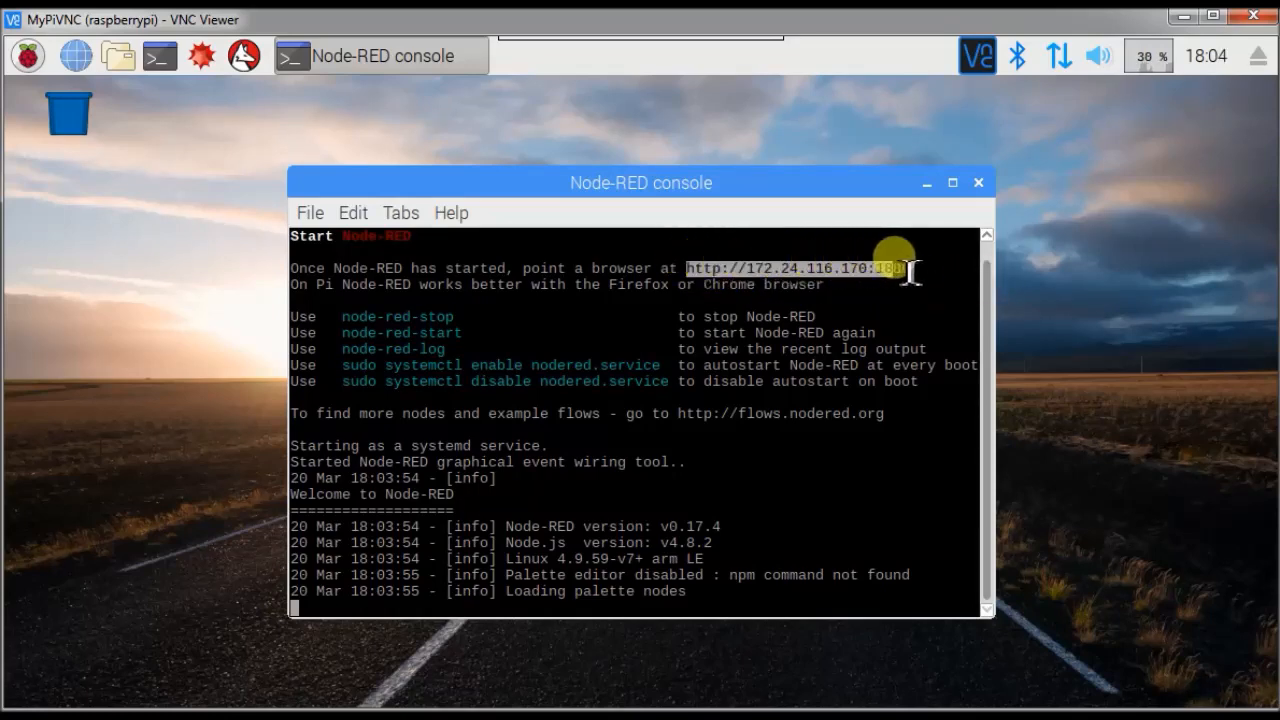
scroll("down", 3)
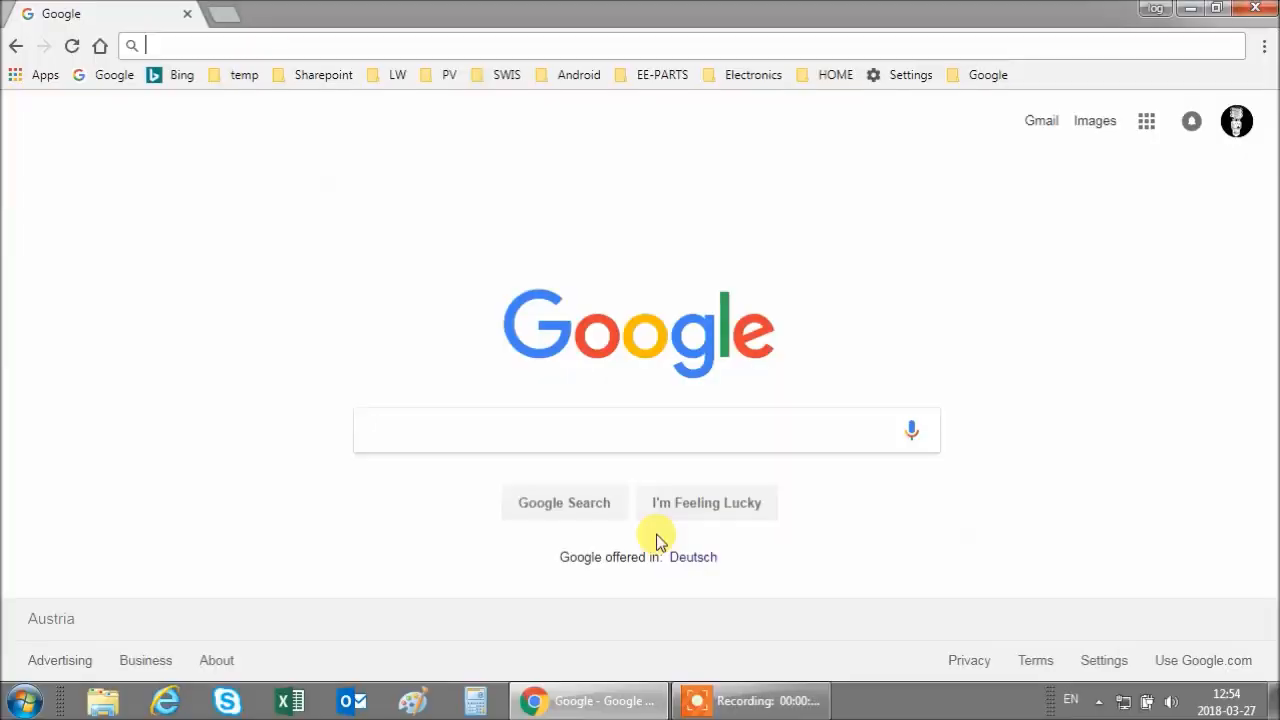
mouse_move(695, 515)
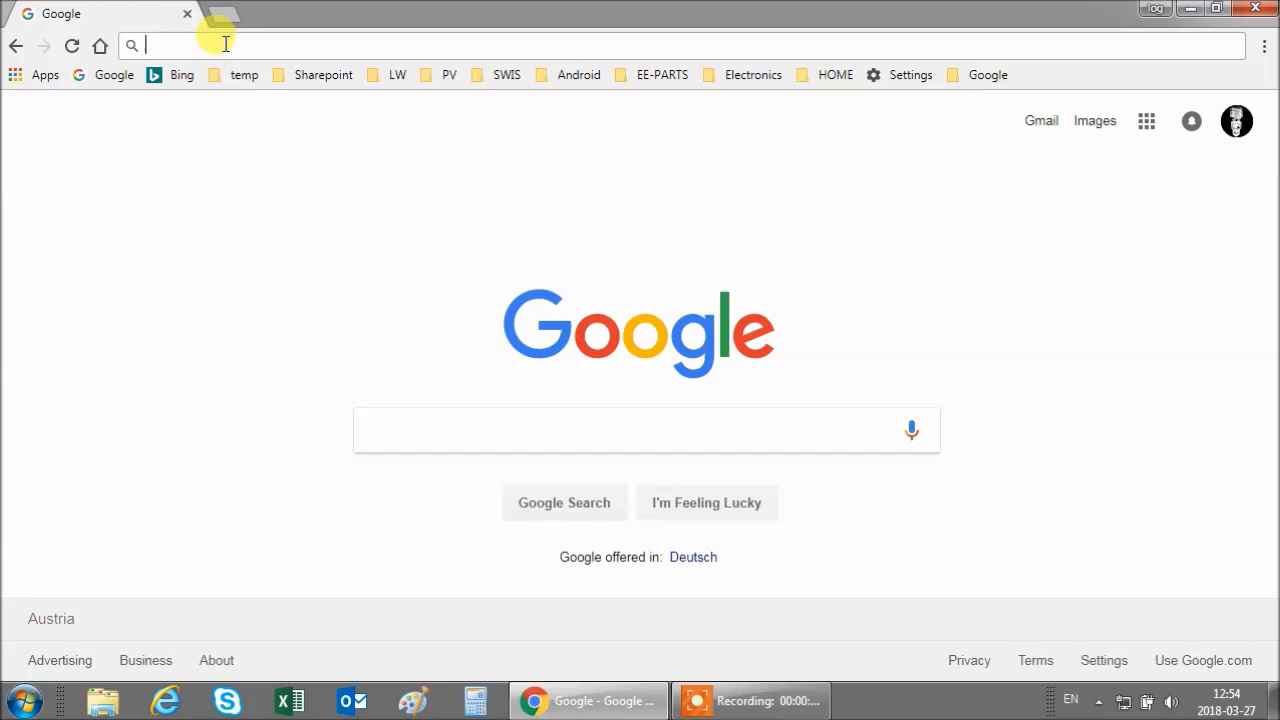
Load the Node-RED editor in Chrome at the Pi's address on port 1880
type("172.24.116.159:1880")
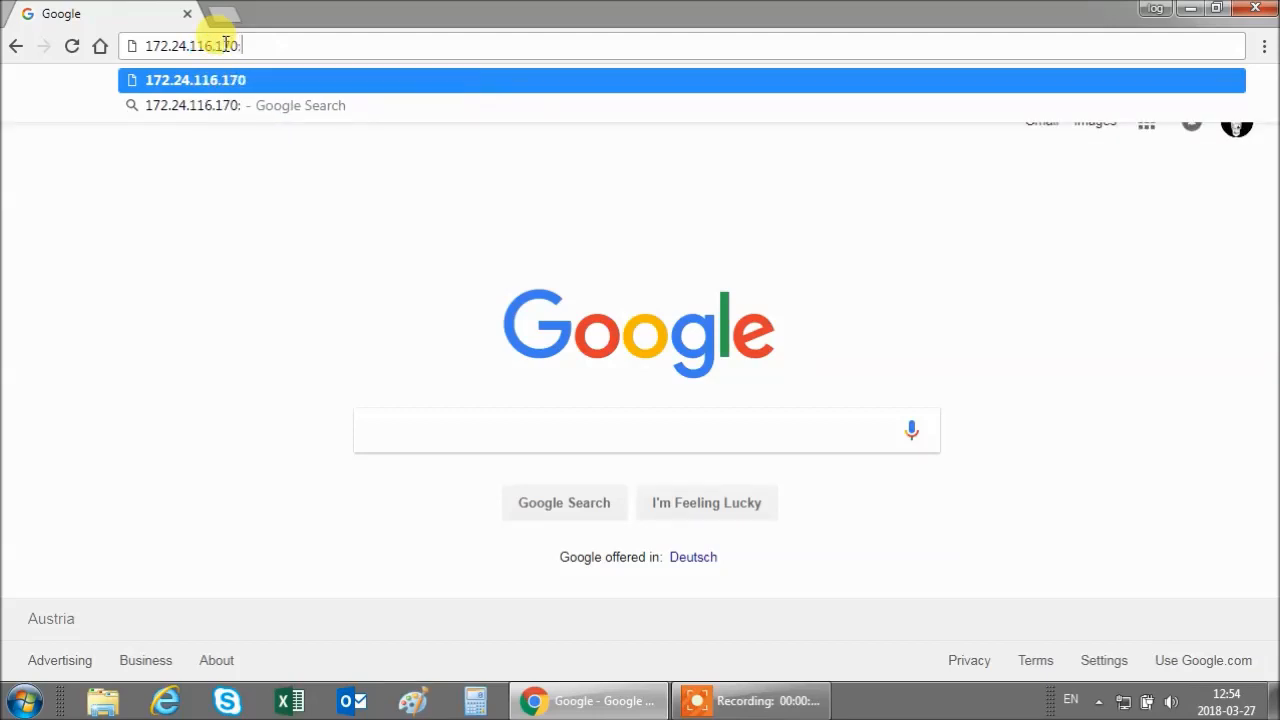
type("1880/#flow/c5e5828a.560ee")
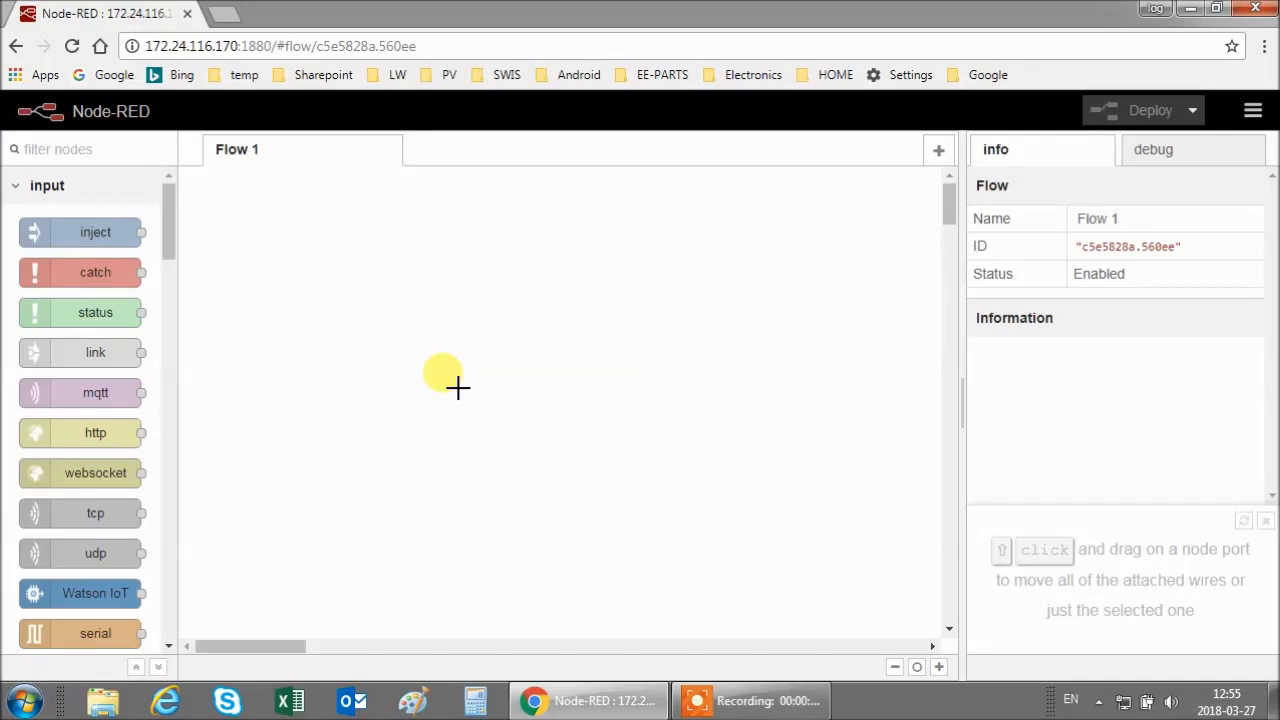
mouse_move(447, 383)
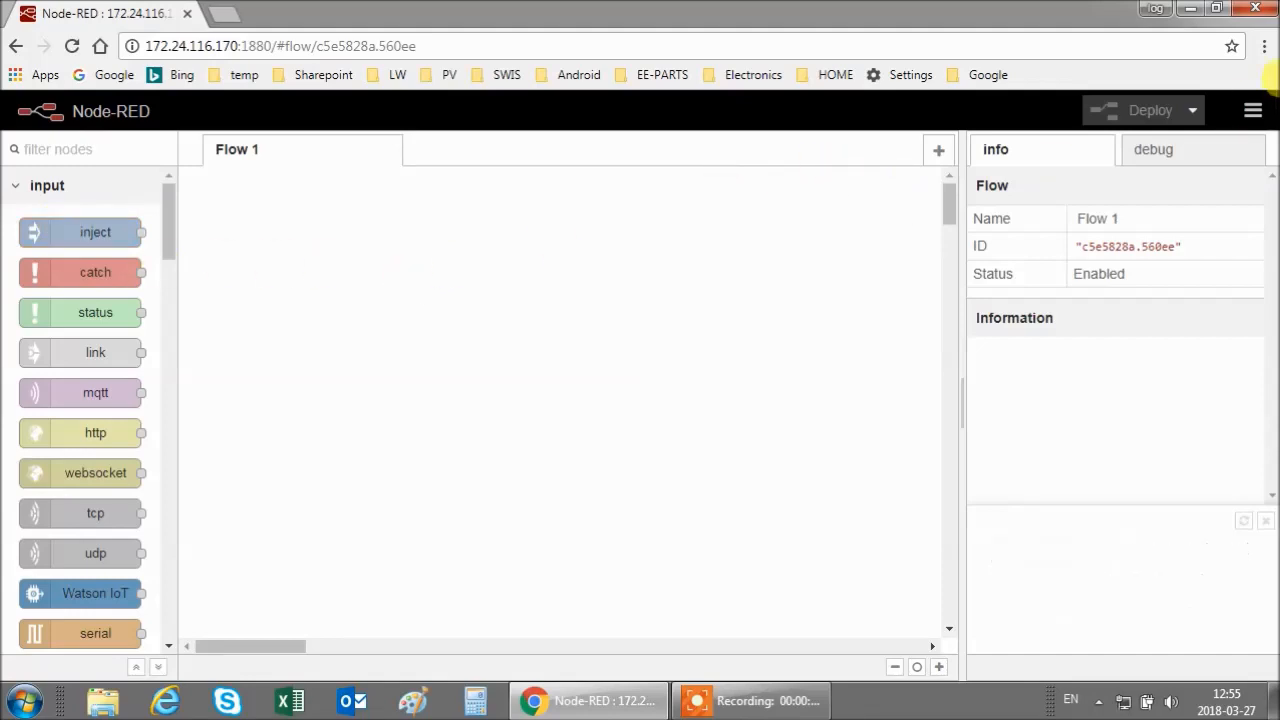
left_click(1253, 110)
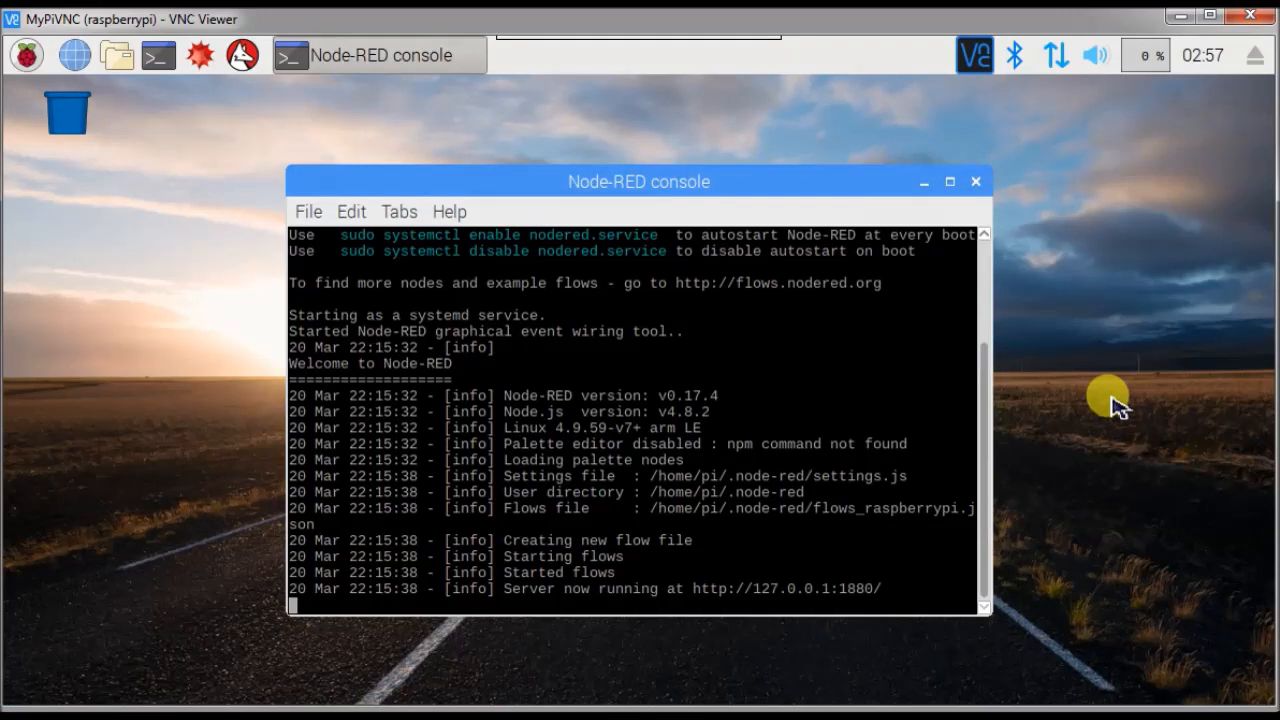
mouse_move(815, 295)
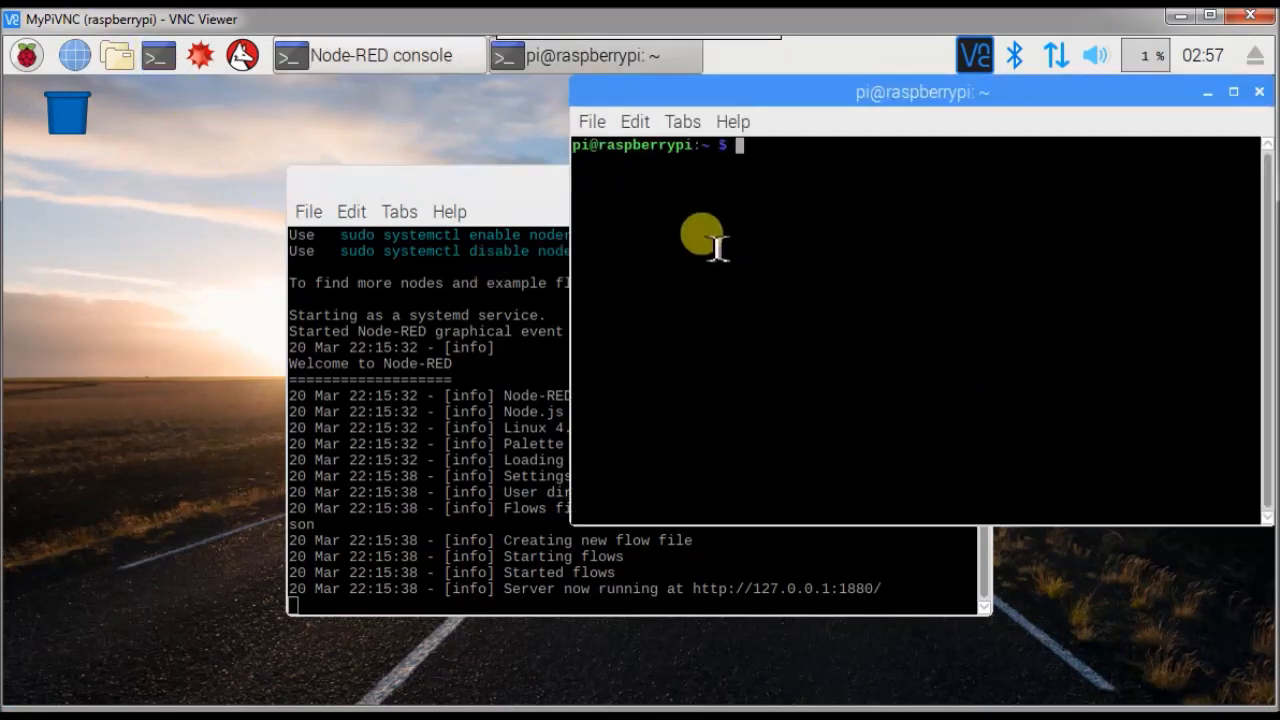
Stop Node-RED with node-red-stop in a second terminal window
type("nod")
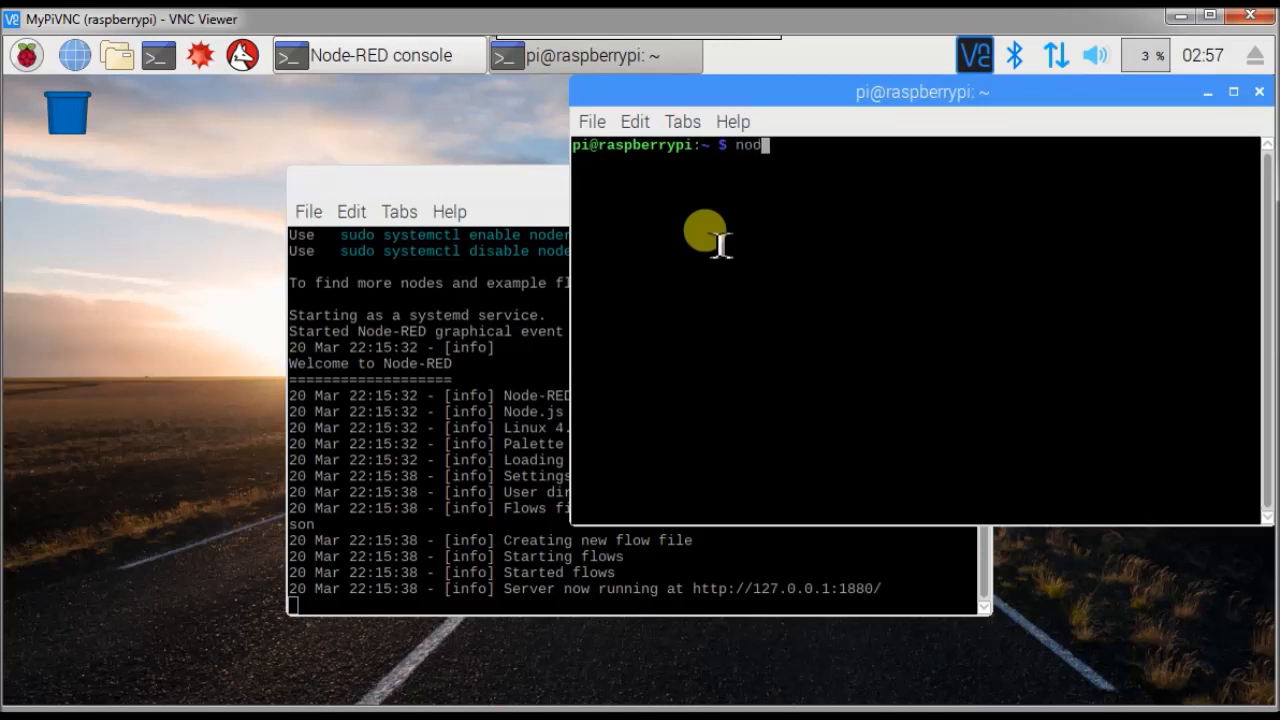
type("-red-stop")
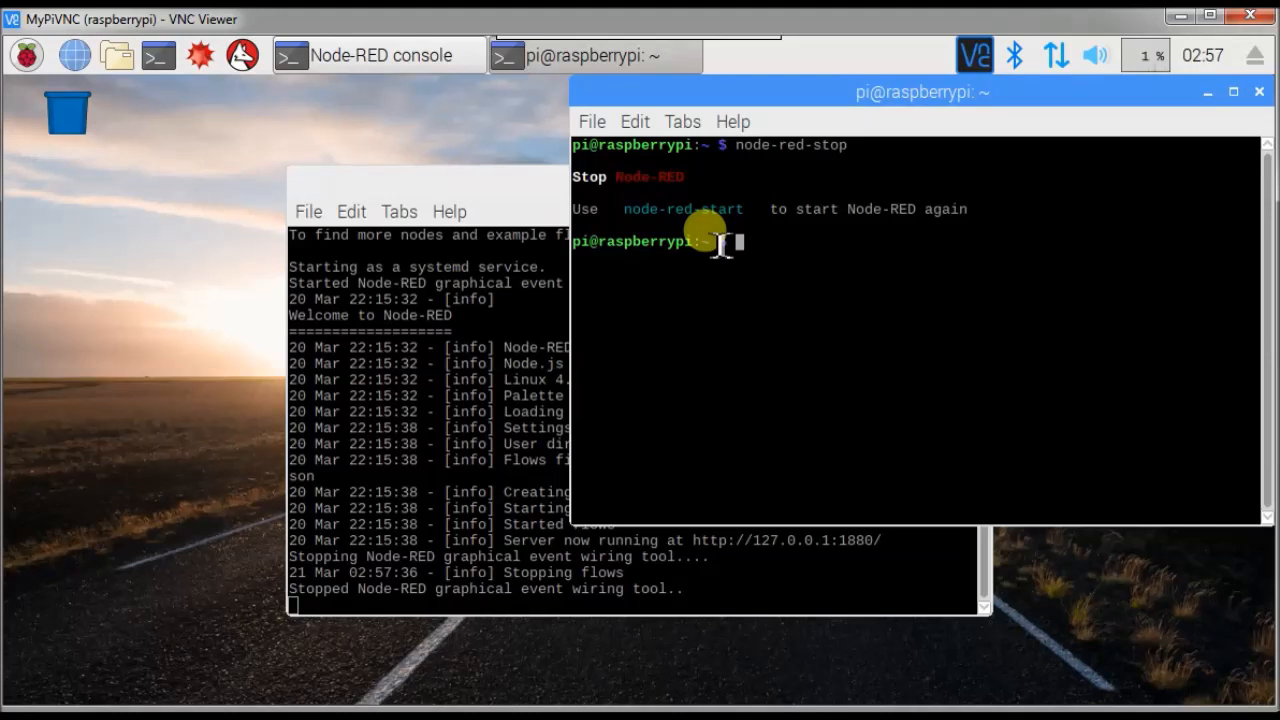
type("sudo apt-")
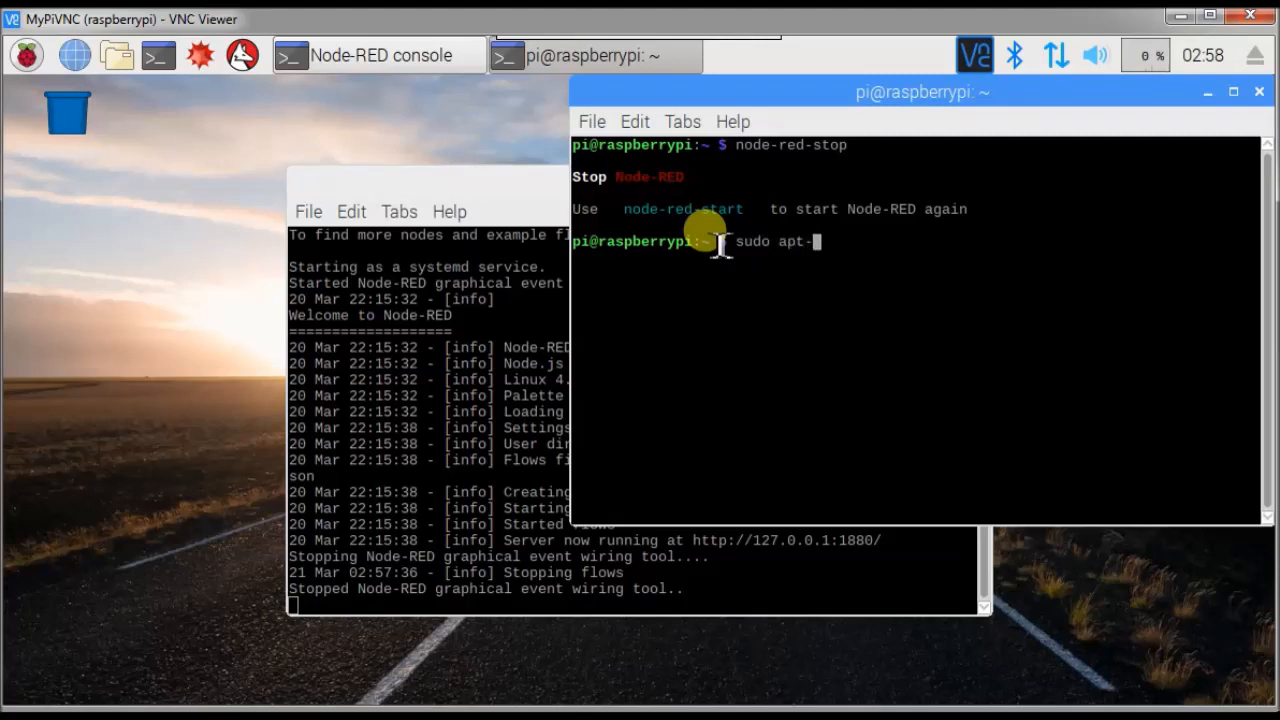
Refresh the package lists with sudo apt-get update
type("get up")
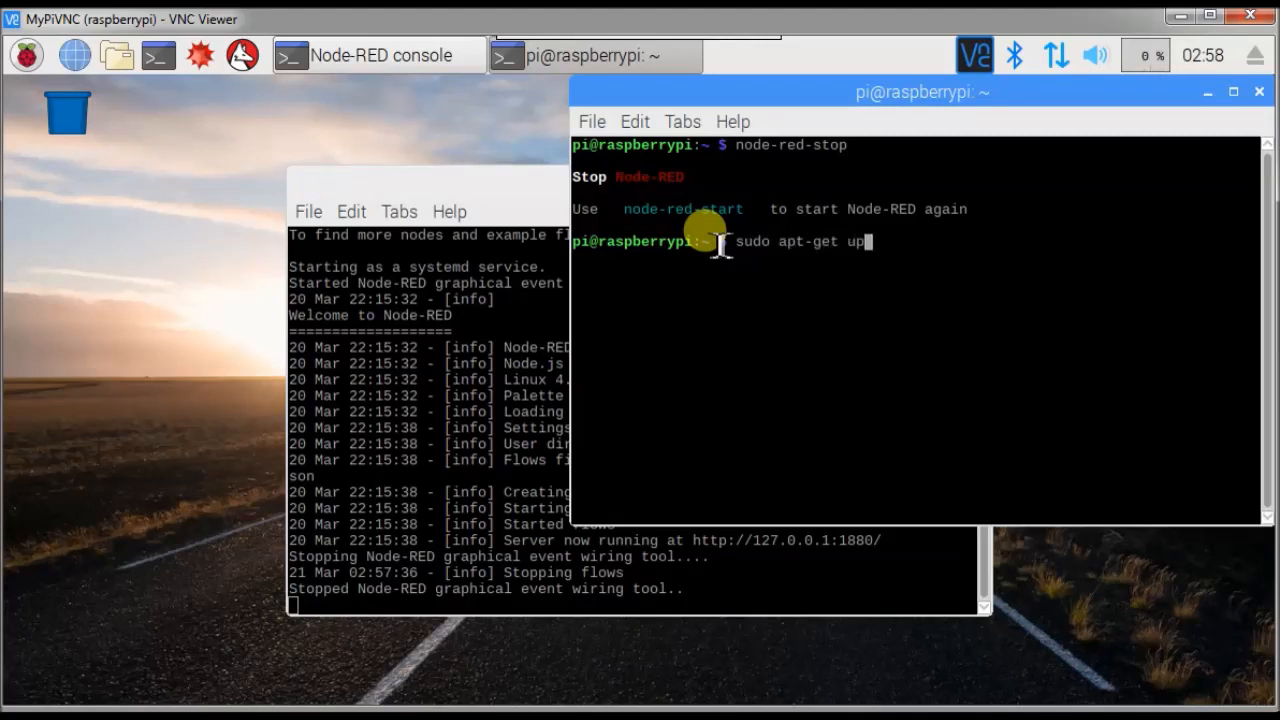
type("date")
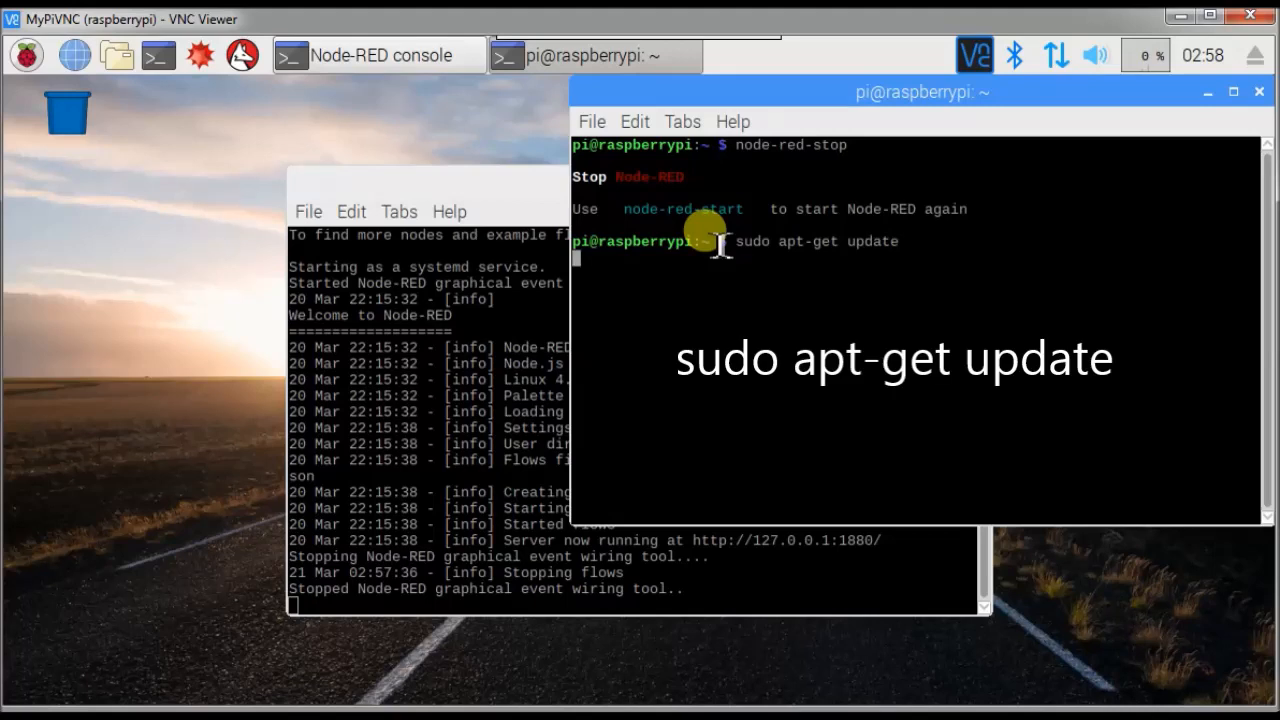
key("Return")
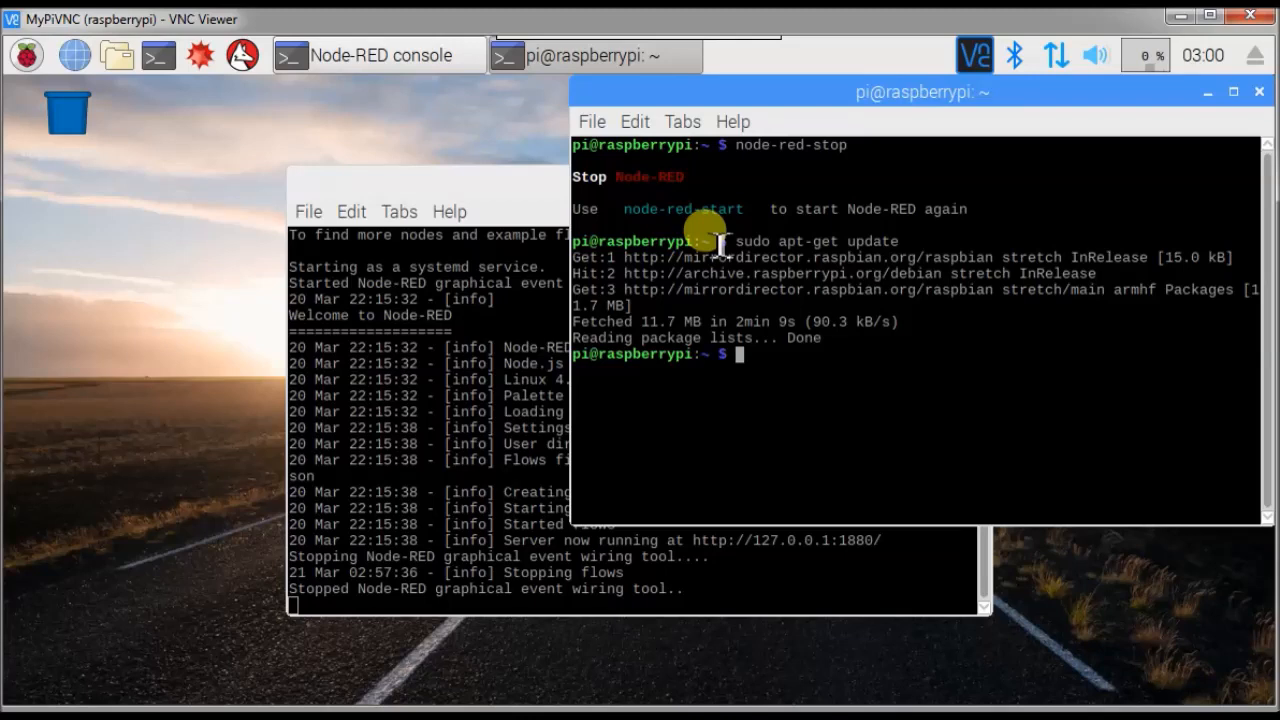
Upgrade the installed packages with sudo apt-get upgrade, answering Y
type("sudo")
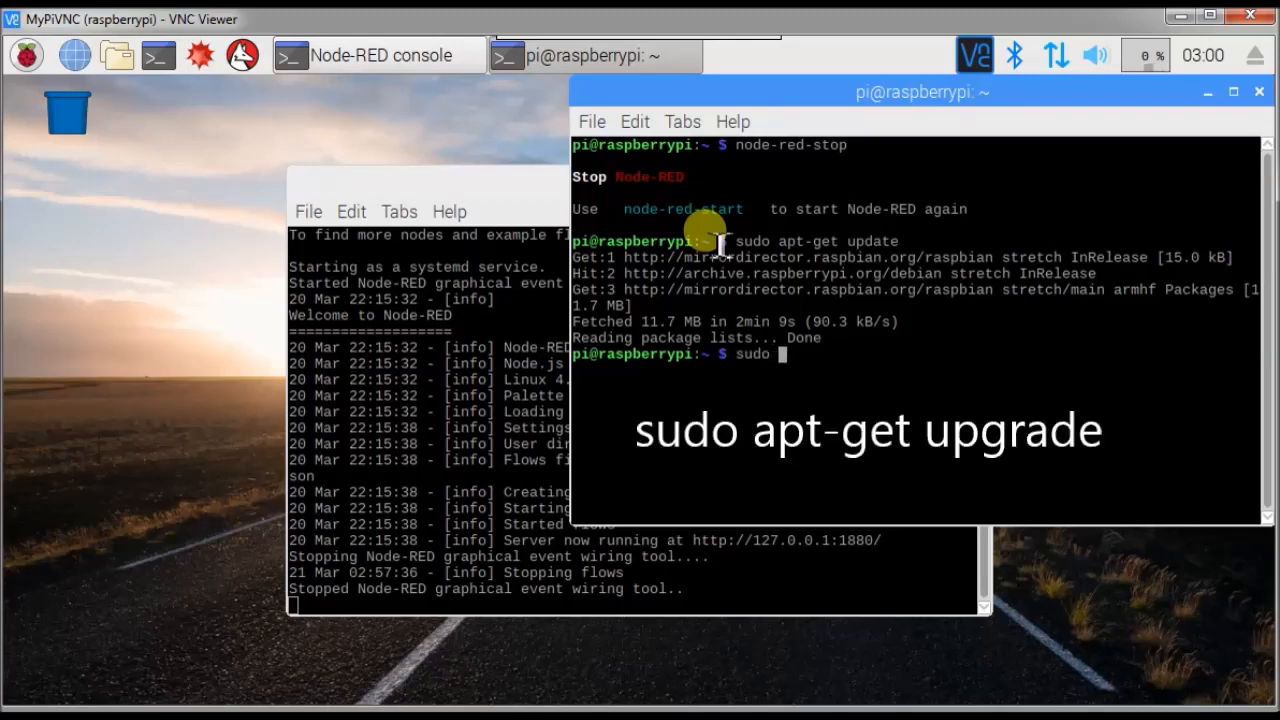
type("apt-get")
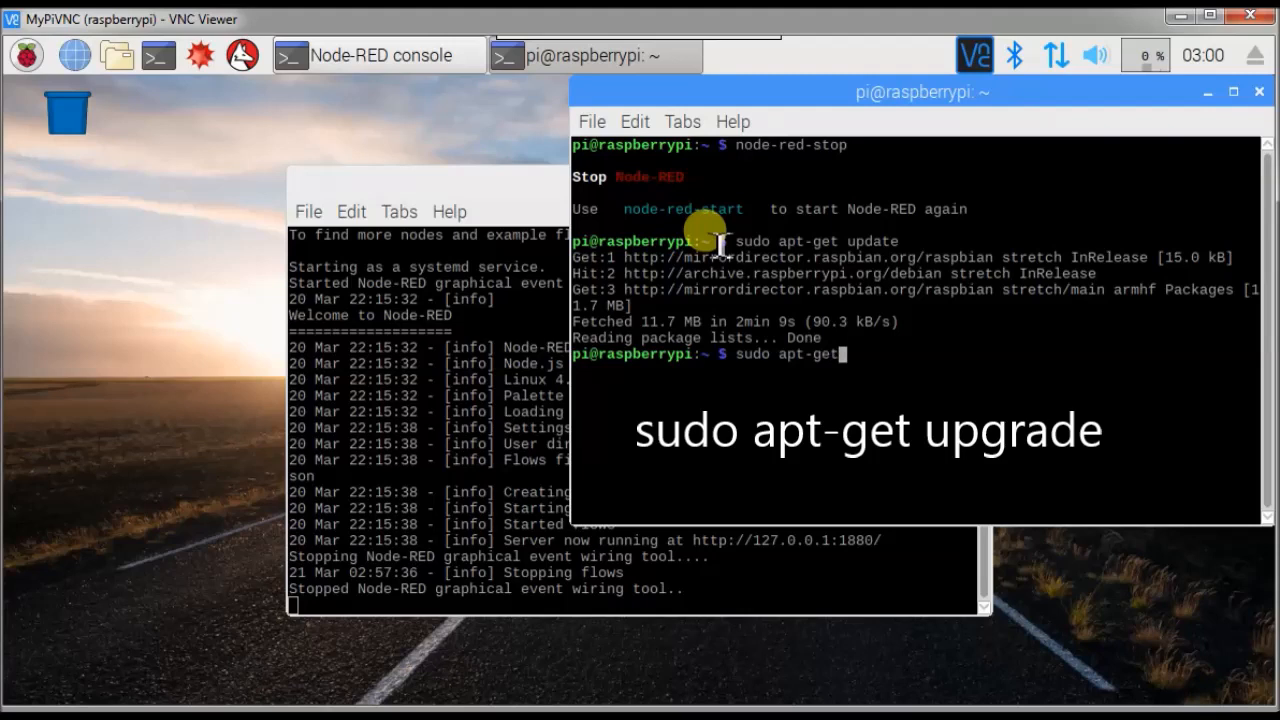
type("upgra")
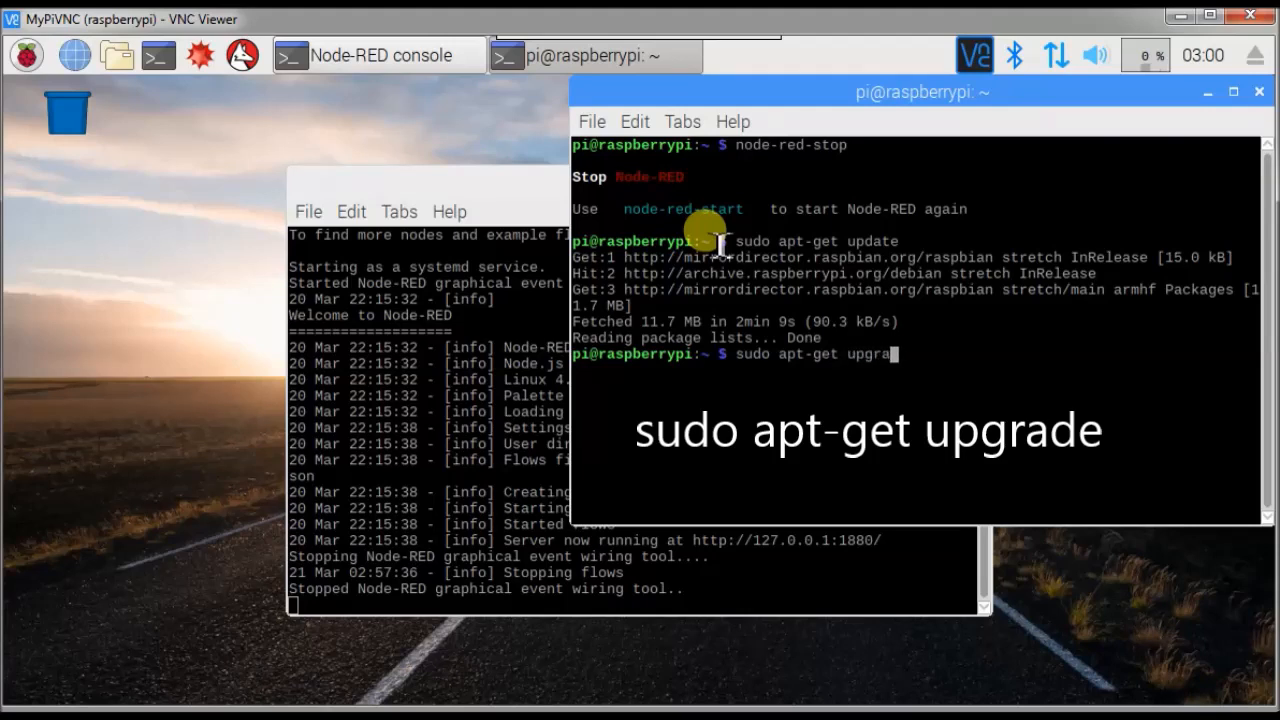
type("de")
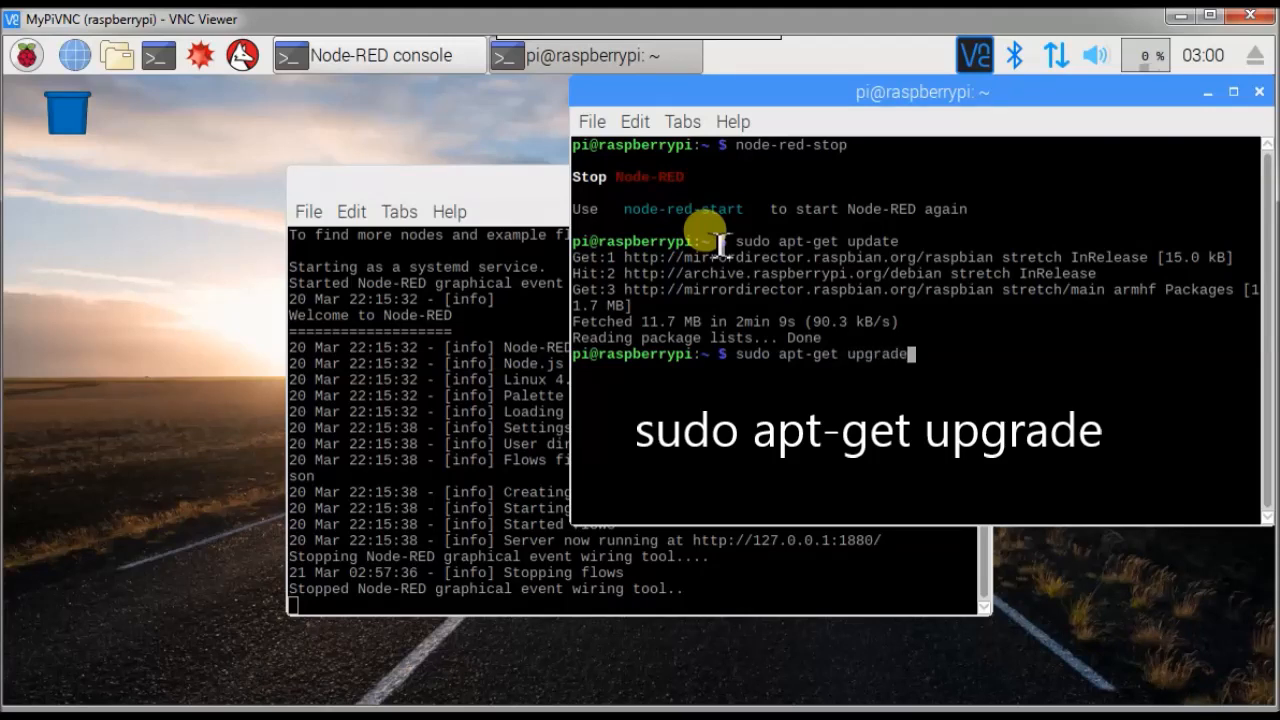
key("Return")
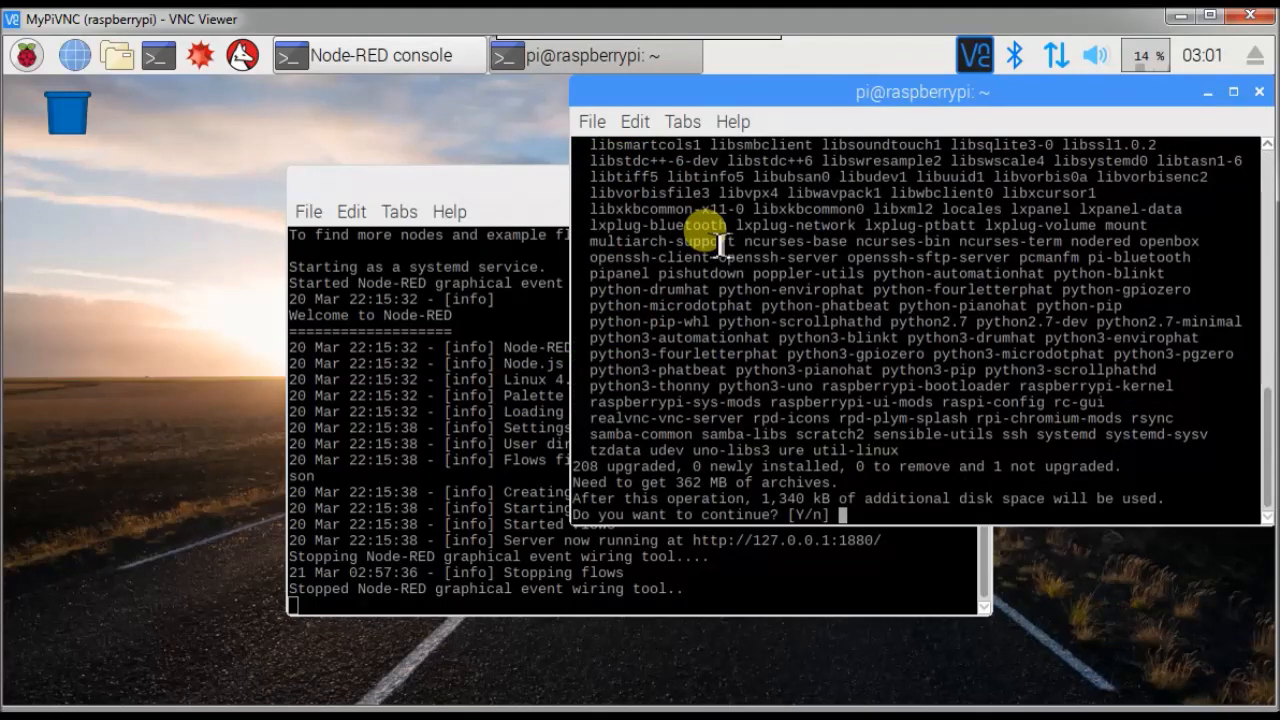
type("Y")
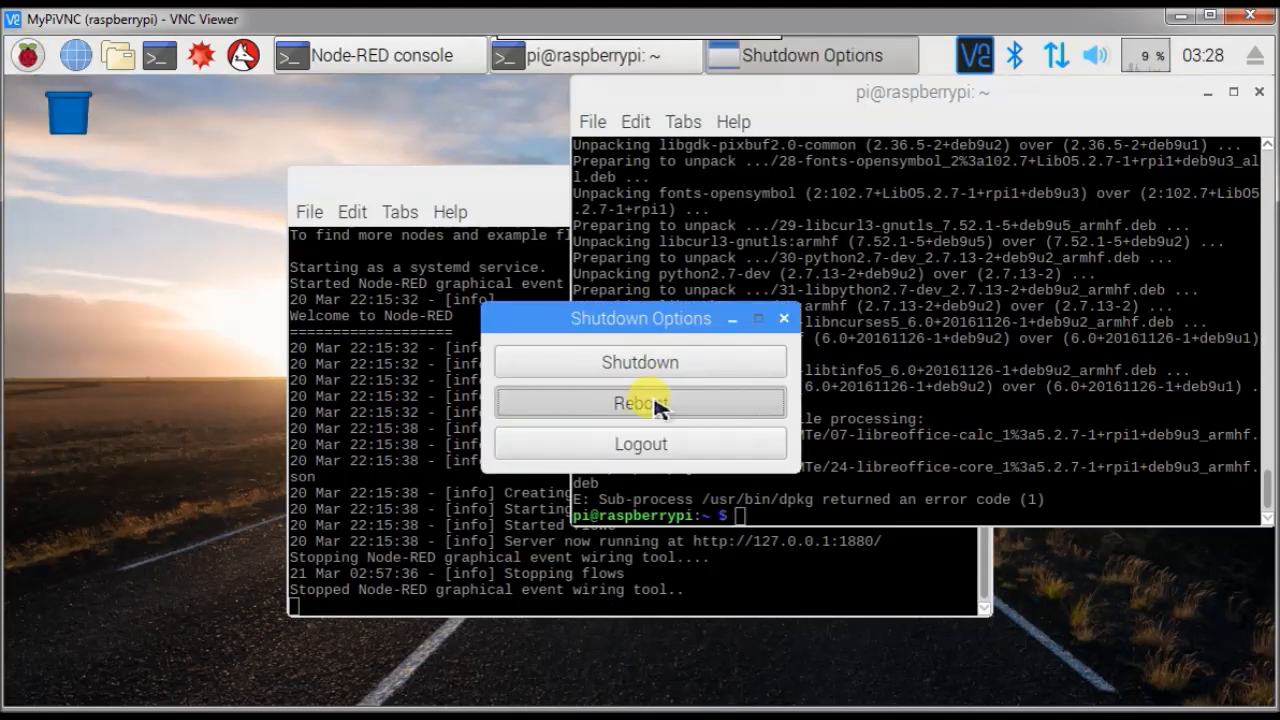
Install npm with sudo apt-get install npm in a new terminal and check npm -h
left_click(640, 402)
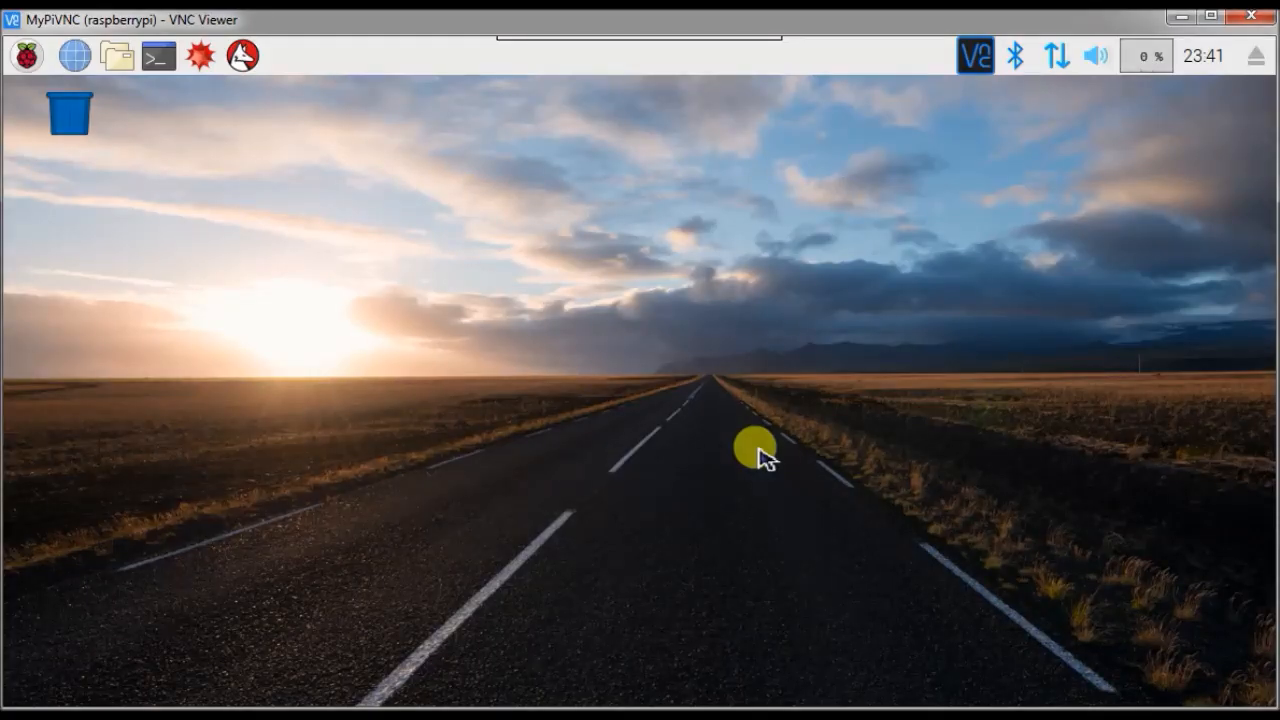
mouse_move(705, 415)
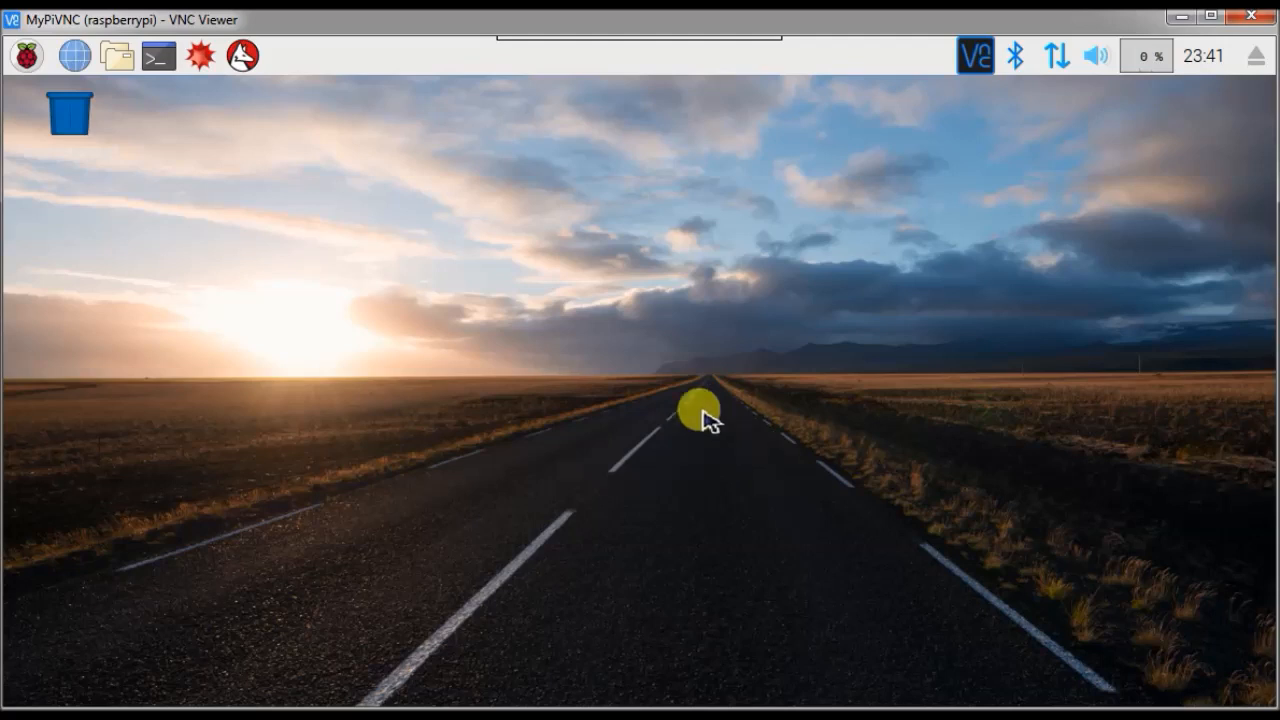
left_click(157, 56)
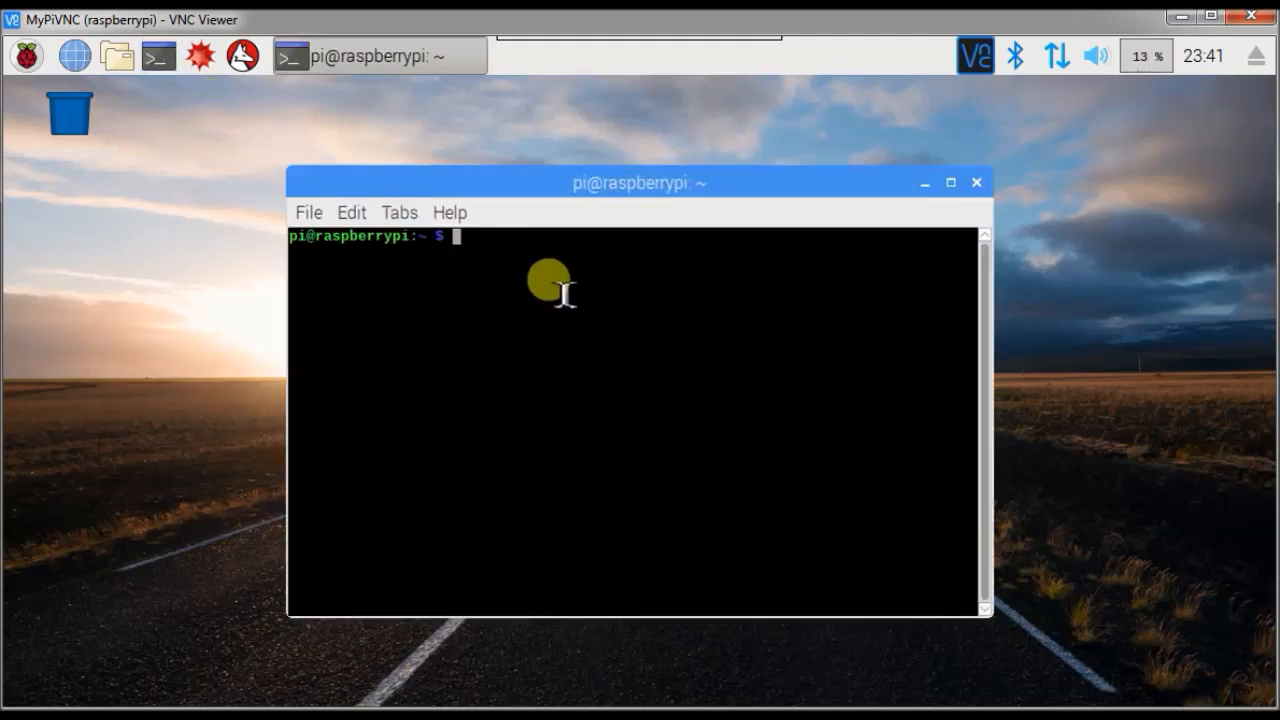
type("sudo")
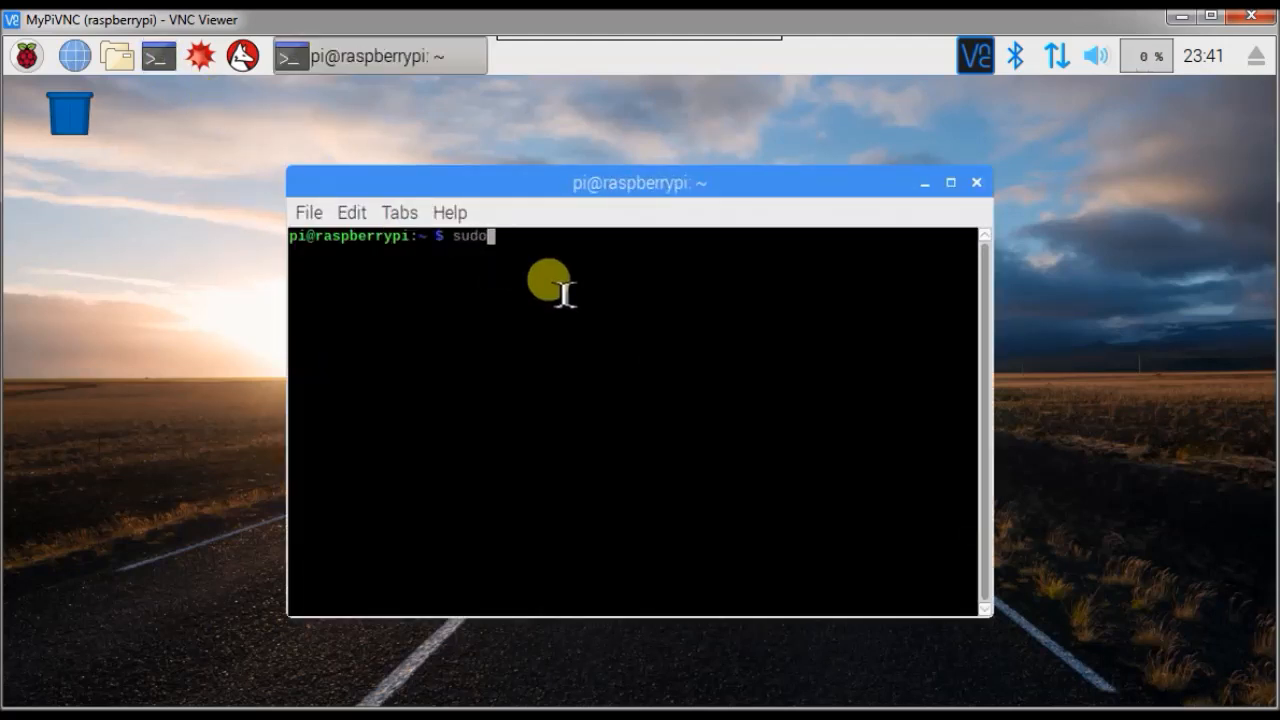
type("apt")
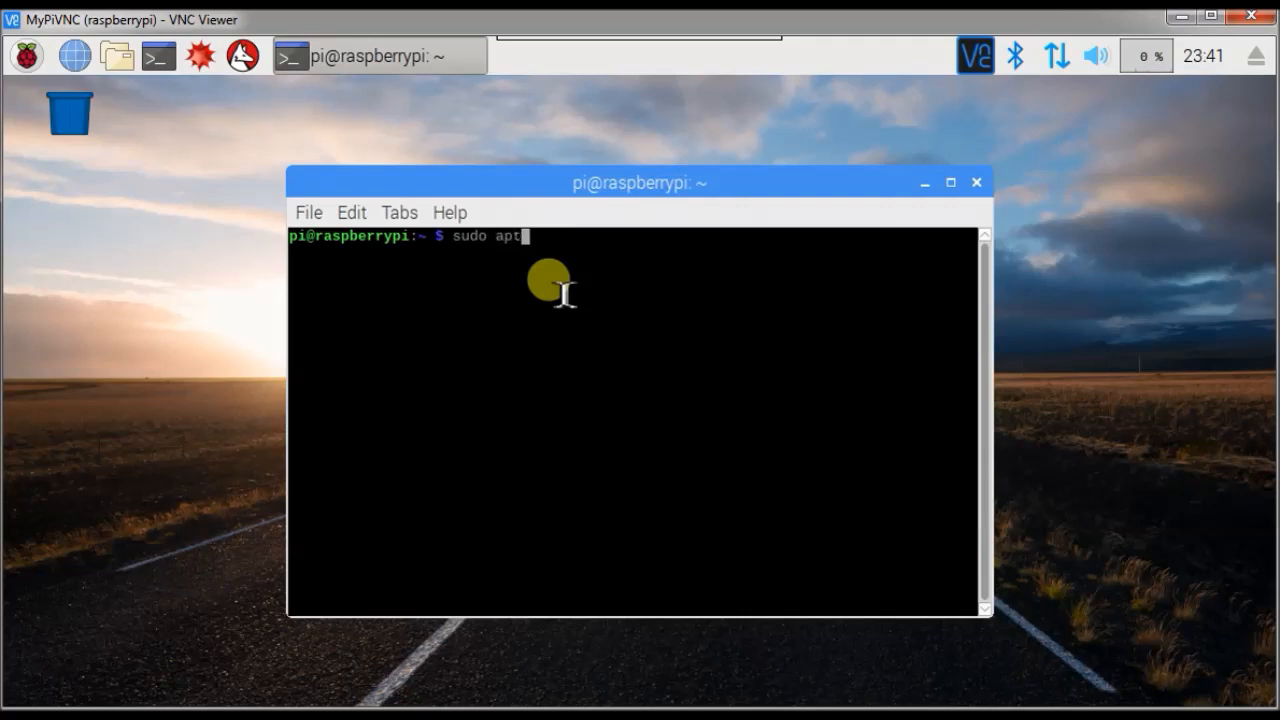
type("-get")
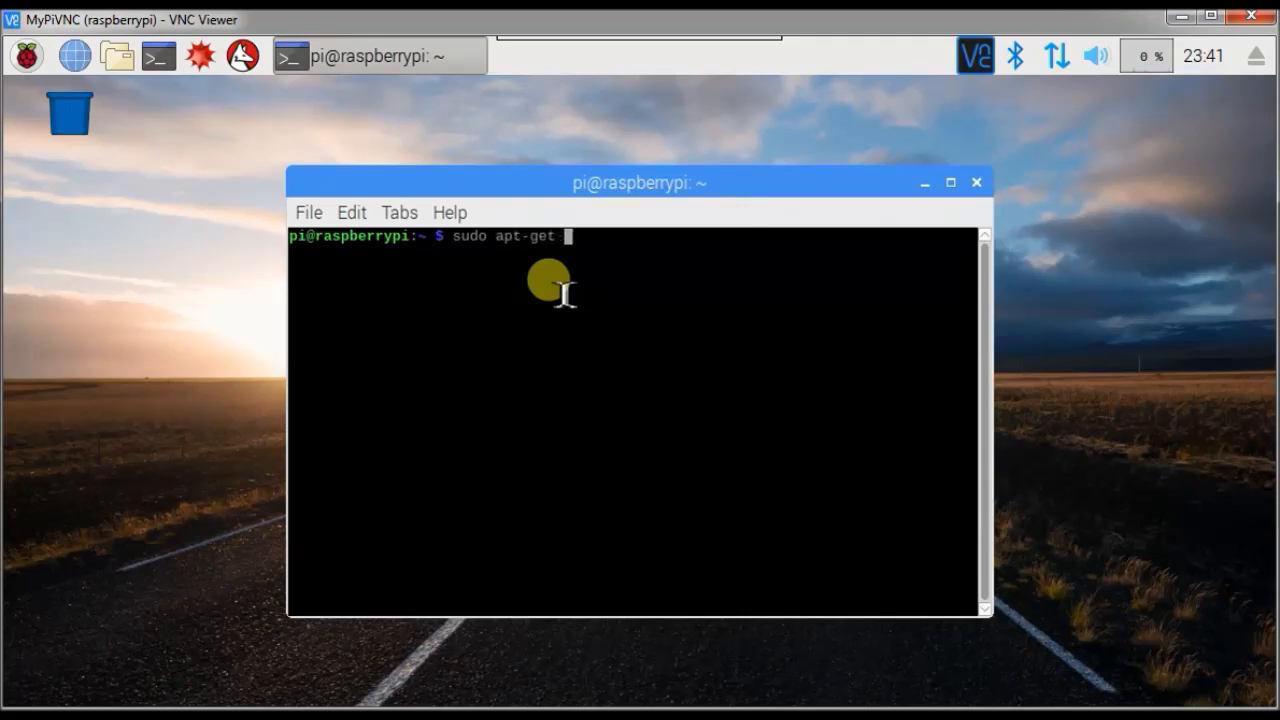
type("instal")
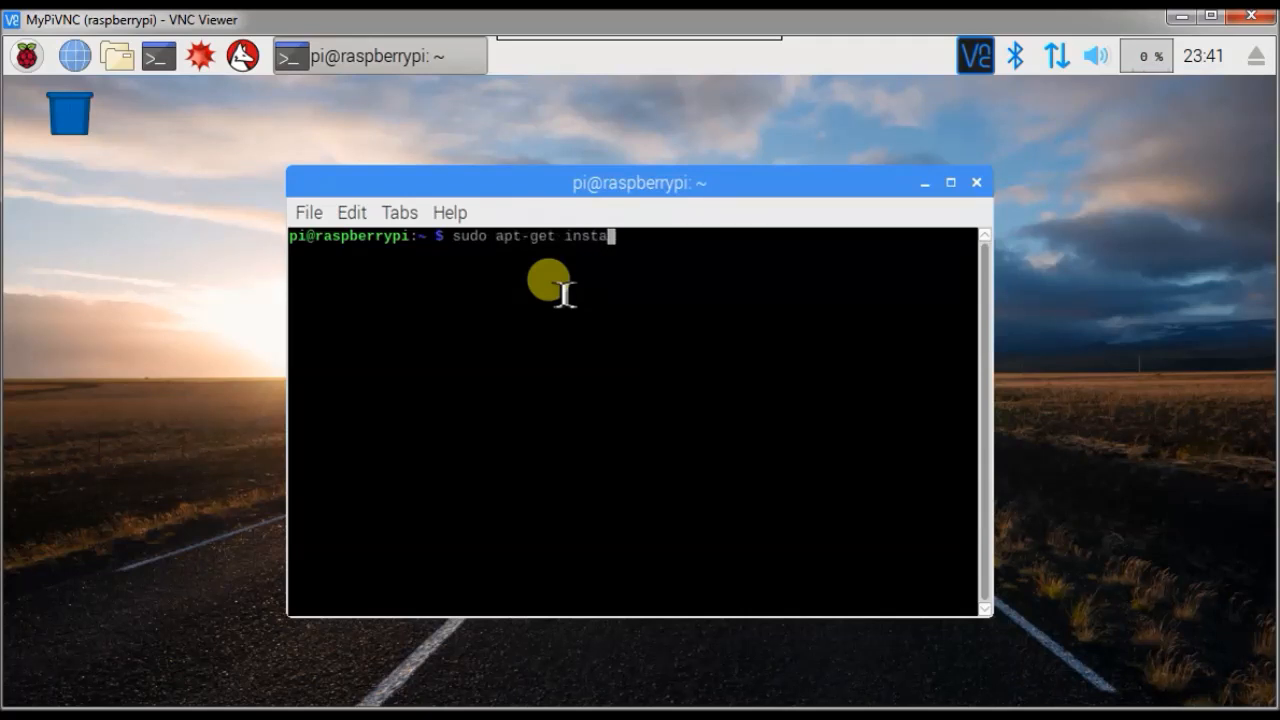
type("ll npm")
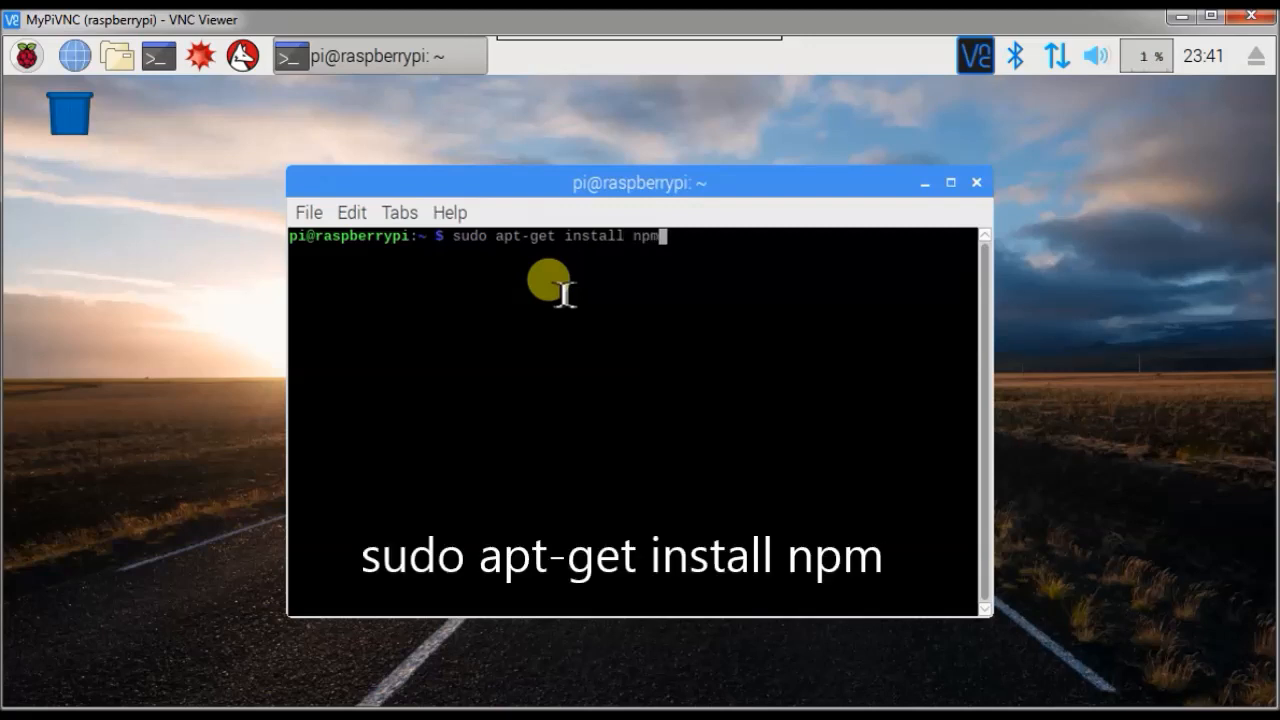
key("Return")
type("npm -")
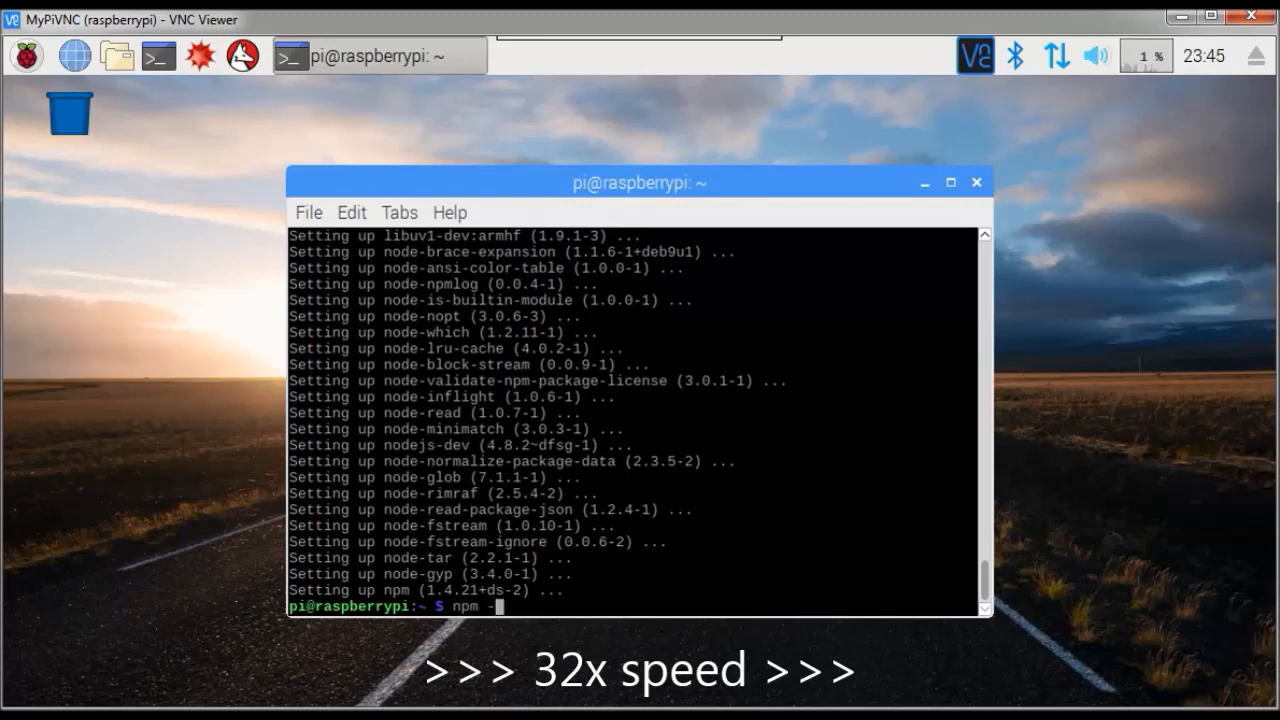
type("h")
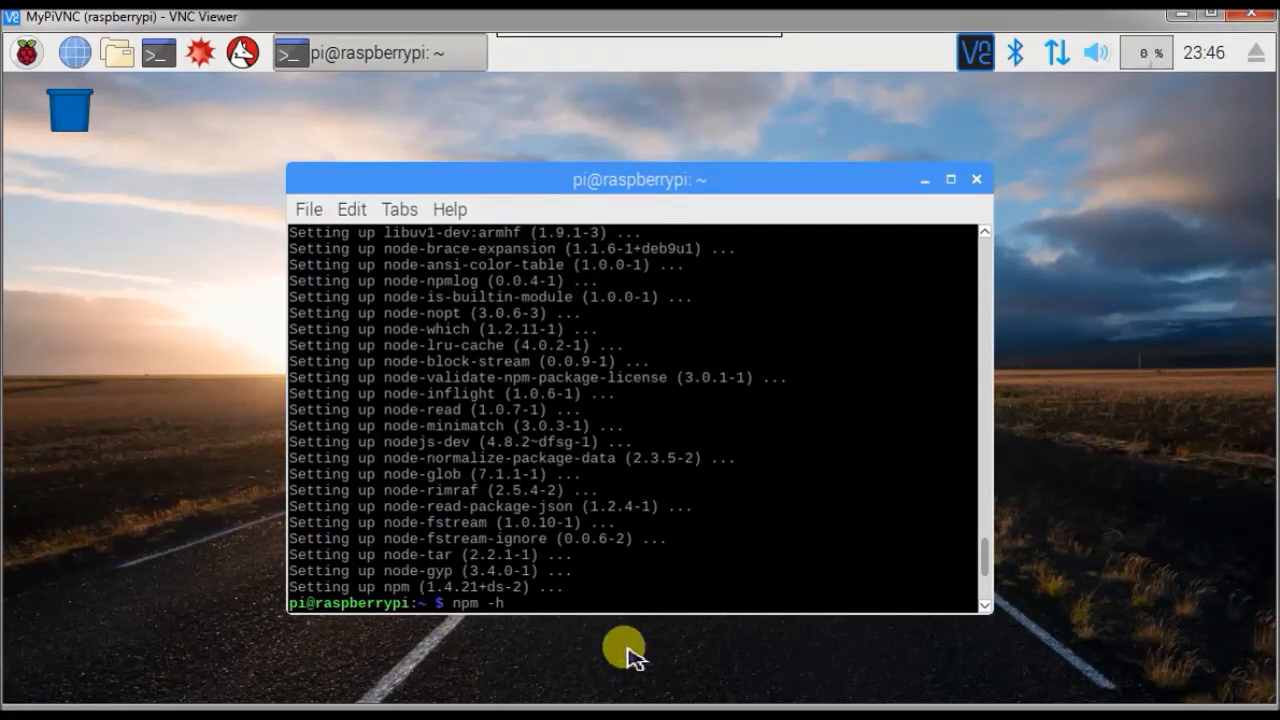
left_click(25, 52)
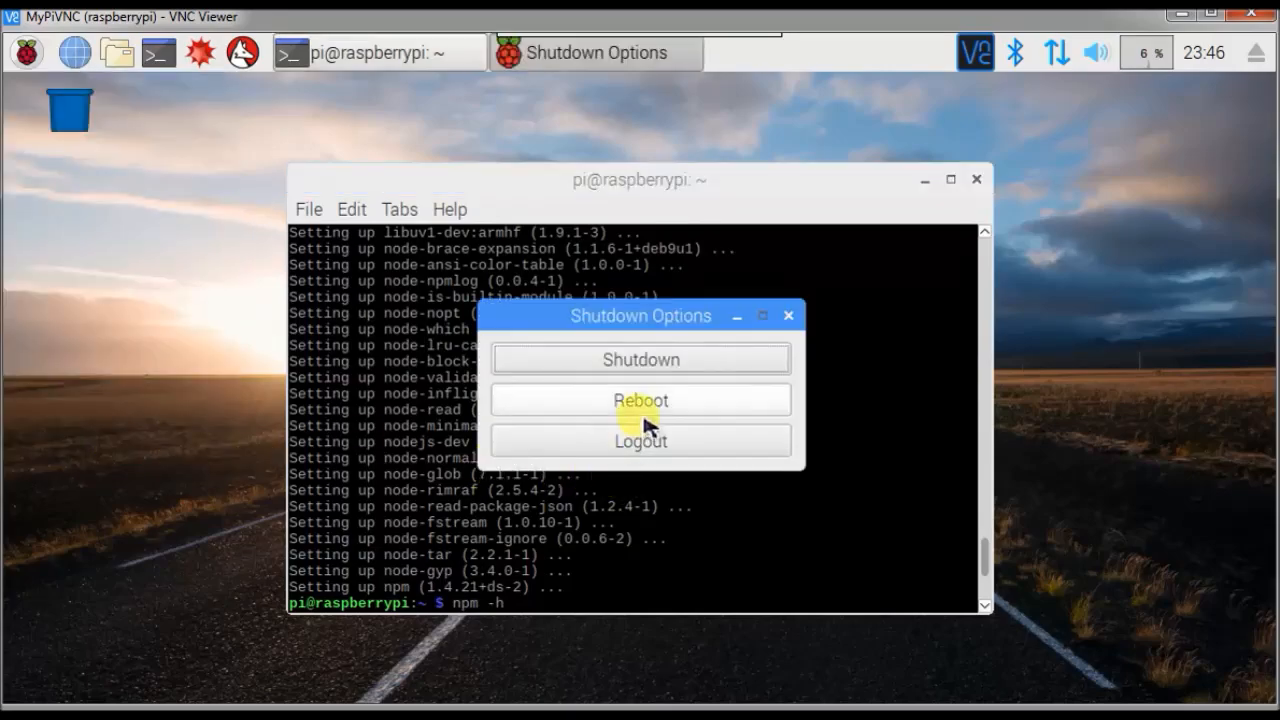
Reboot the Raspberry Pi from the Shutdown options and return to the Node-RED editor
left_click(640, 400)
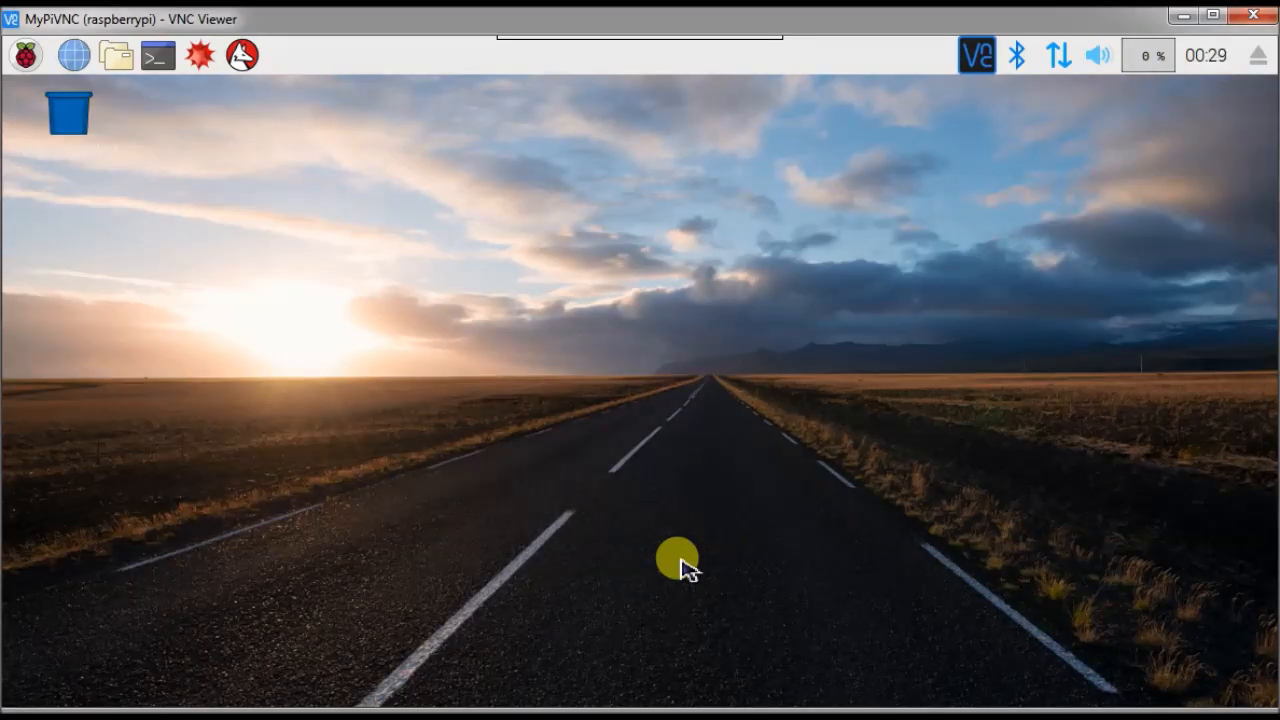
left_click(25, 55)
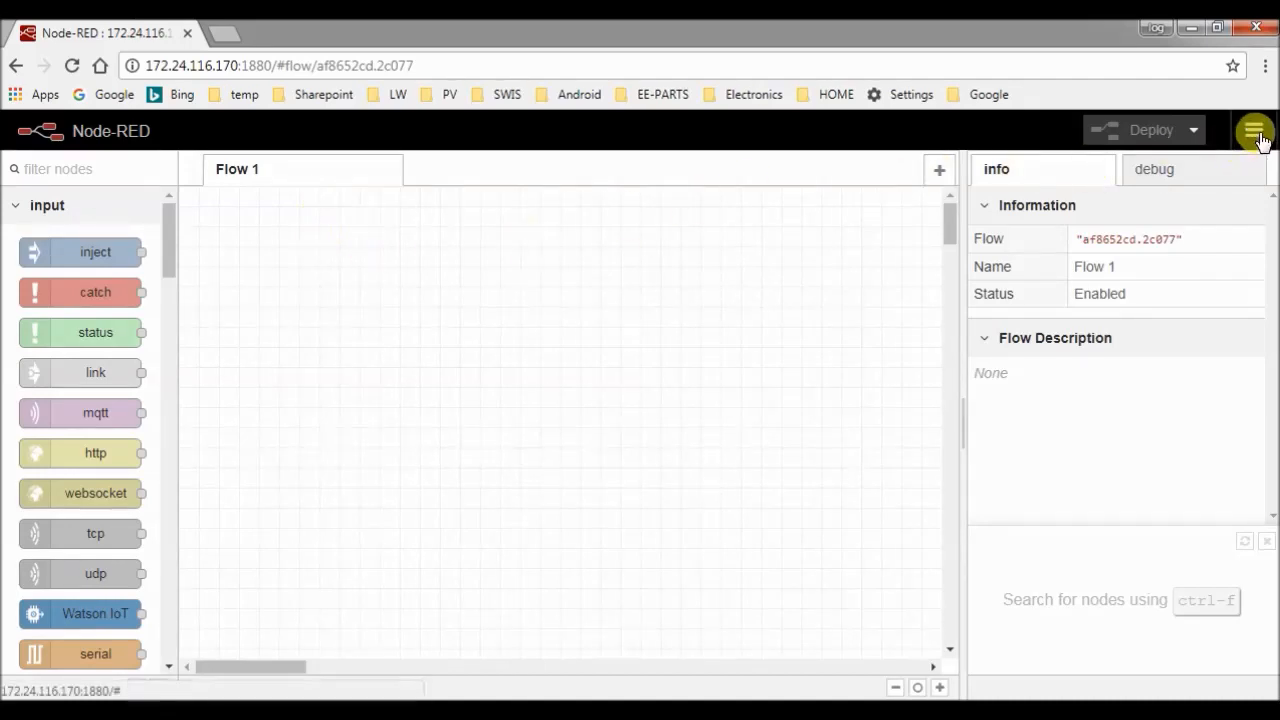
Search Manage palette's Install tab for node-red-dashboard and open its info page
left_click(1253, 130)
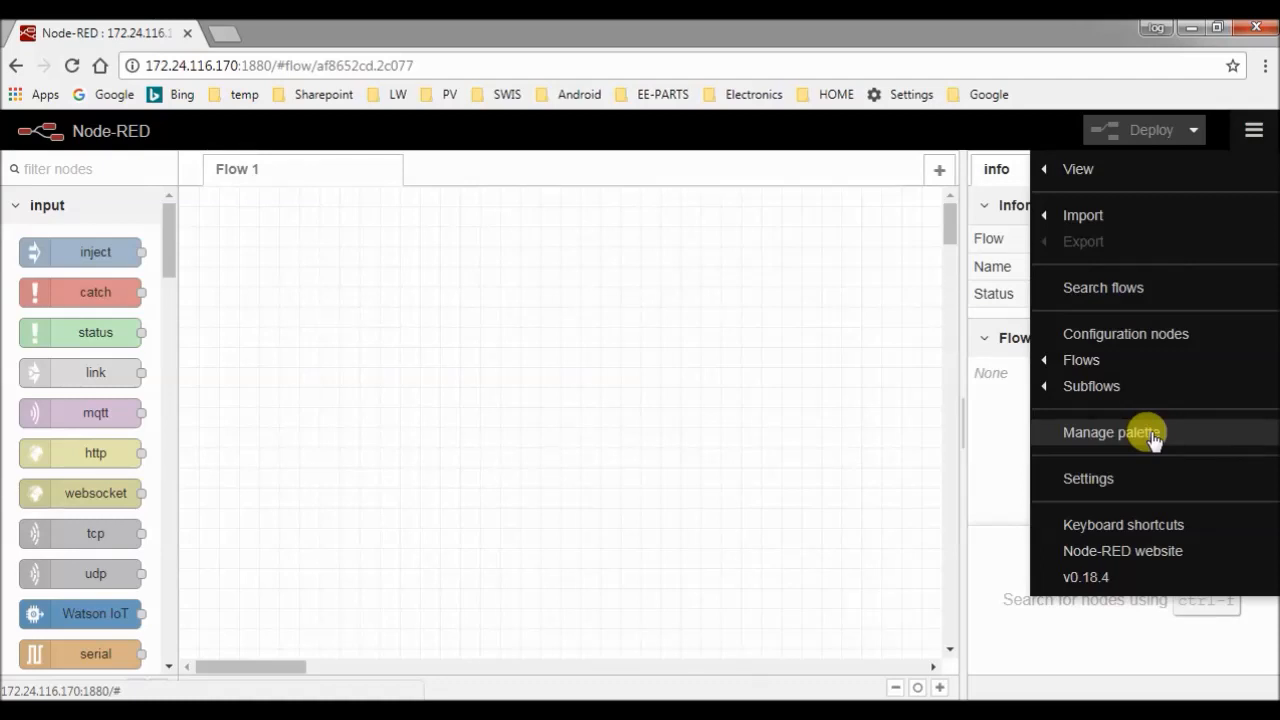
left_click(1112, 432)
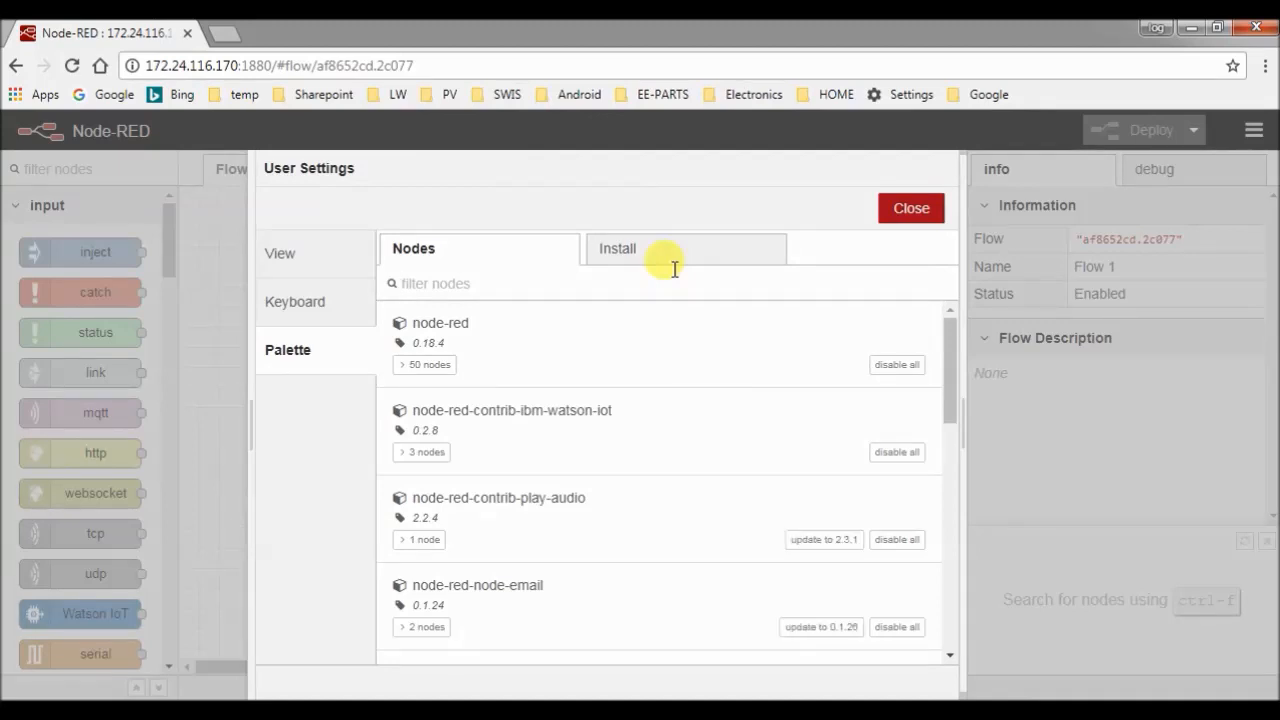
left_click(617, 248)
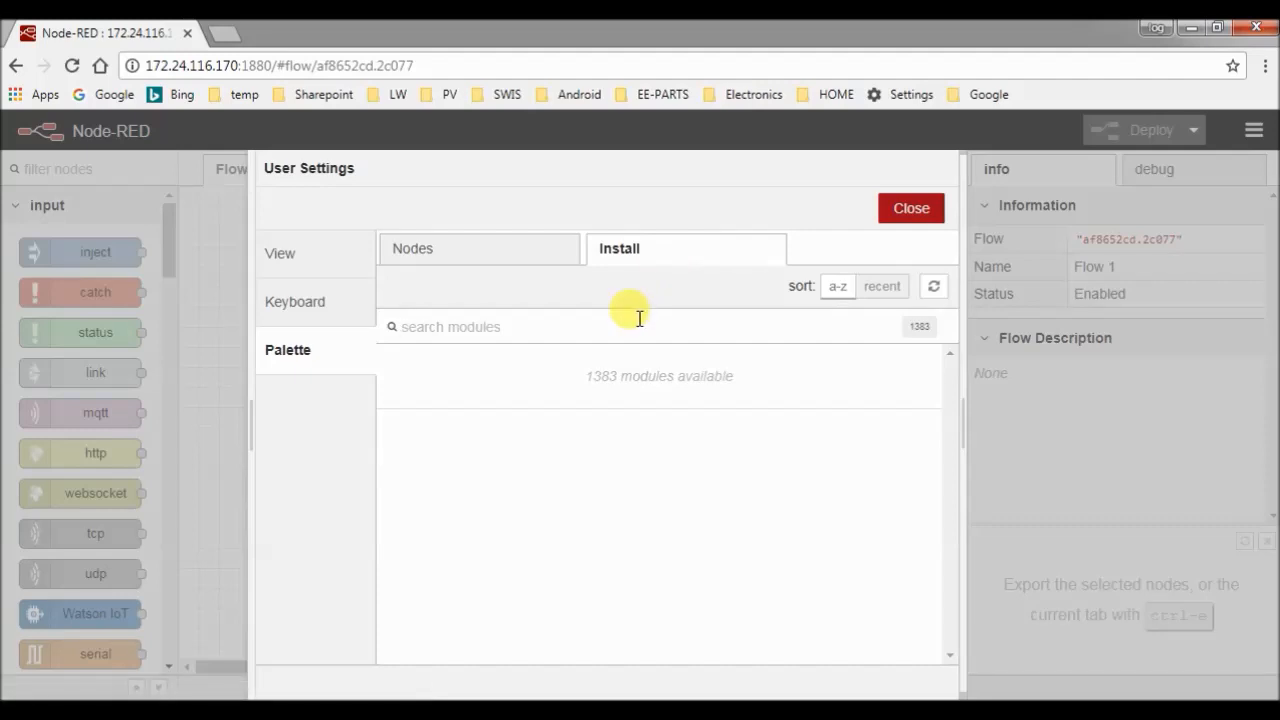
mouse_move(577, 335)
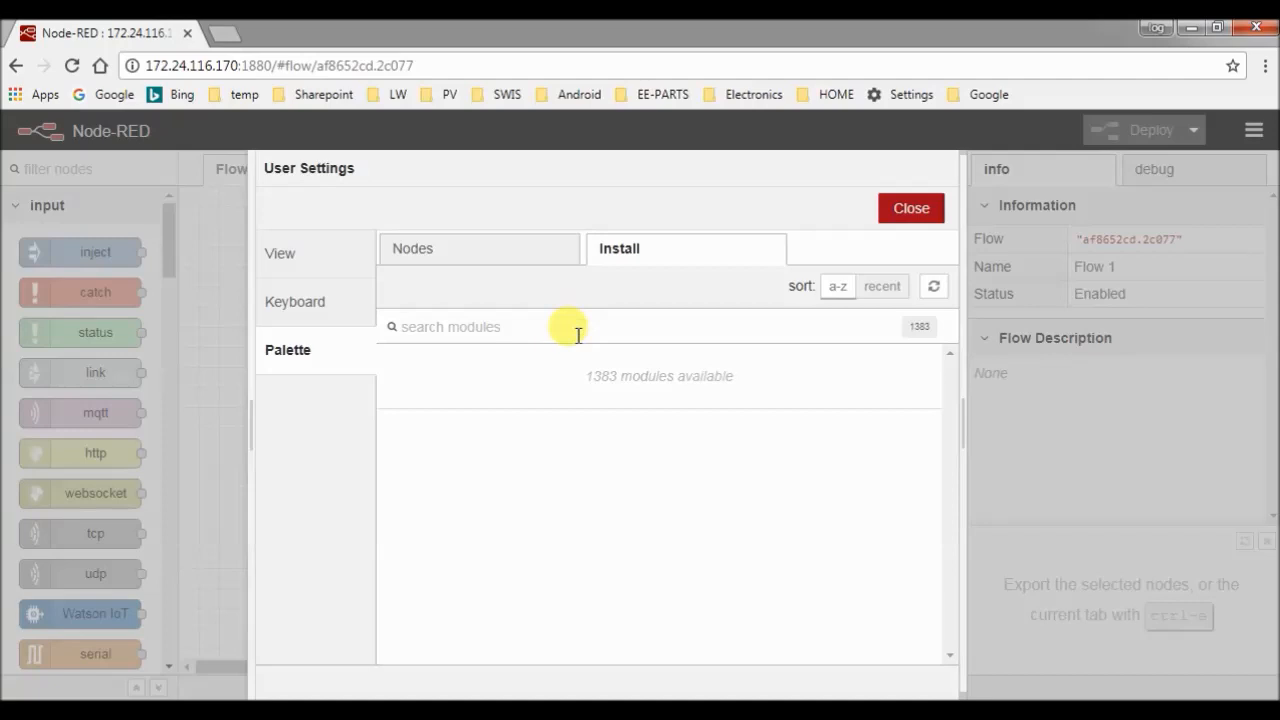
type("node-red-das")
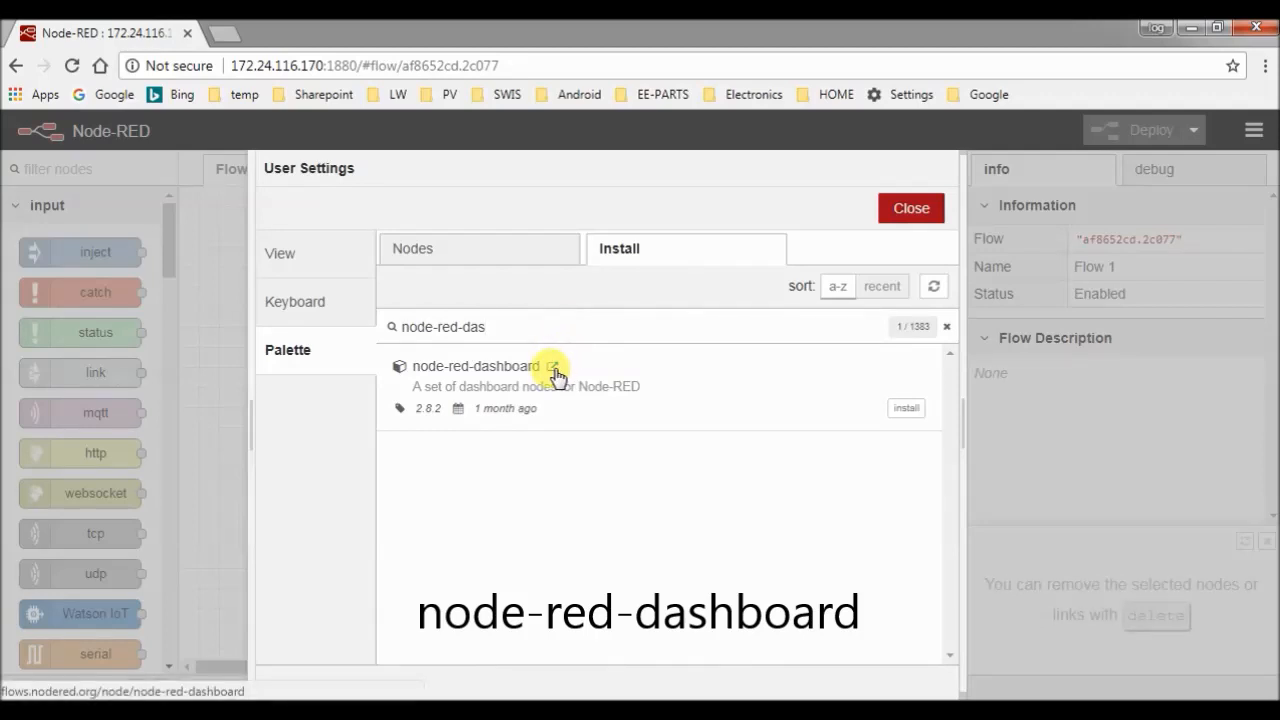
left_click(552, 366)
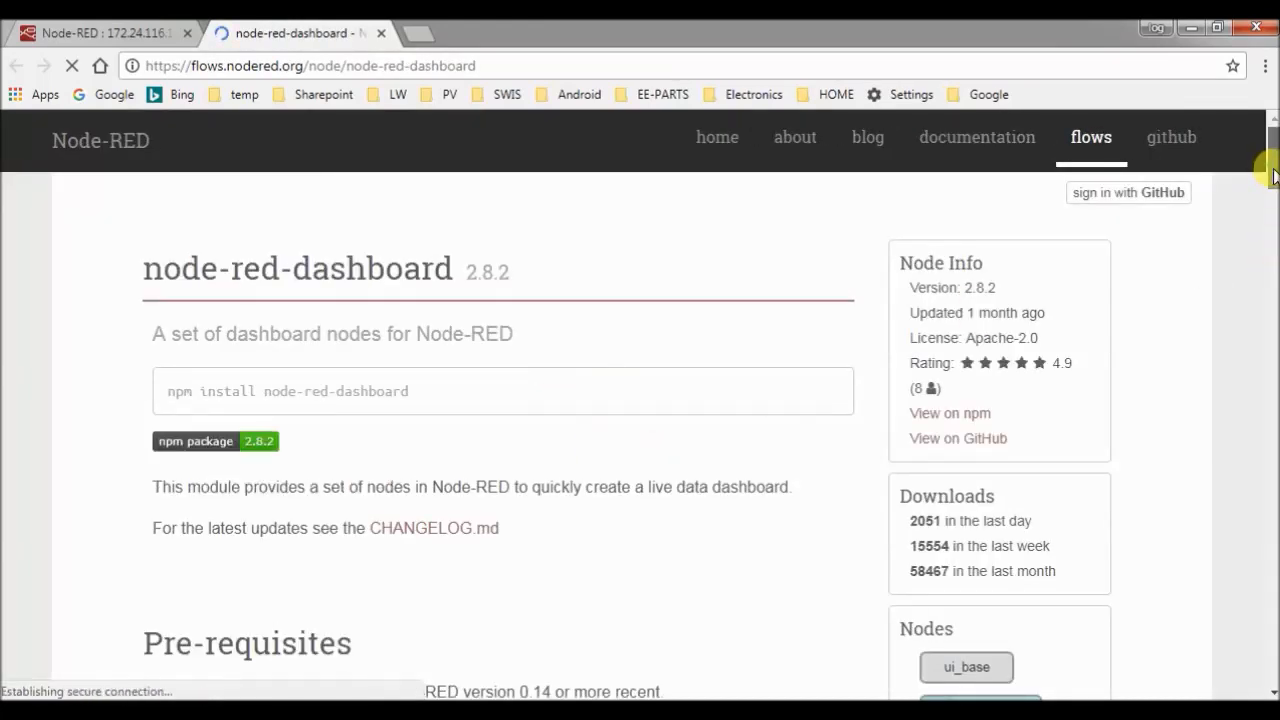
Back in the Node-RED tab, install node-red-dashboard, confirm, and close Manage palette
scroll("down", 3)
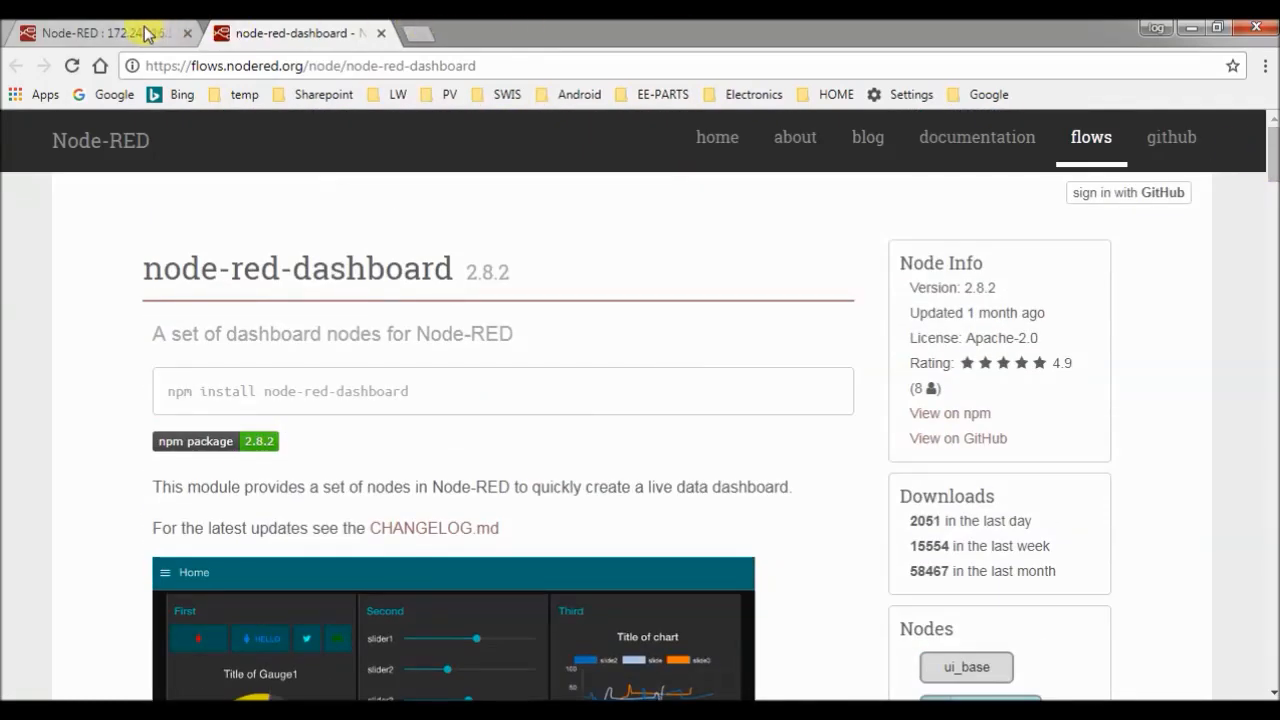
left_click(100, 33)
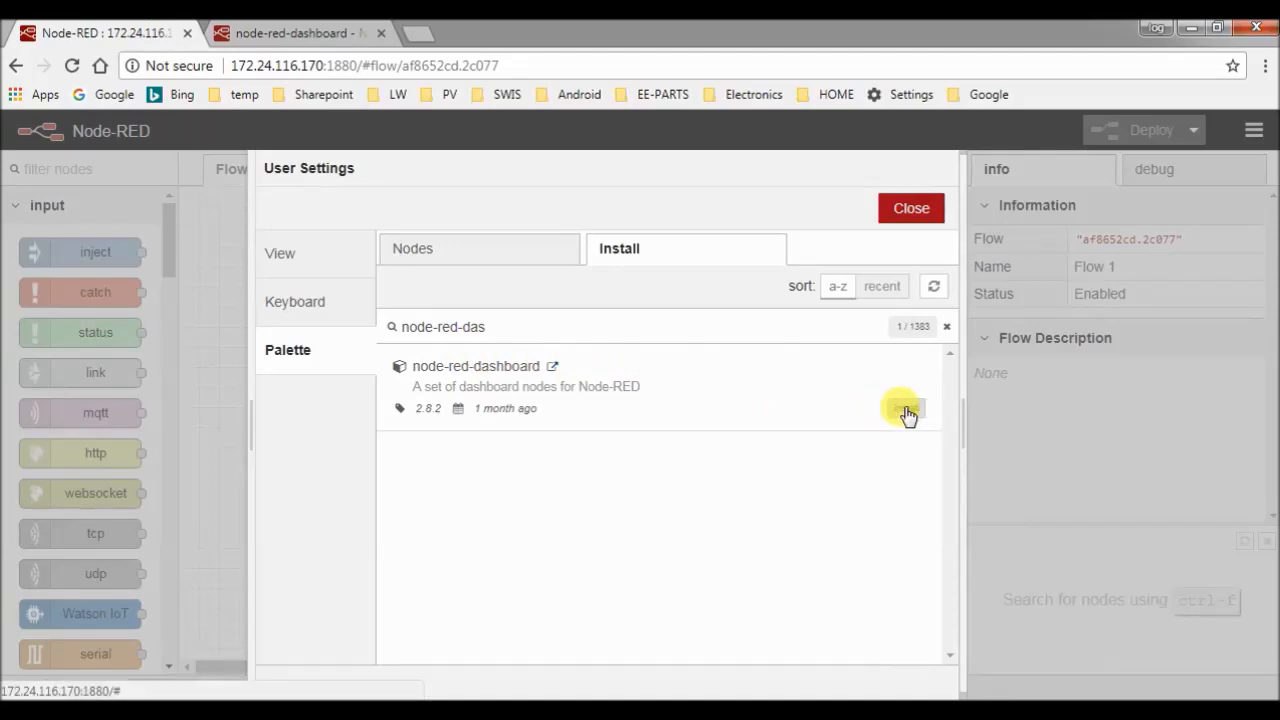
left_click(906, 408)
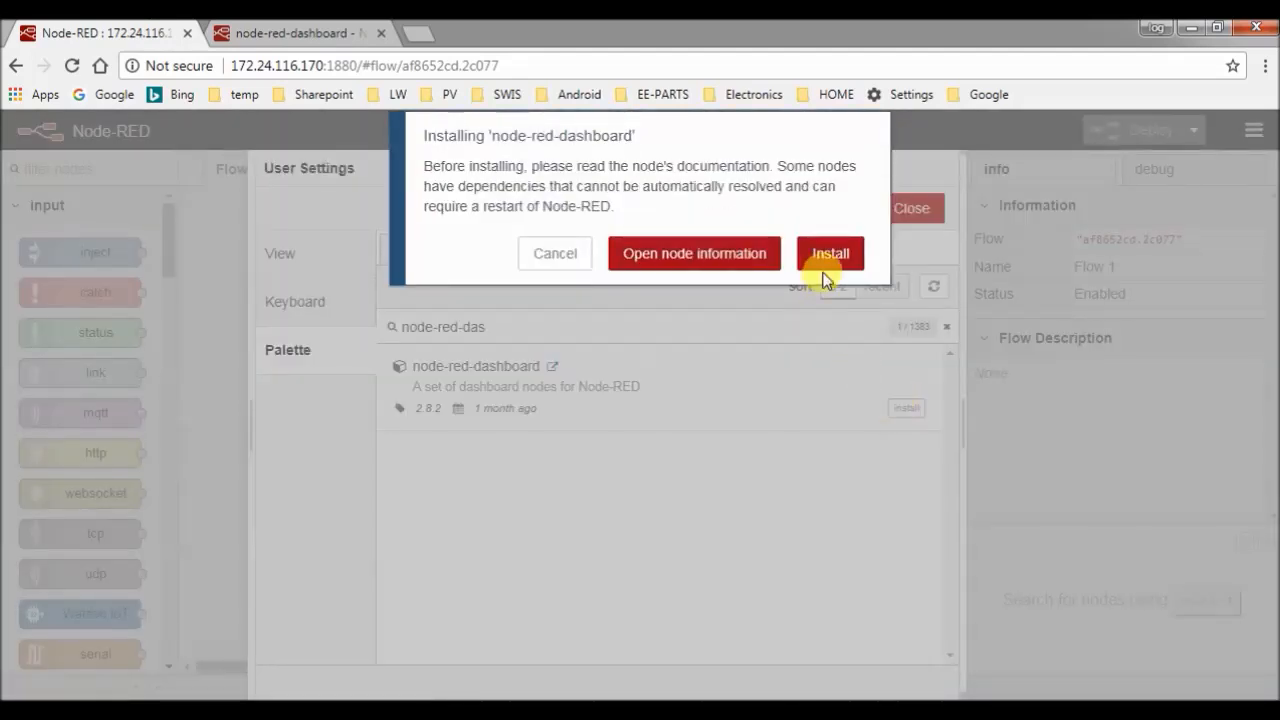
left_click(829, 253)
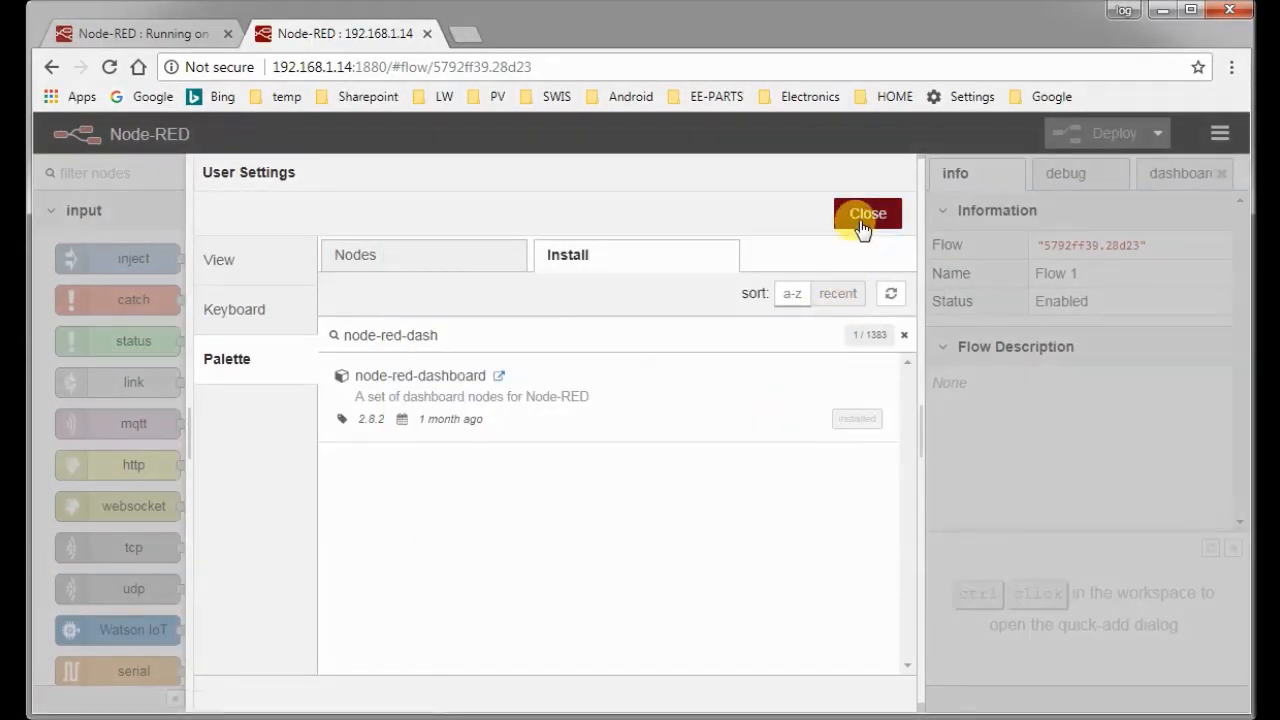
left_click(866, 213)
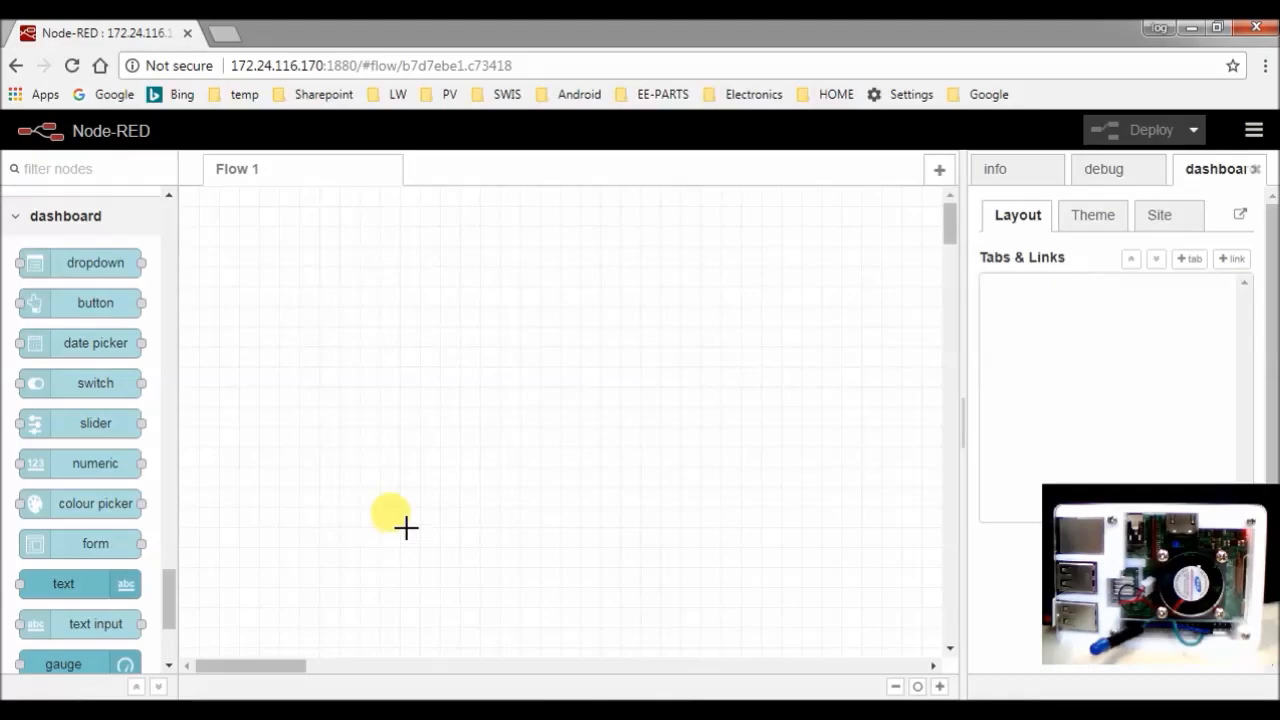
Place a dashboard switch node and an rpi gpio out node on Flow 1
left_click_drag(95, 383, 305, 350)
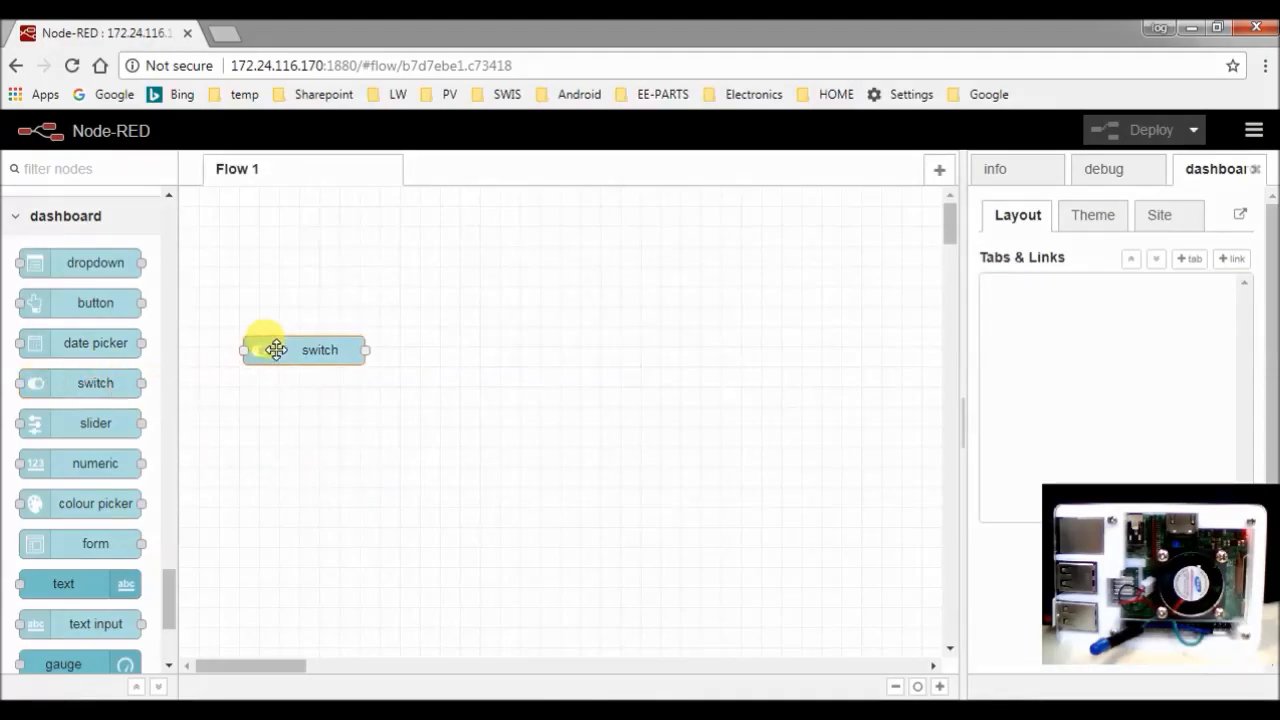
scroll("down", 3)
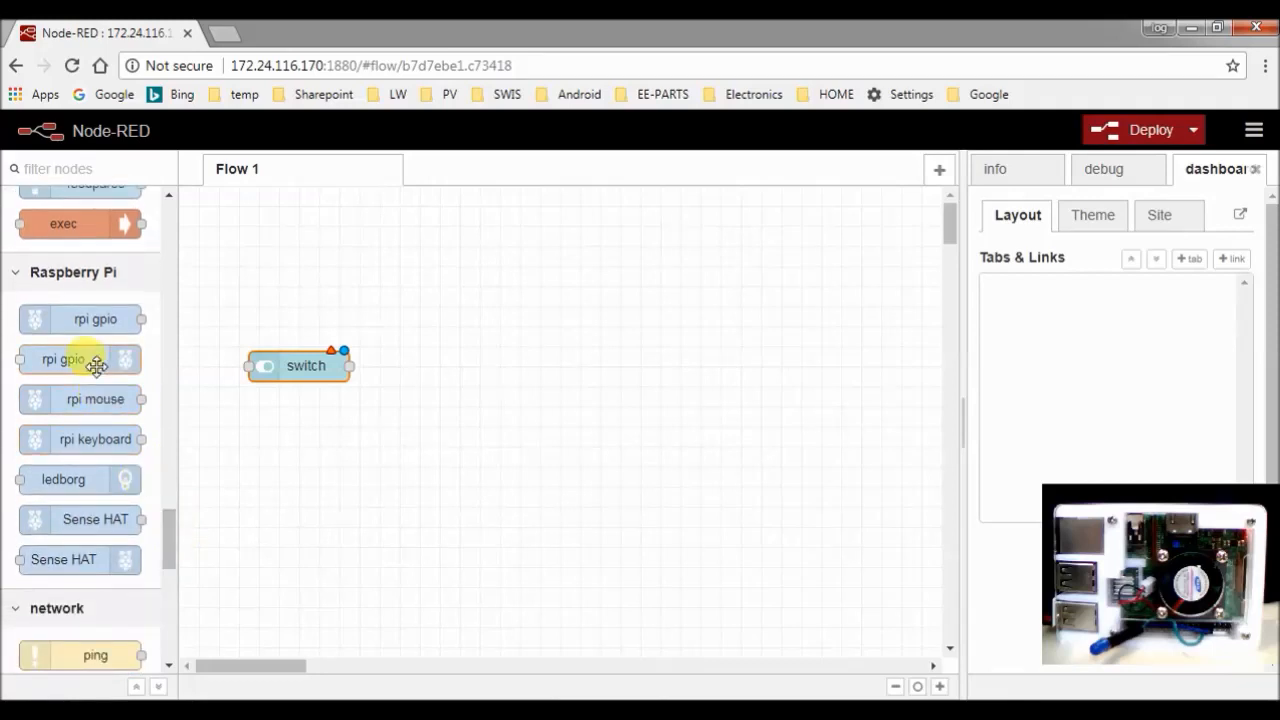
left_click_drag(63, 359, 477, 365)
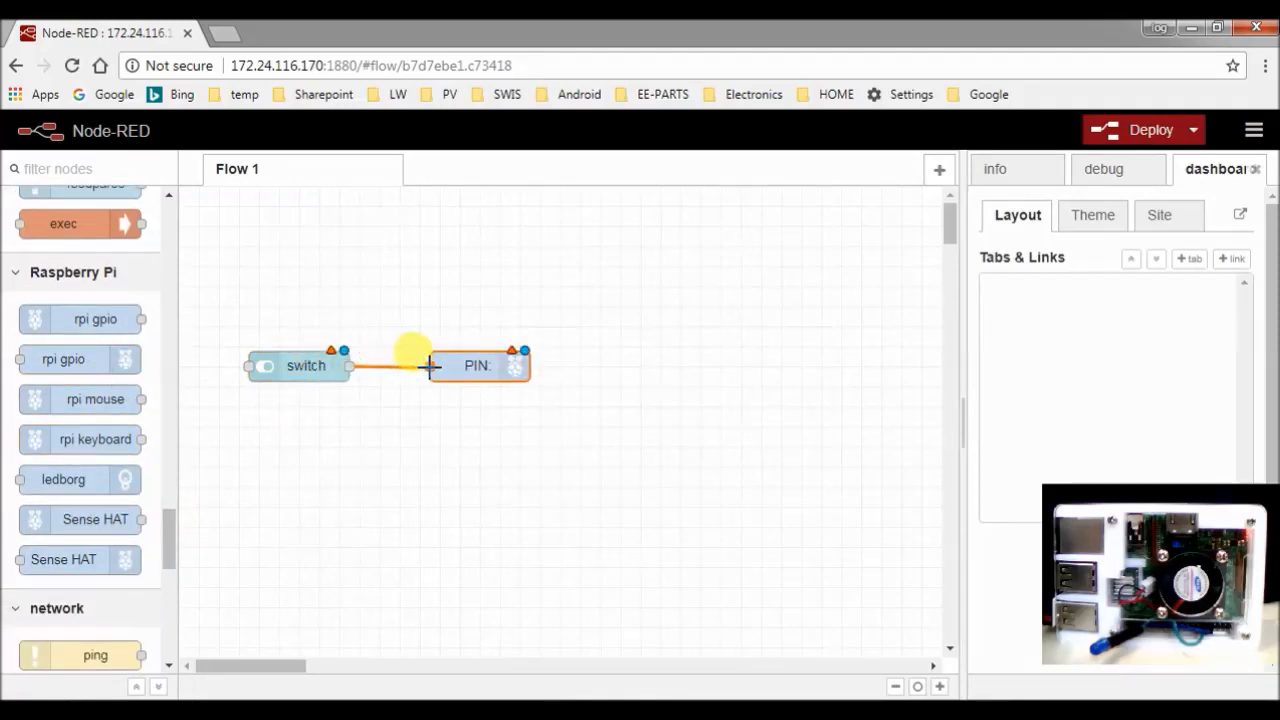
Set the gpio output node to GPIO17 (pin 11) and review the switch settings
double_click(477, 365)
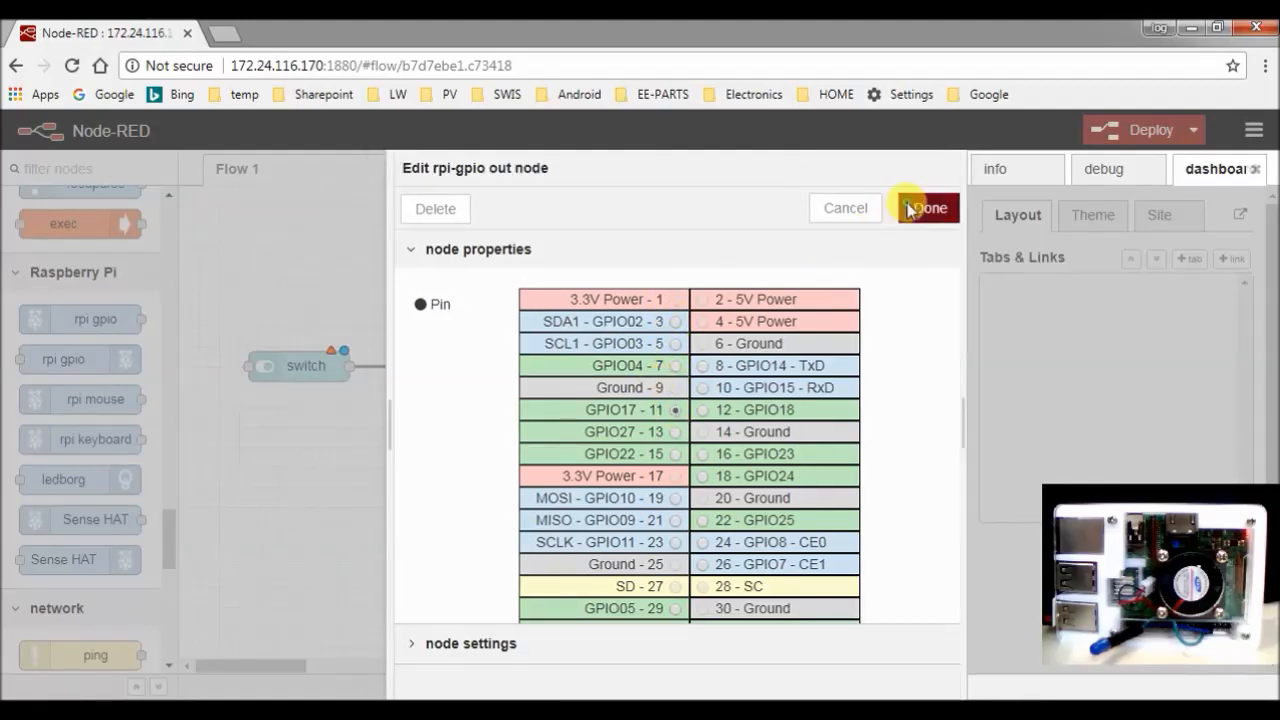
left_click(926, 208)
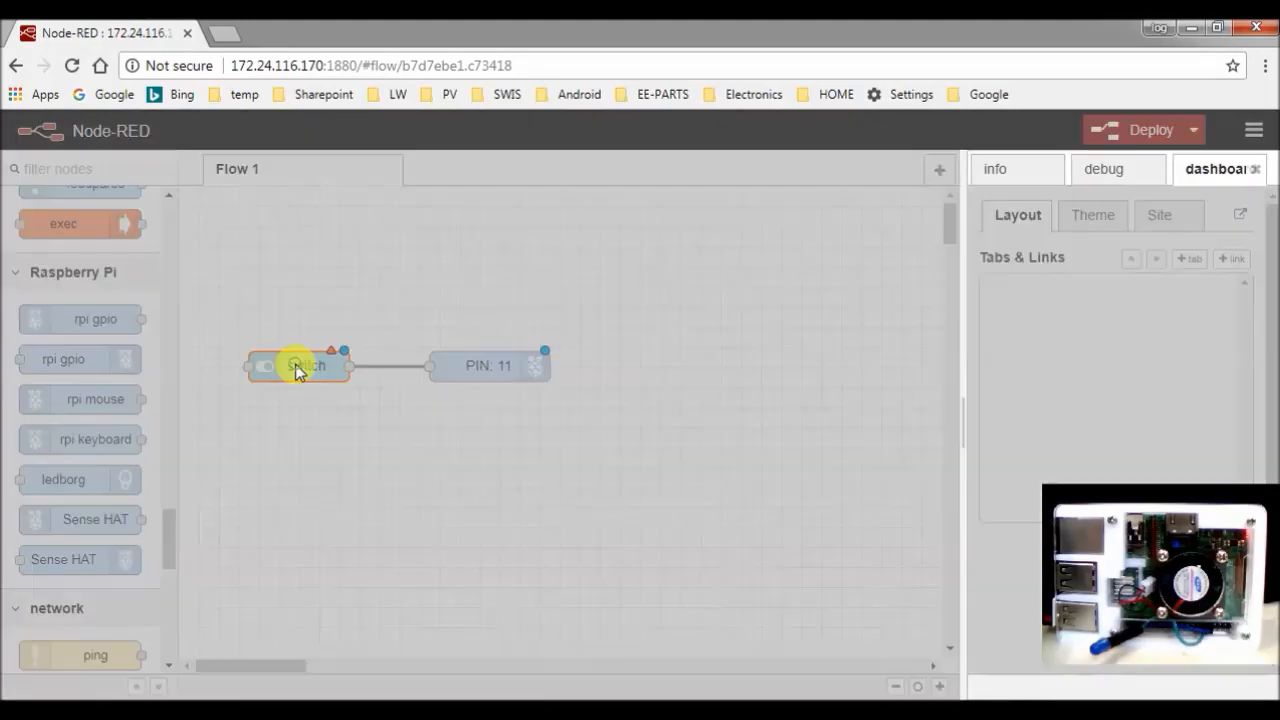
double_click(300, 365)
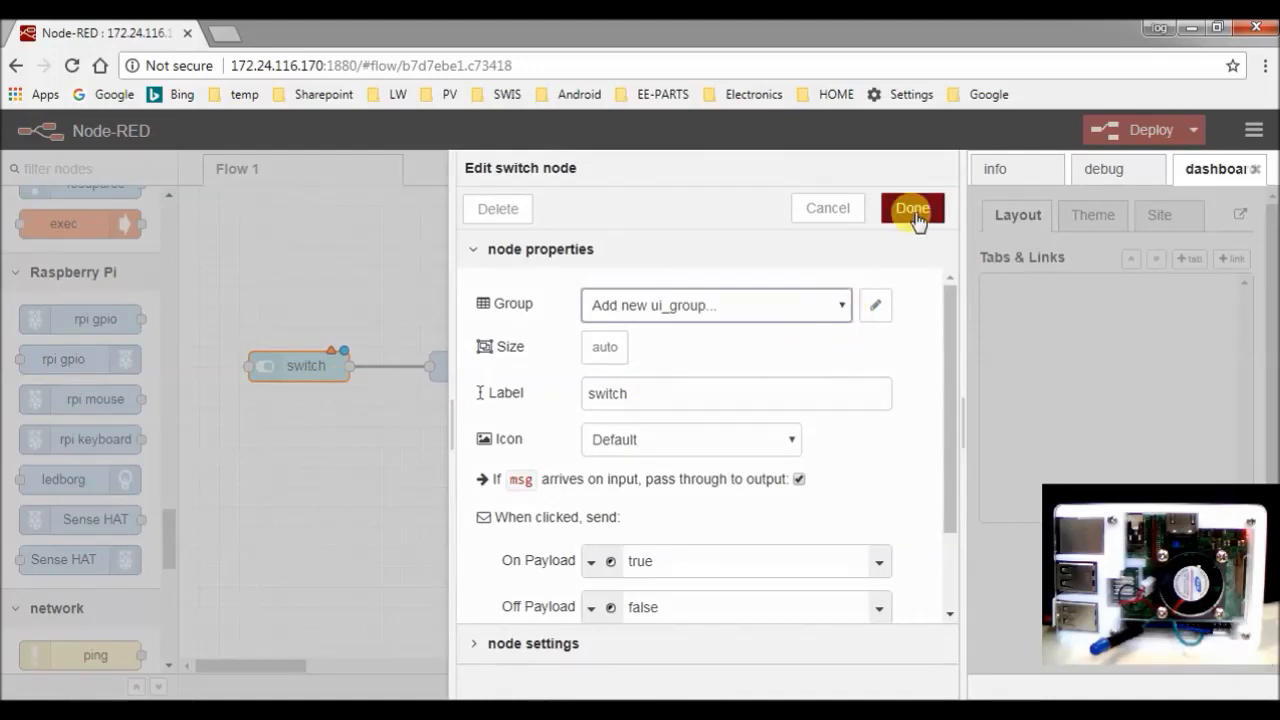
left_click(911, 208)
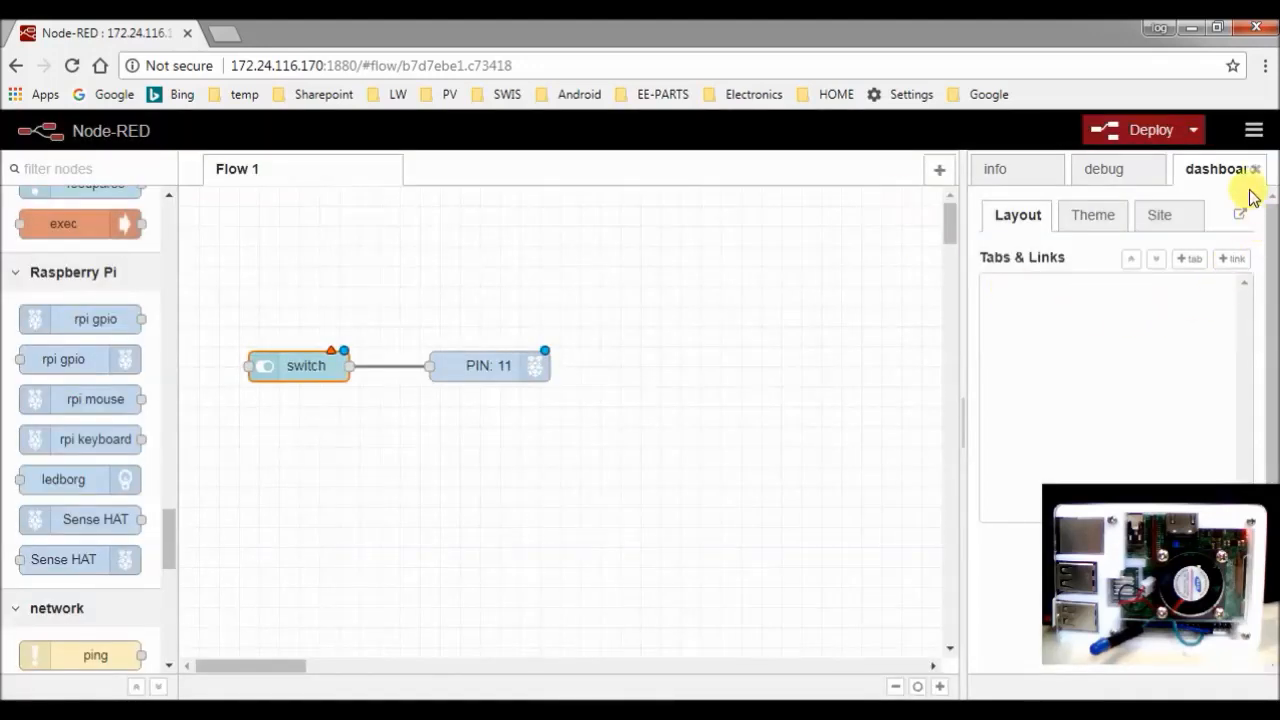
Add a dashboard tab named 'user interface'
left_click(1189, 258)
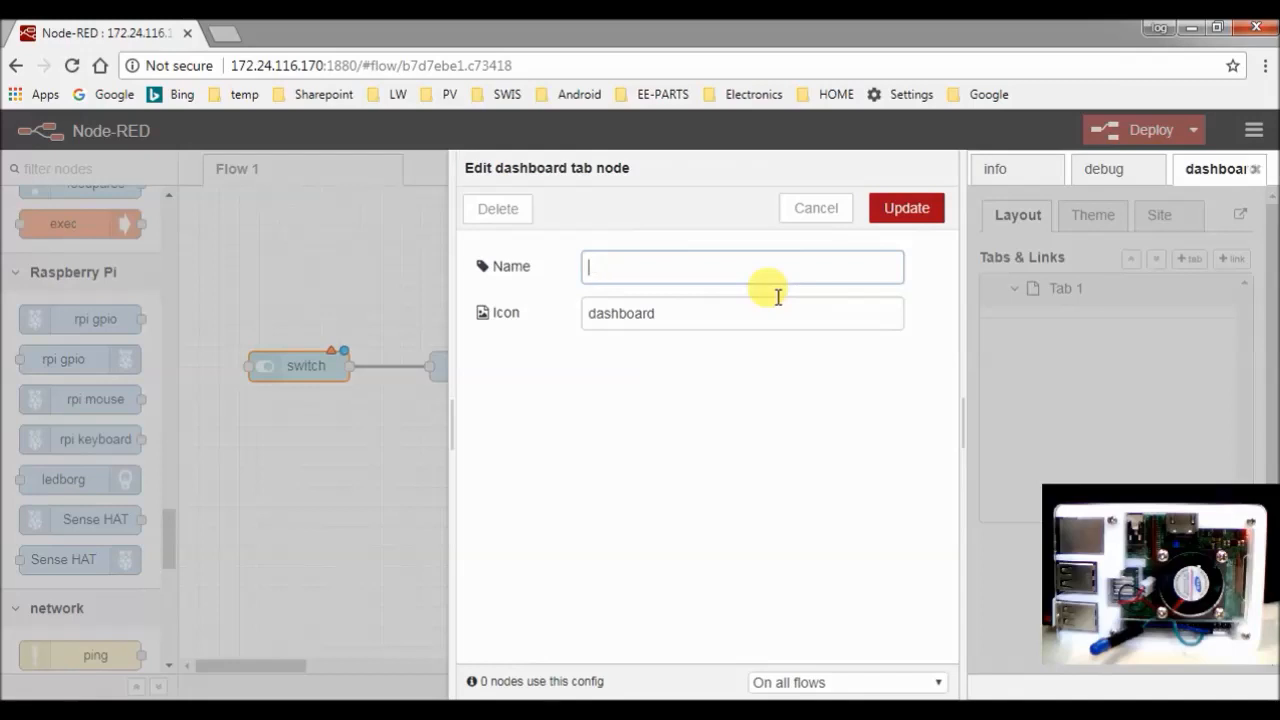
type("user interfac")
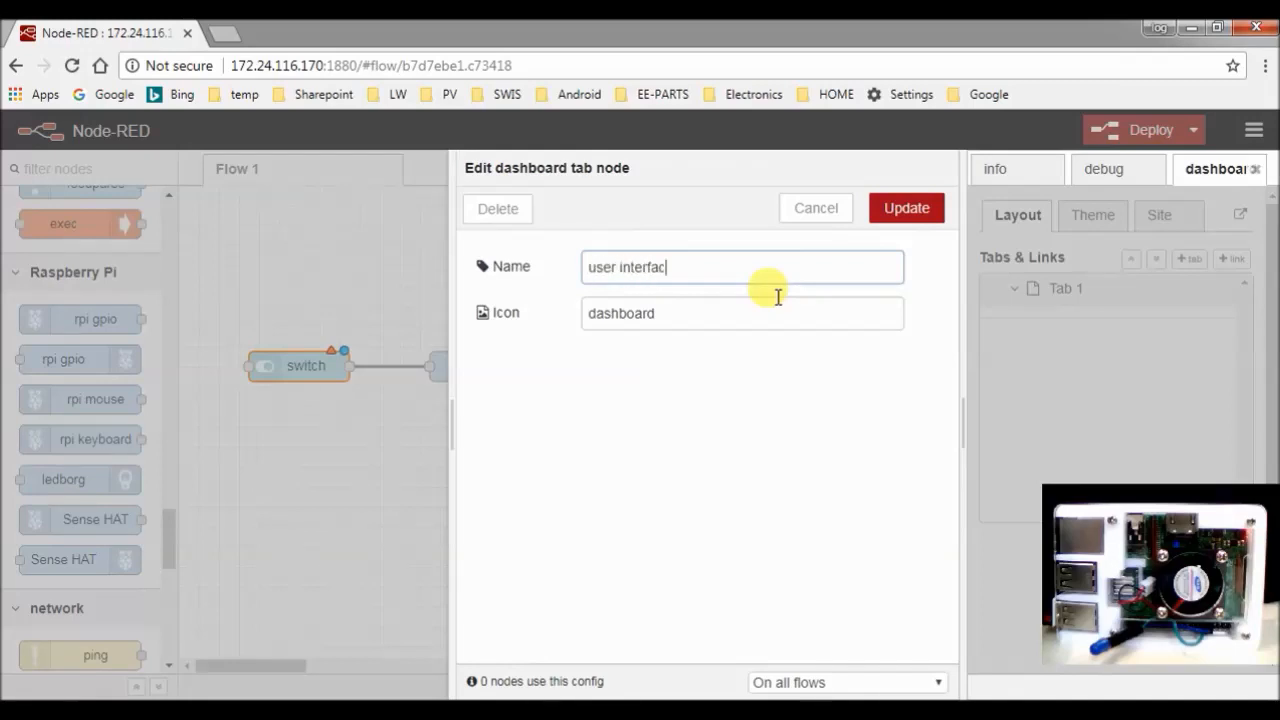
left_click(905, 208)
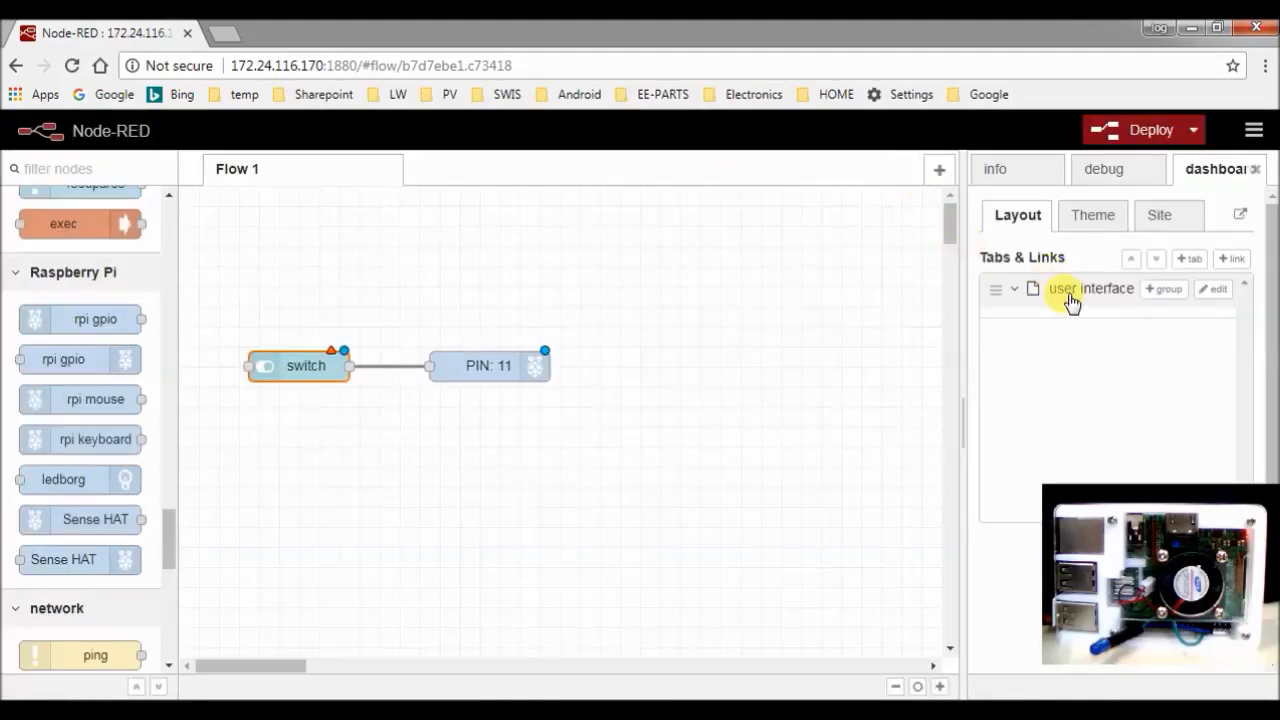
Add a 'switch LED' group to the user interface tab
left_click(1013, 288)
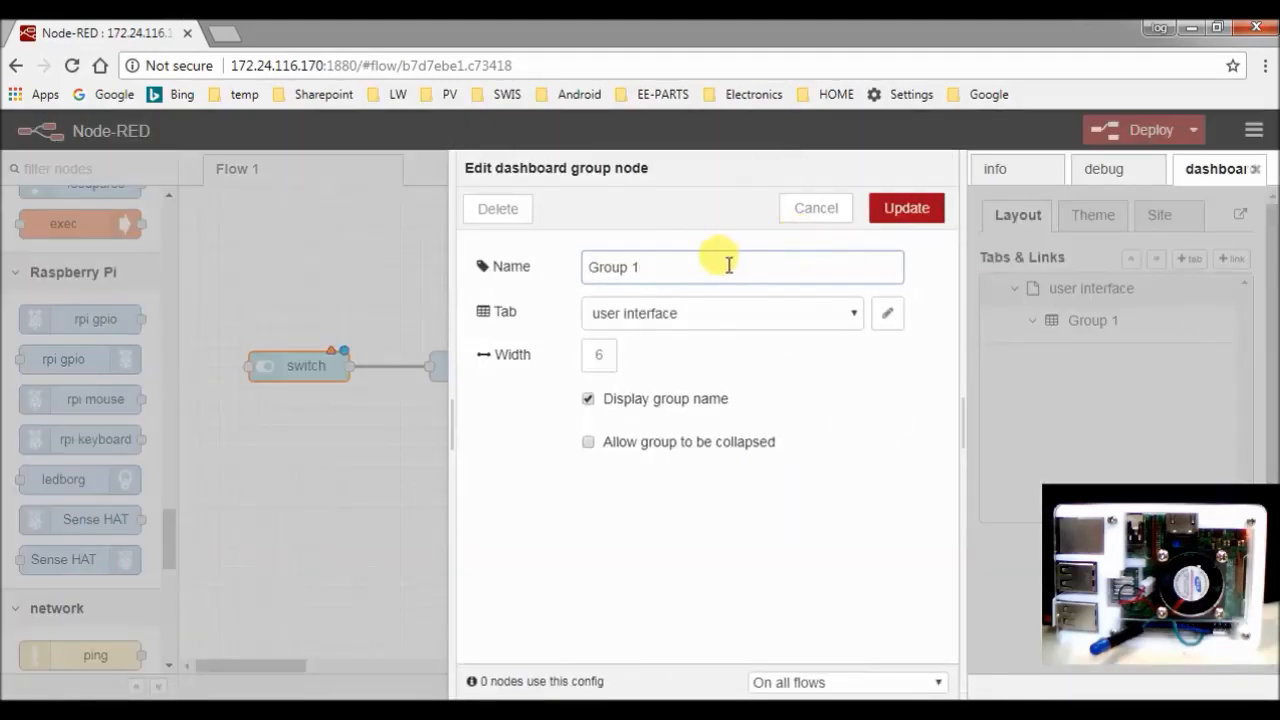
type("switch")
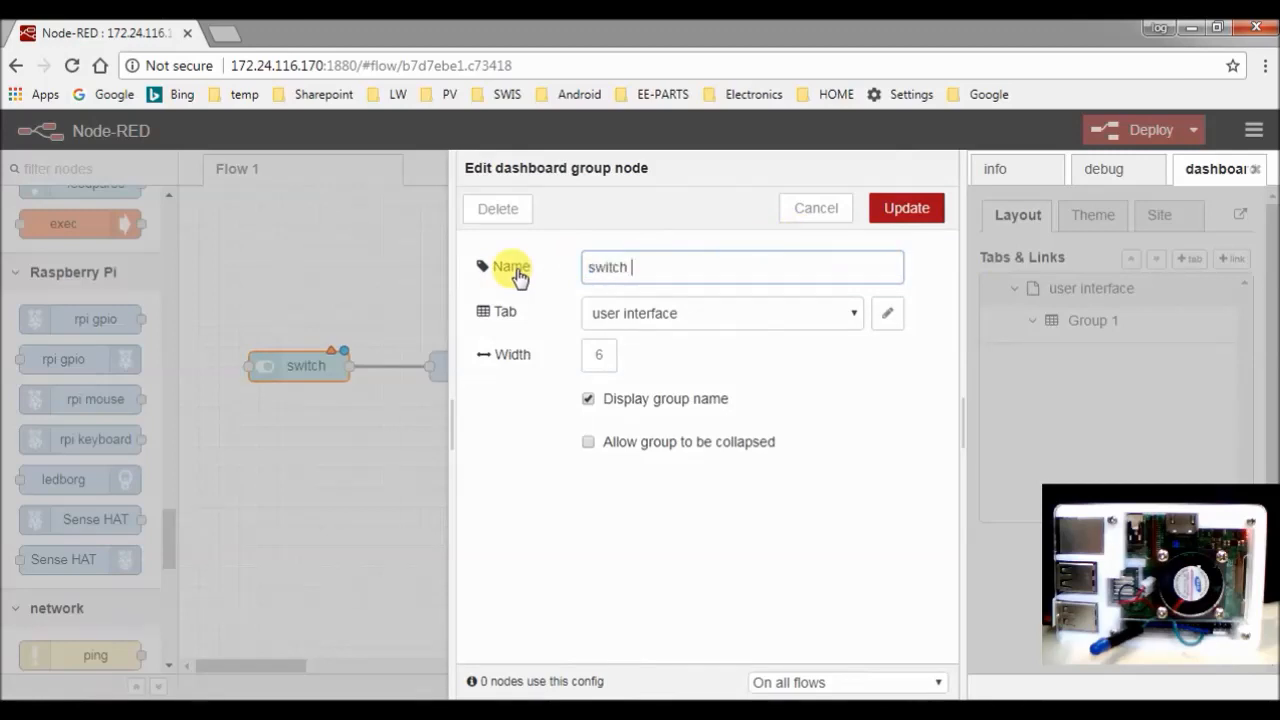
type("LED")
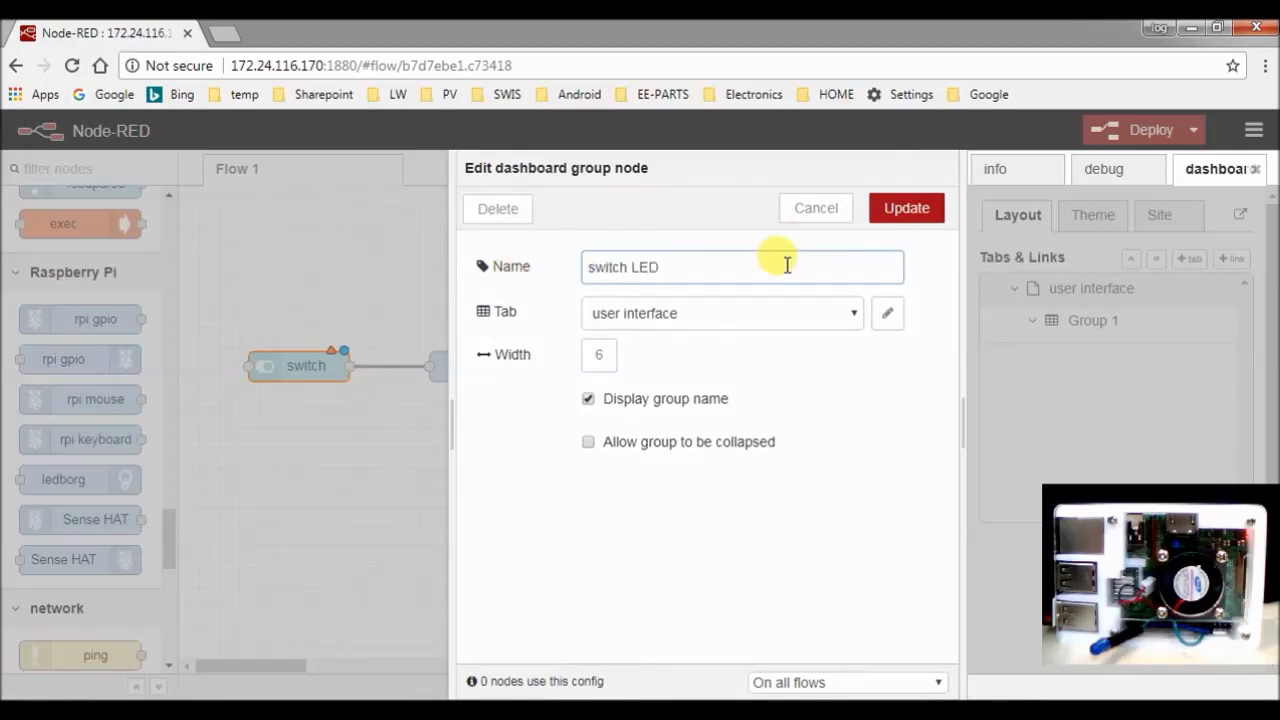
left_click(905, 208)
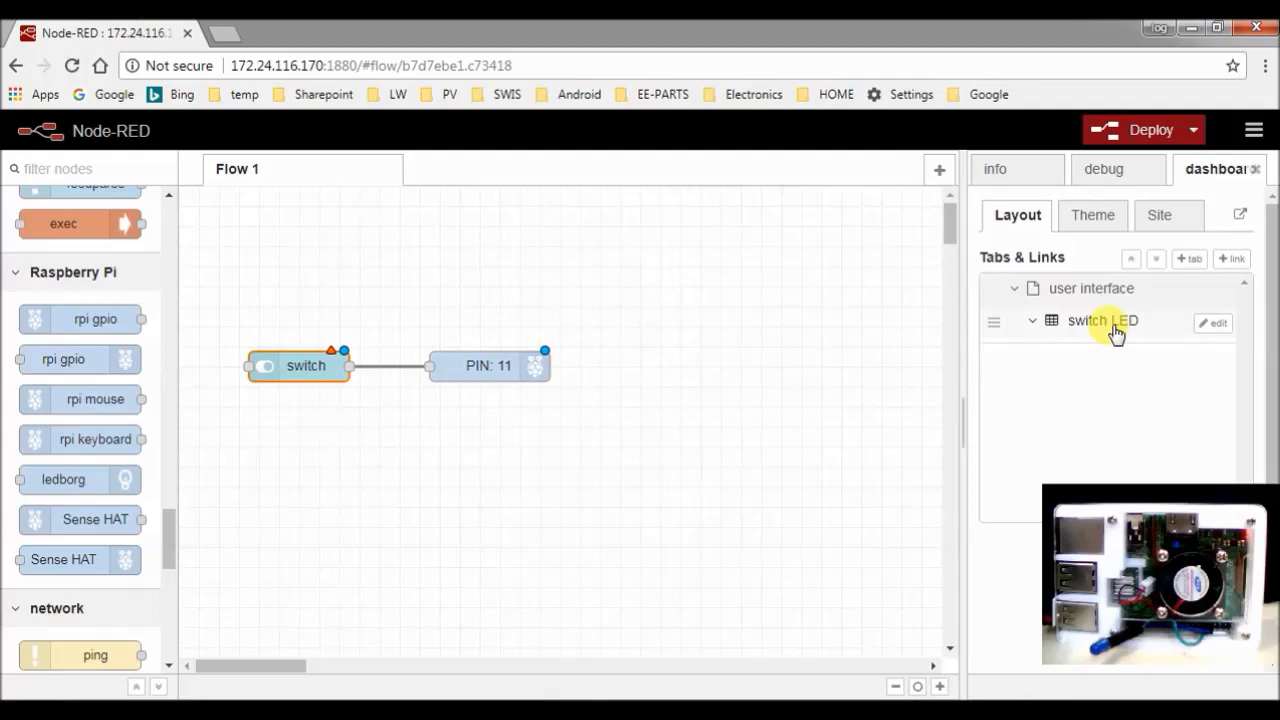
double_click(305, 365)
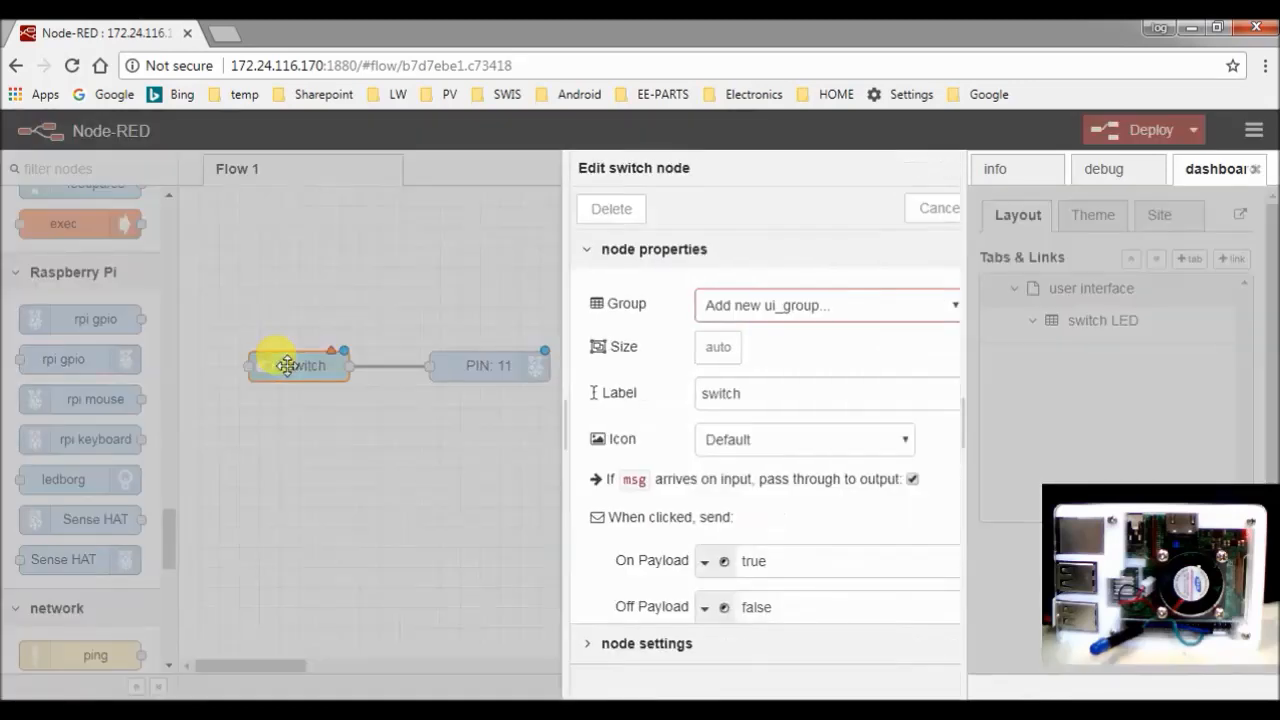
Assign the switch to group 'switch LED [user interface]' with payloads 1 and 0, then deploy
left_click(825, 305)
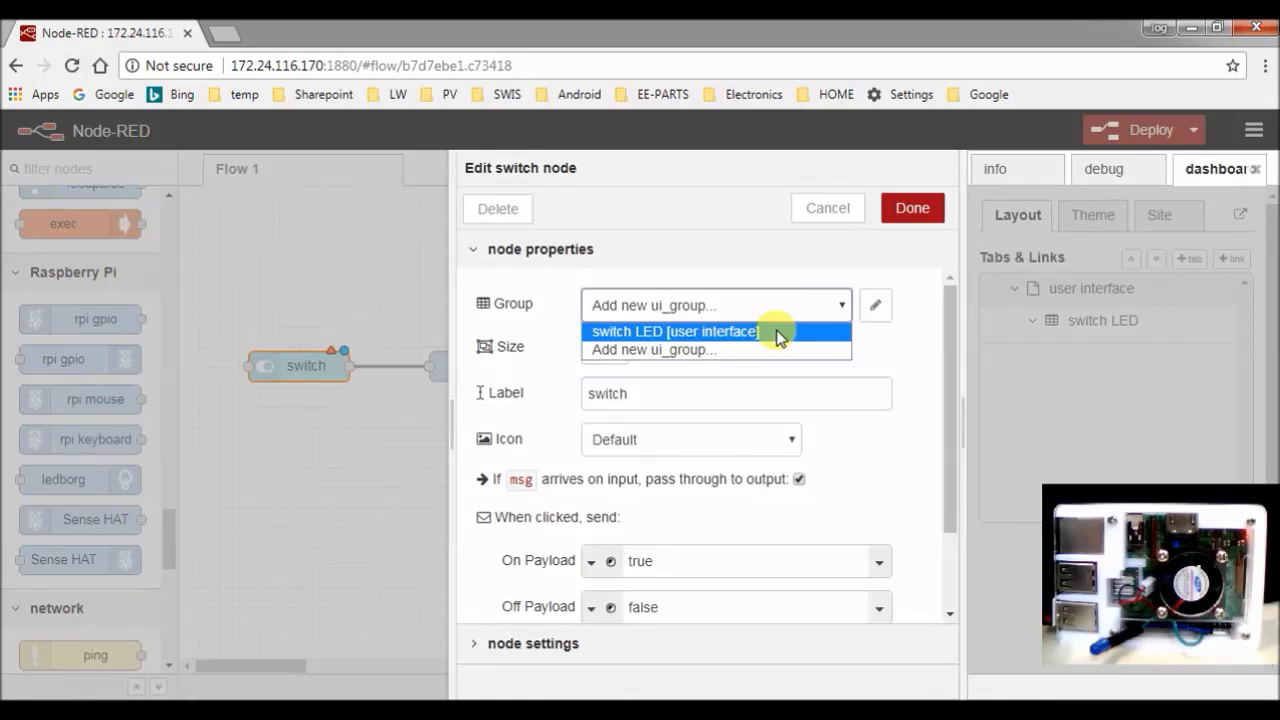
left_click(675, 331)
type("1")
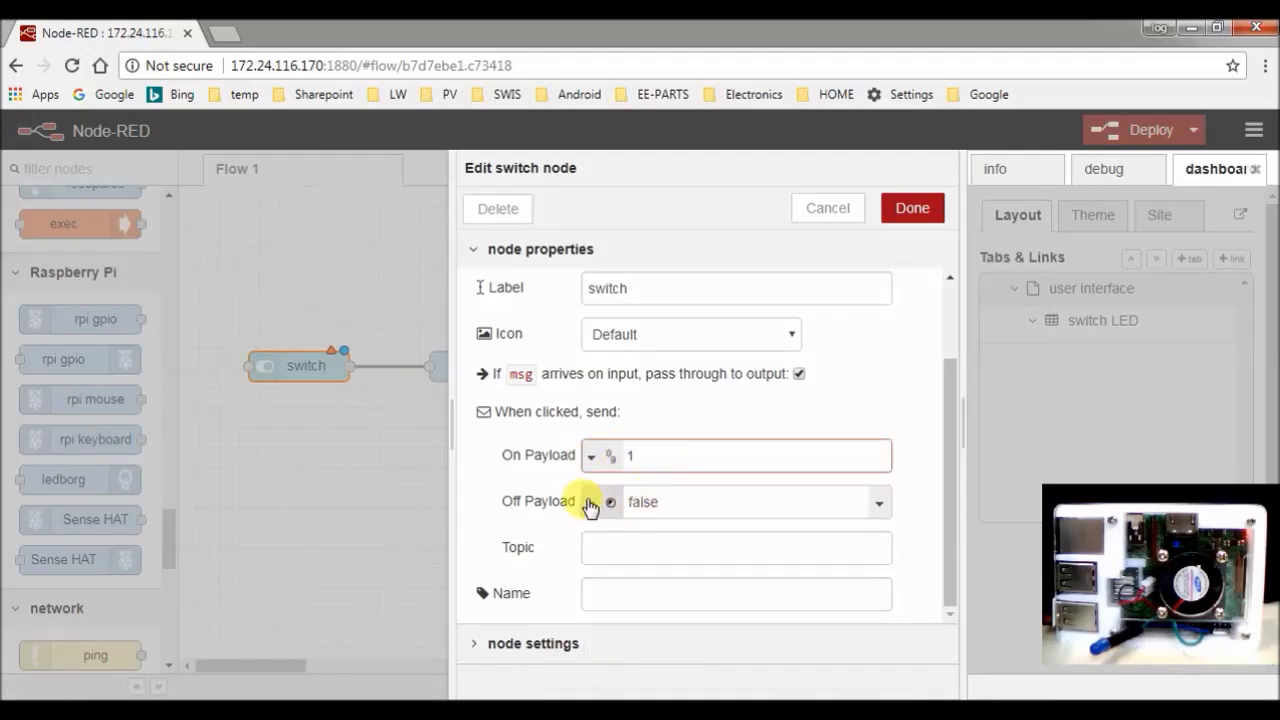
left_click(591, 456)
type("0")
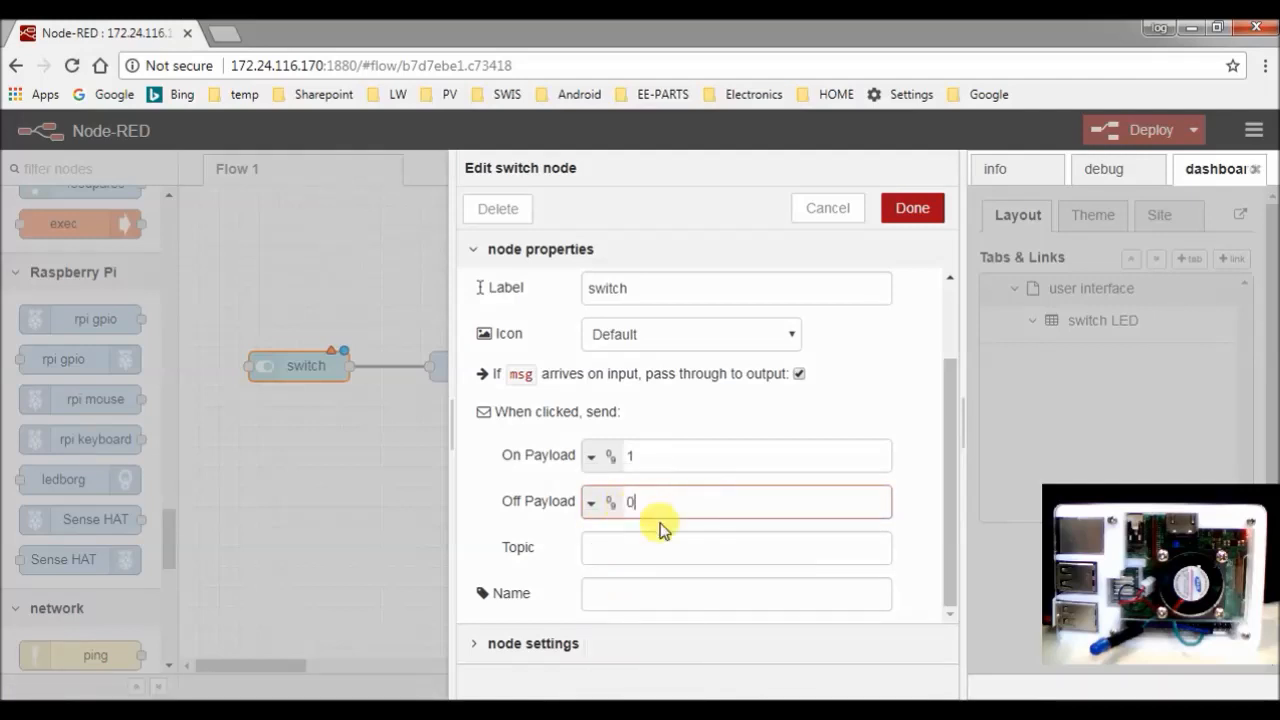
left_click(910, 208)
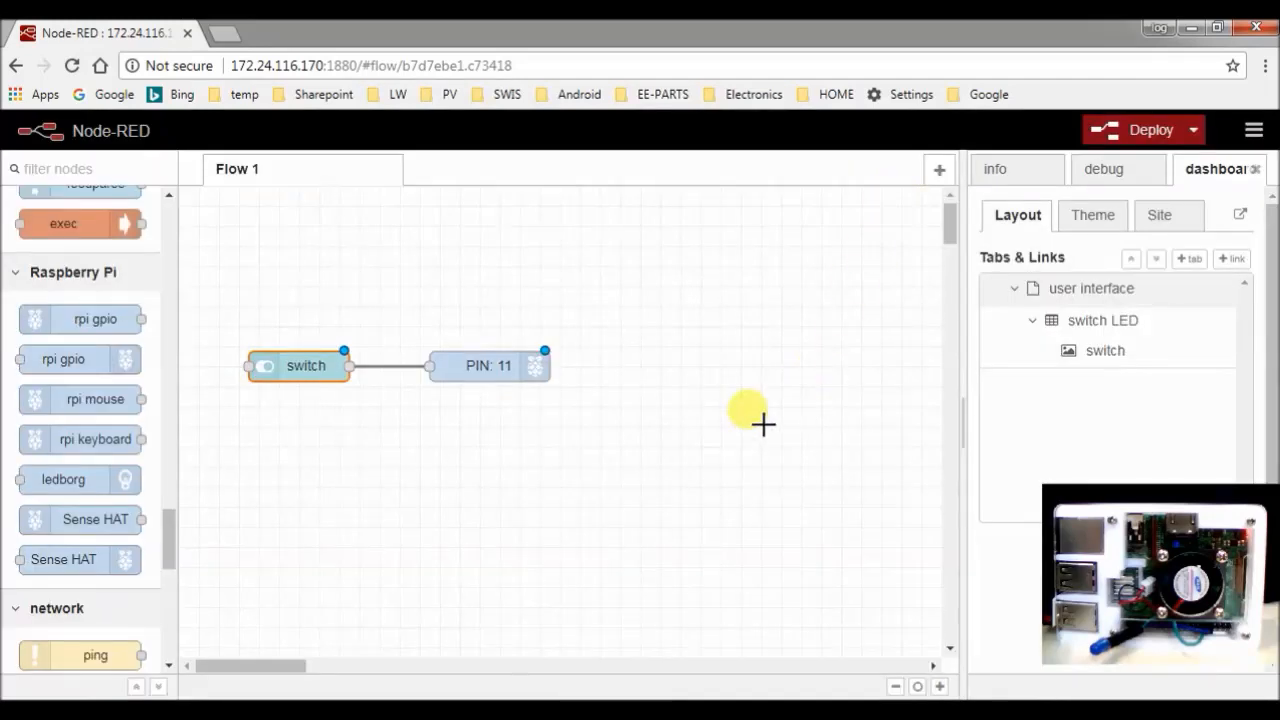
mouse_move(1160, 127)
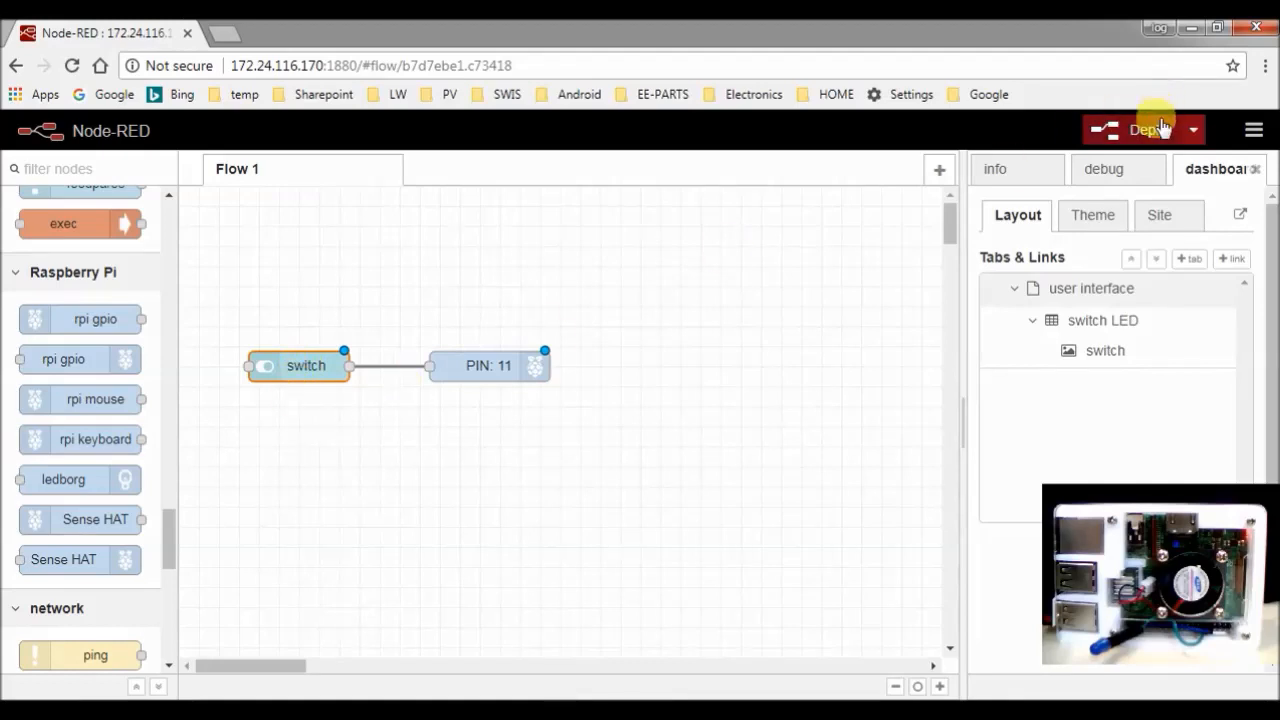
left_click(1143, 130)
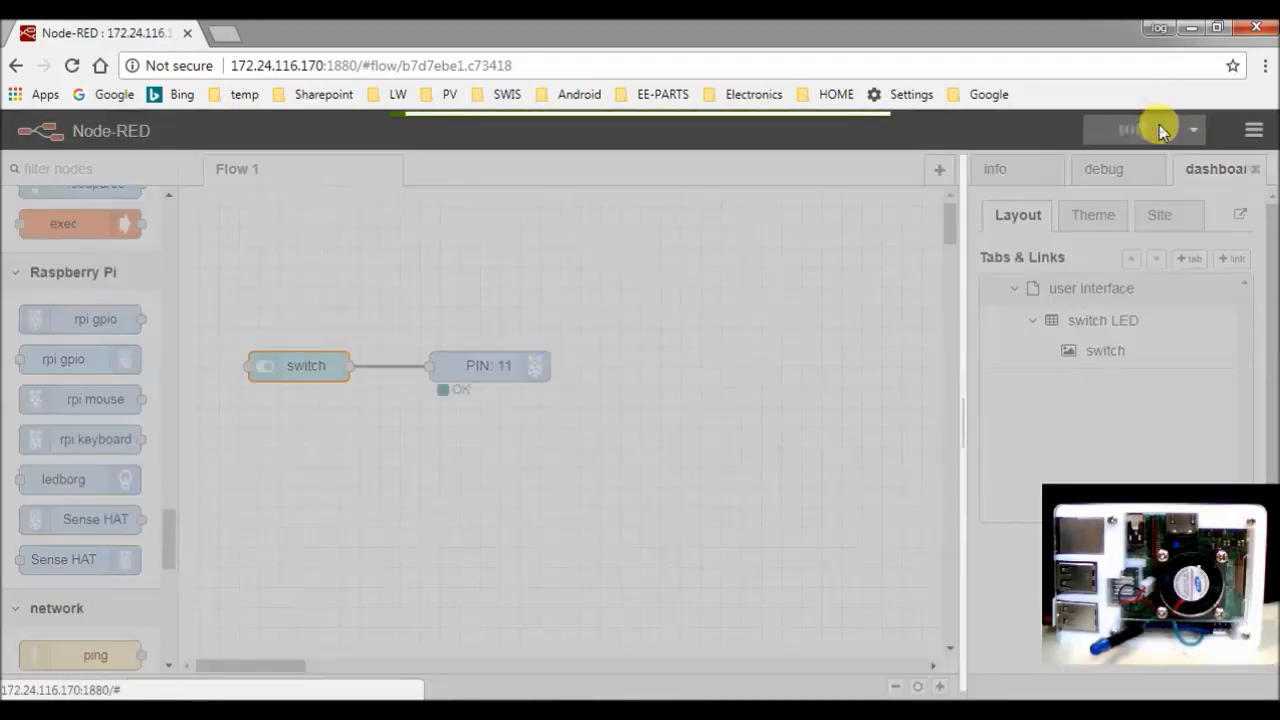
left_click(1140, 130)
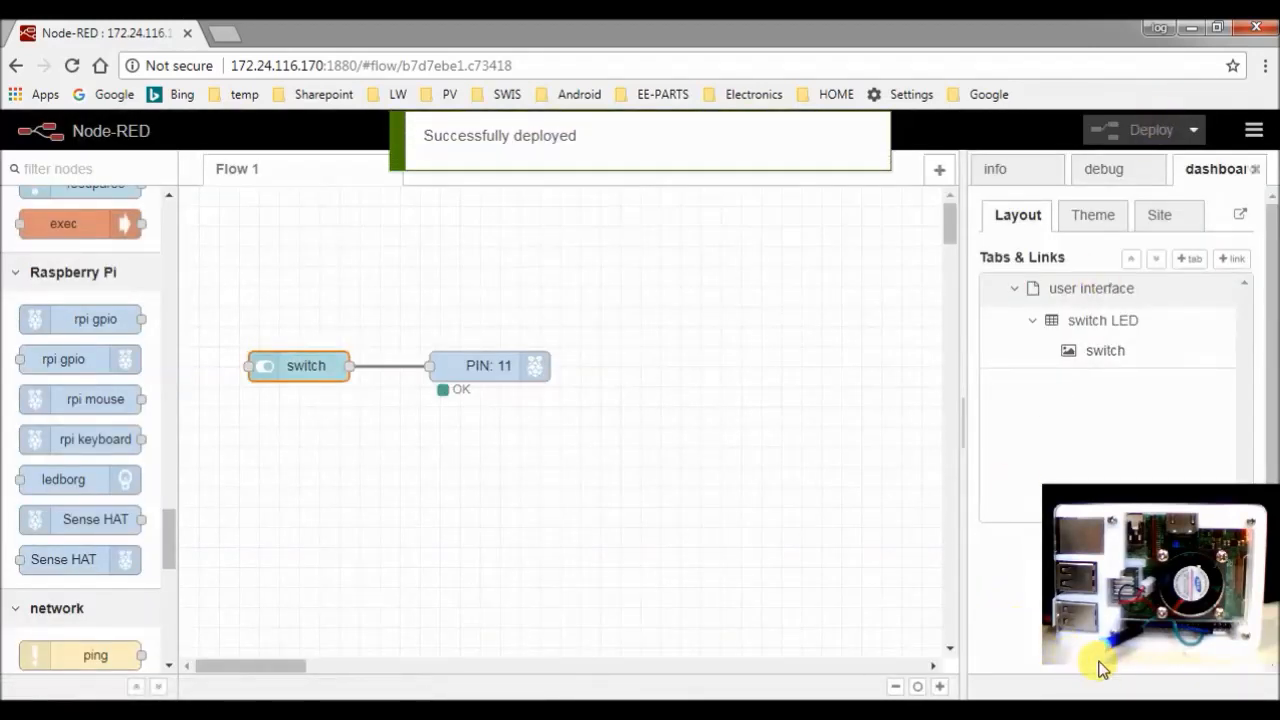
mouse_move(263, 356)
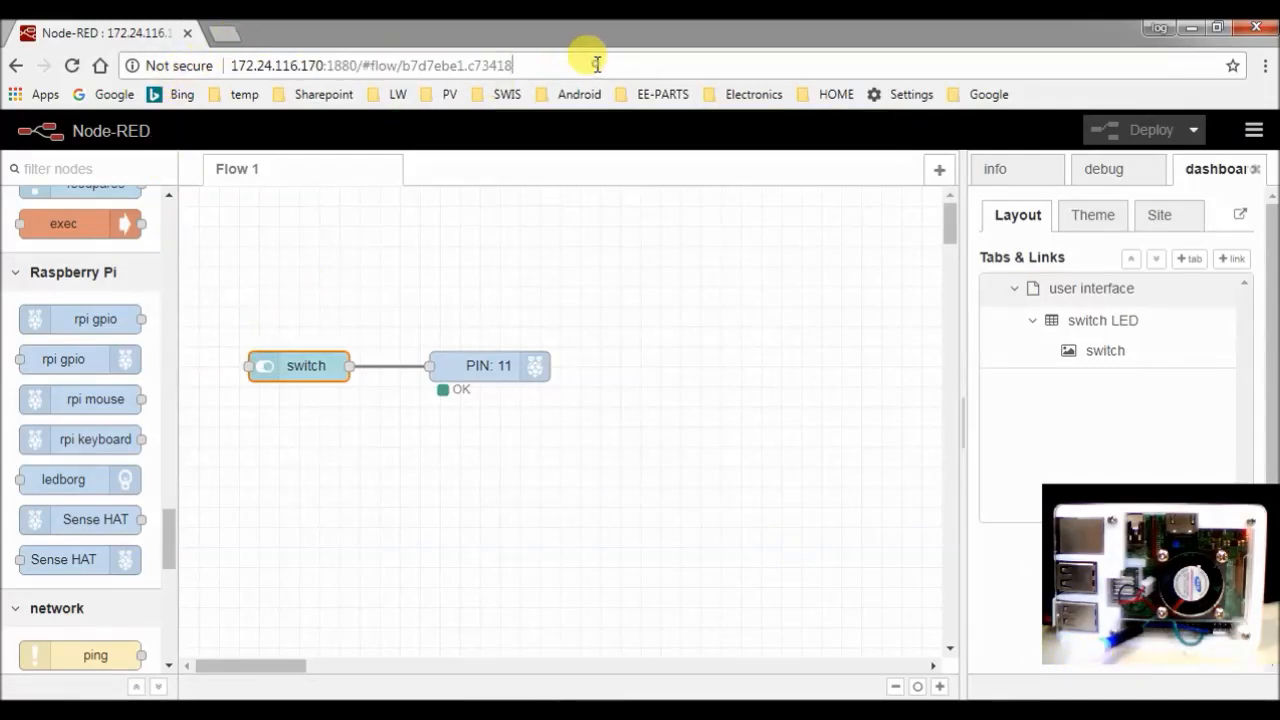
Open 172.24.116.170:1880/ui and toggle the LED switch on and off from PC and phone
double_click(435, 65)
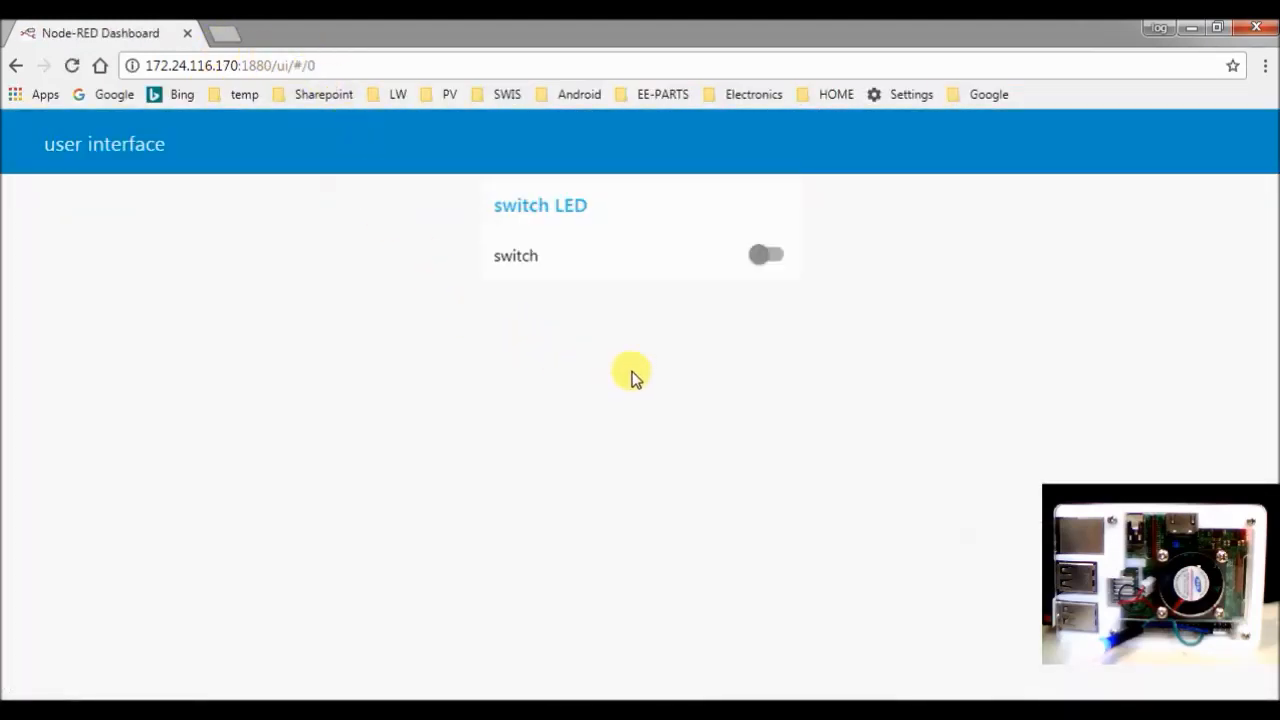
left_click(767, 255)
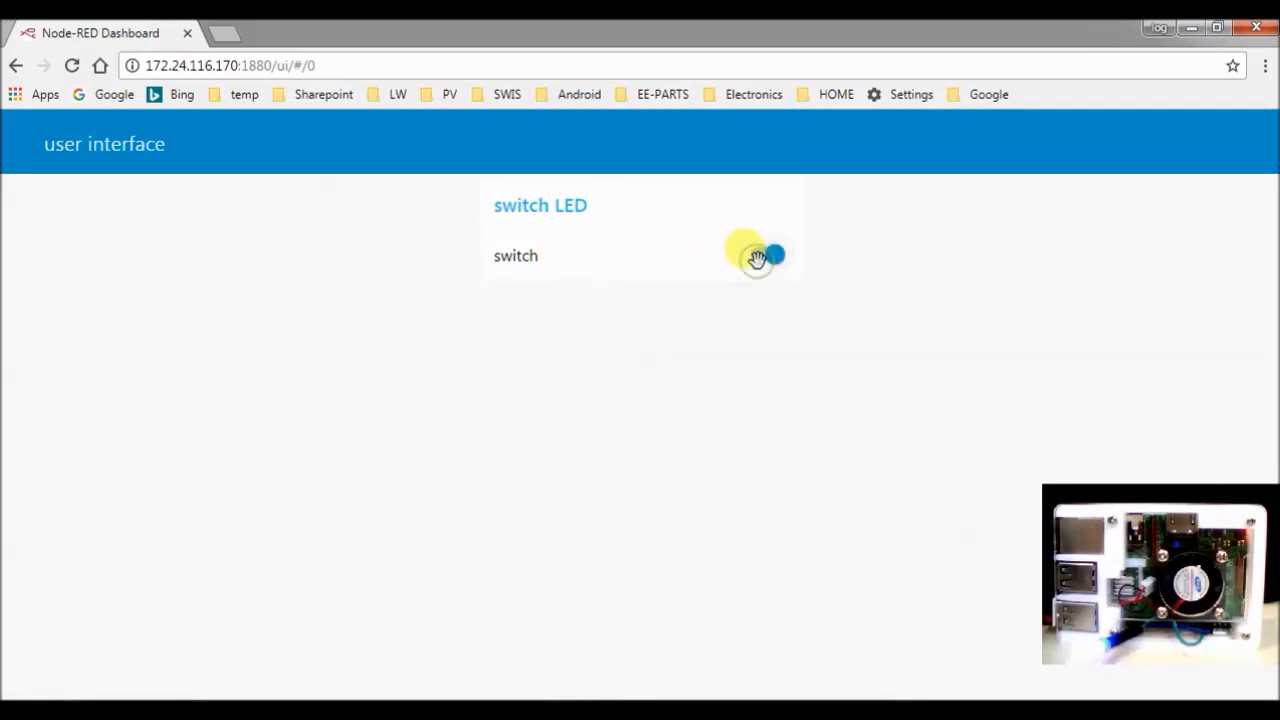
left_click(770, 255)
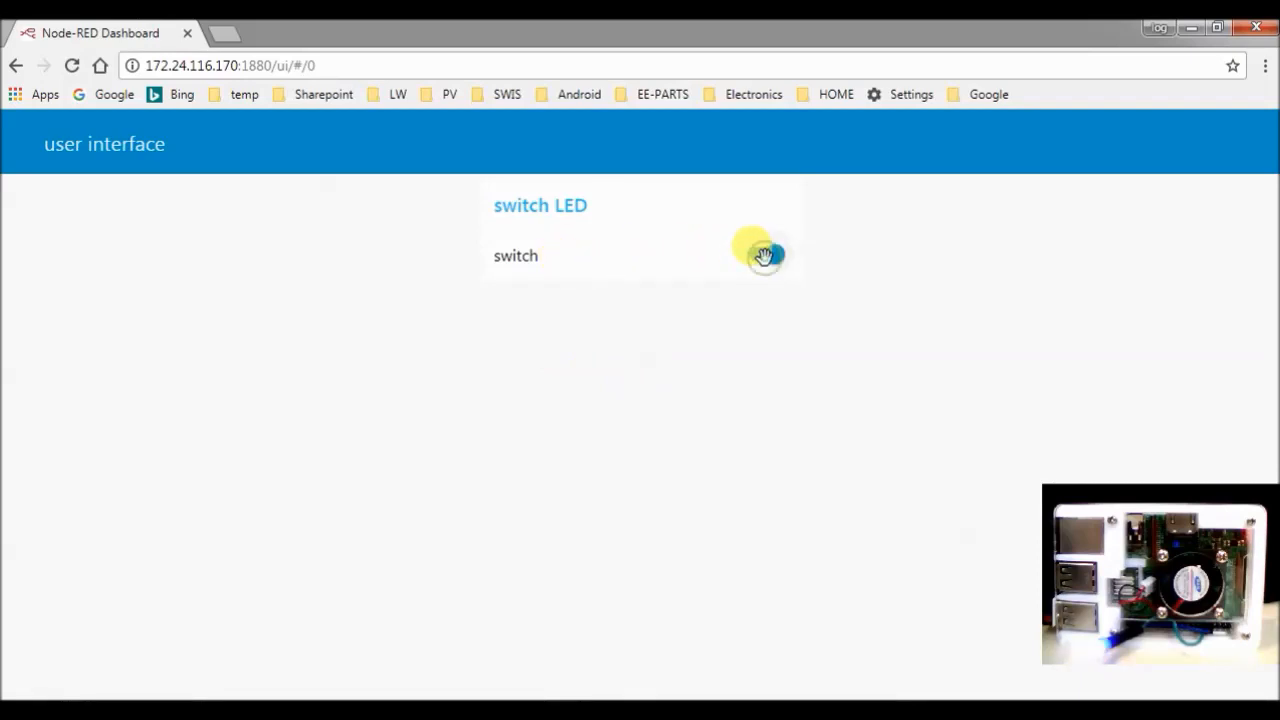
left_click(768, 253)
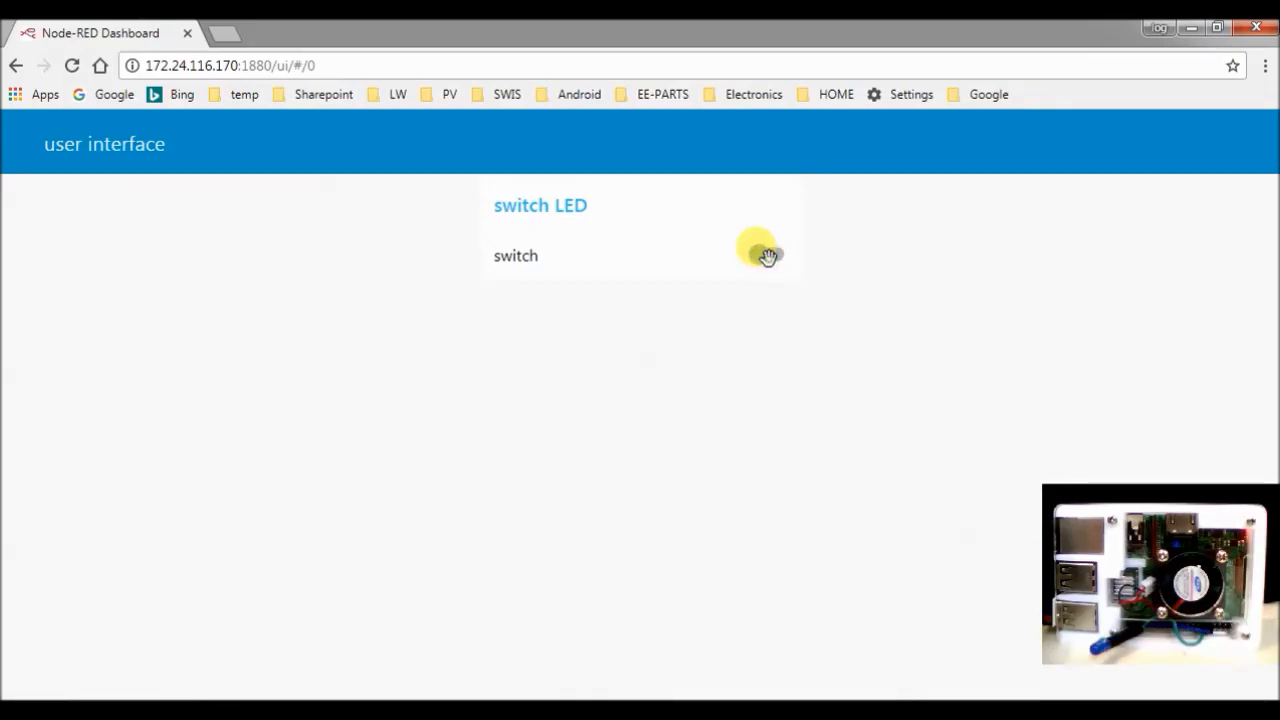
left_click(765, 254)
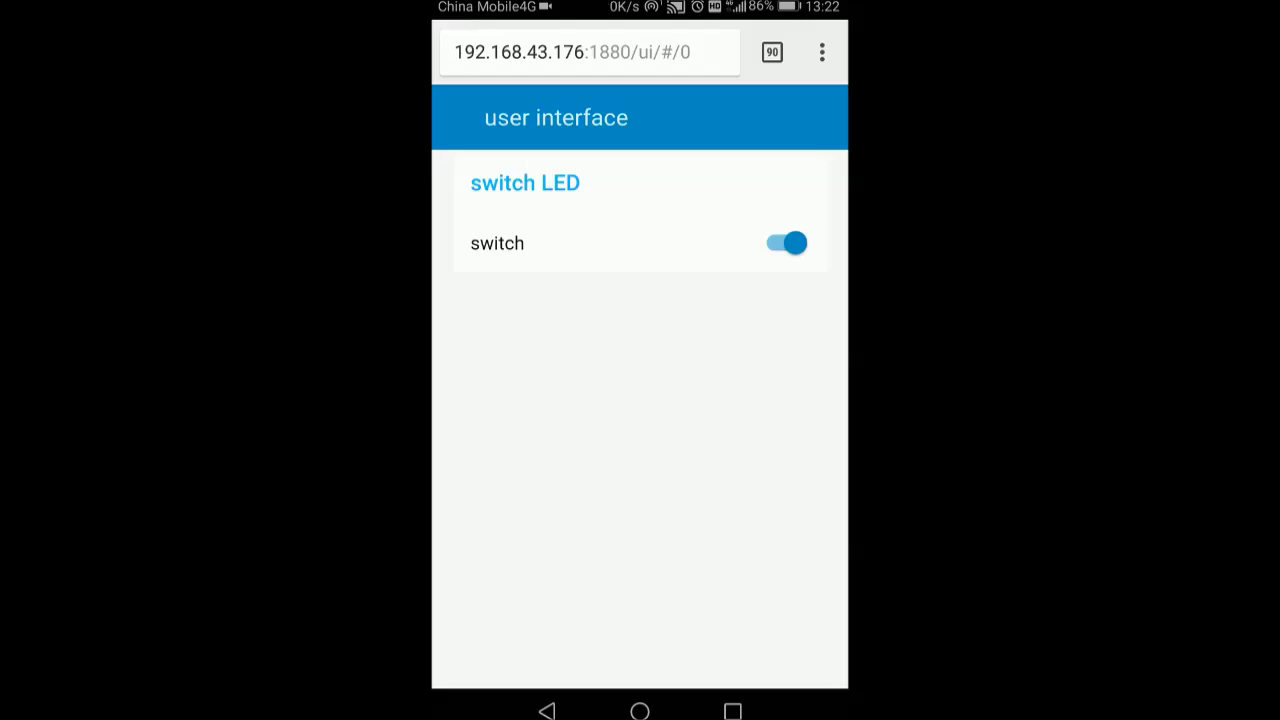
left_click(786, 243)
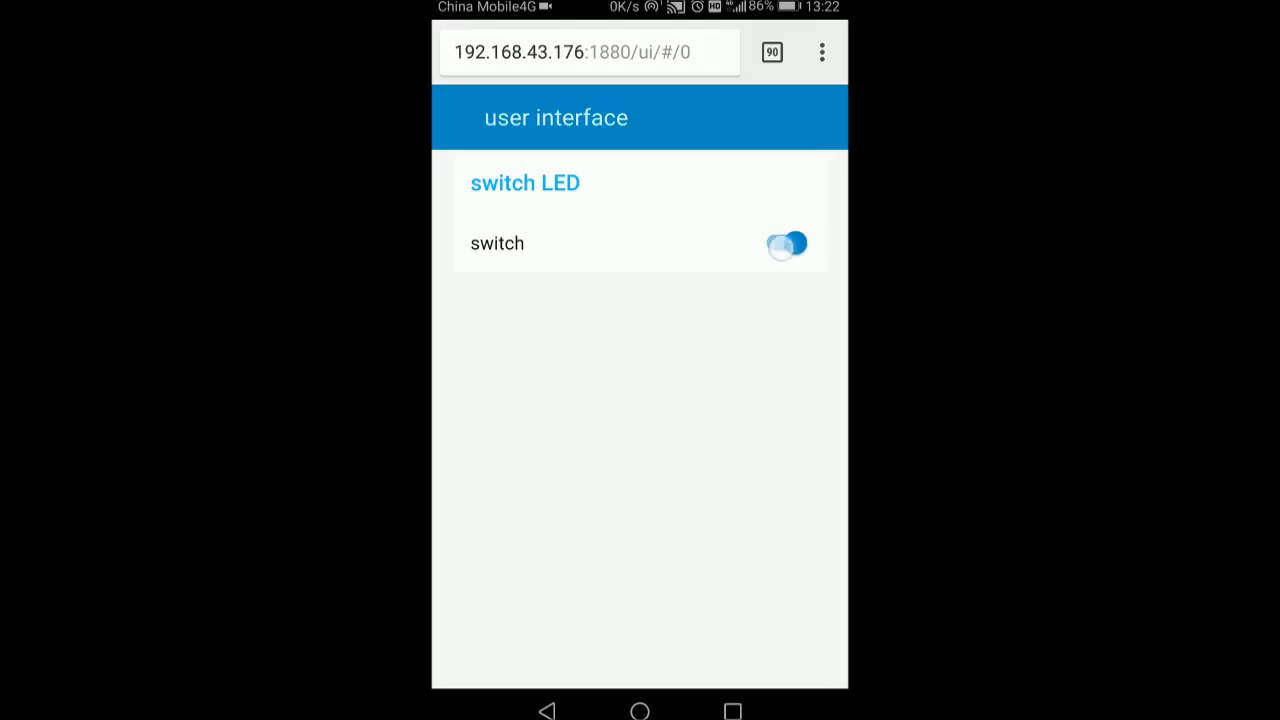
left_click(787, 243)
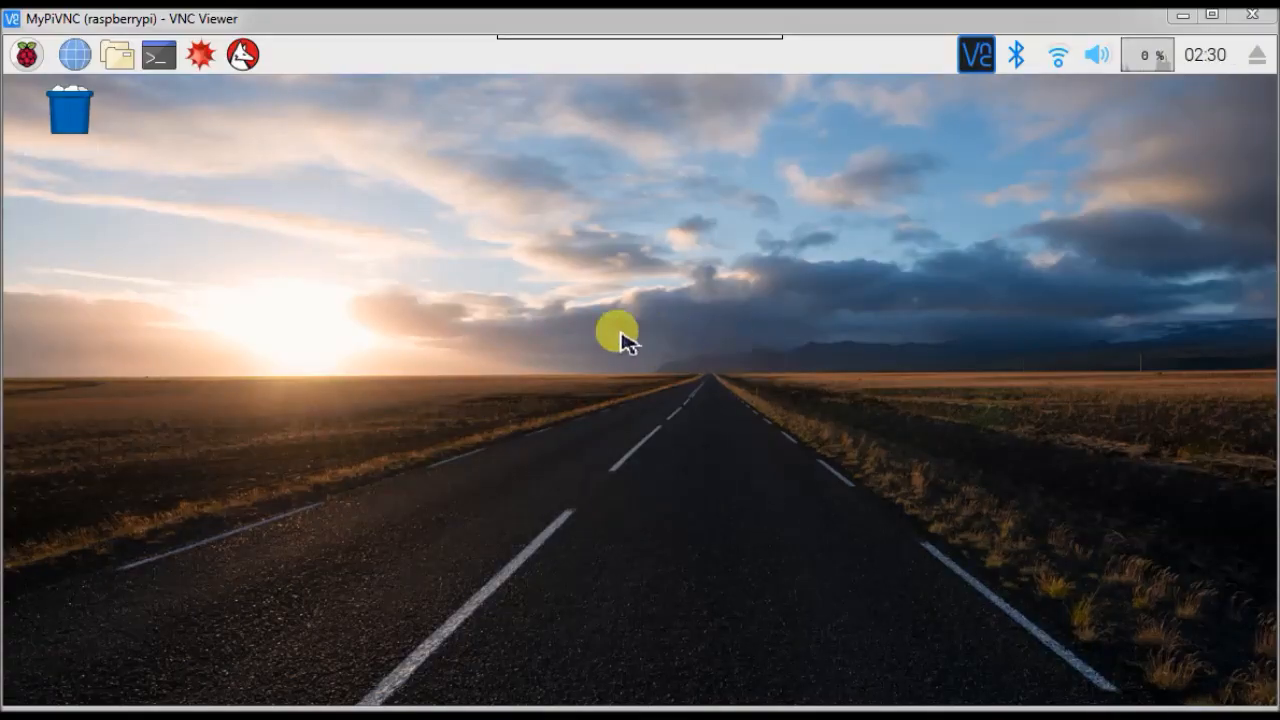
Launch Node-RED from the Pi menu and run 'sudo systemctl enable nodered.service' in a terminal
left_click(25, 54)
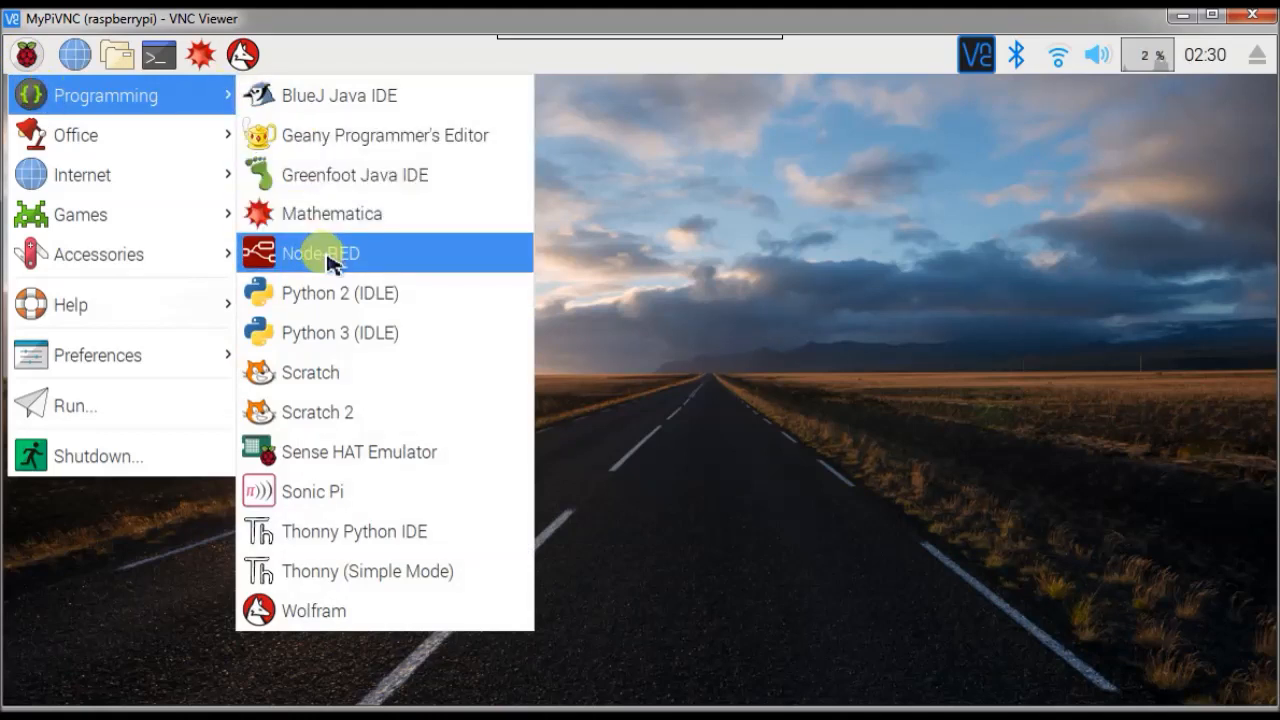
left_click(320, 253)
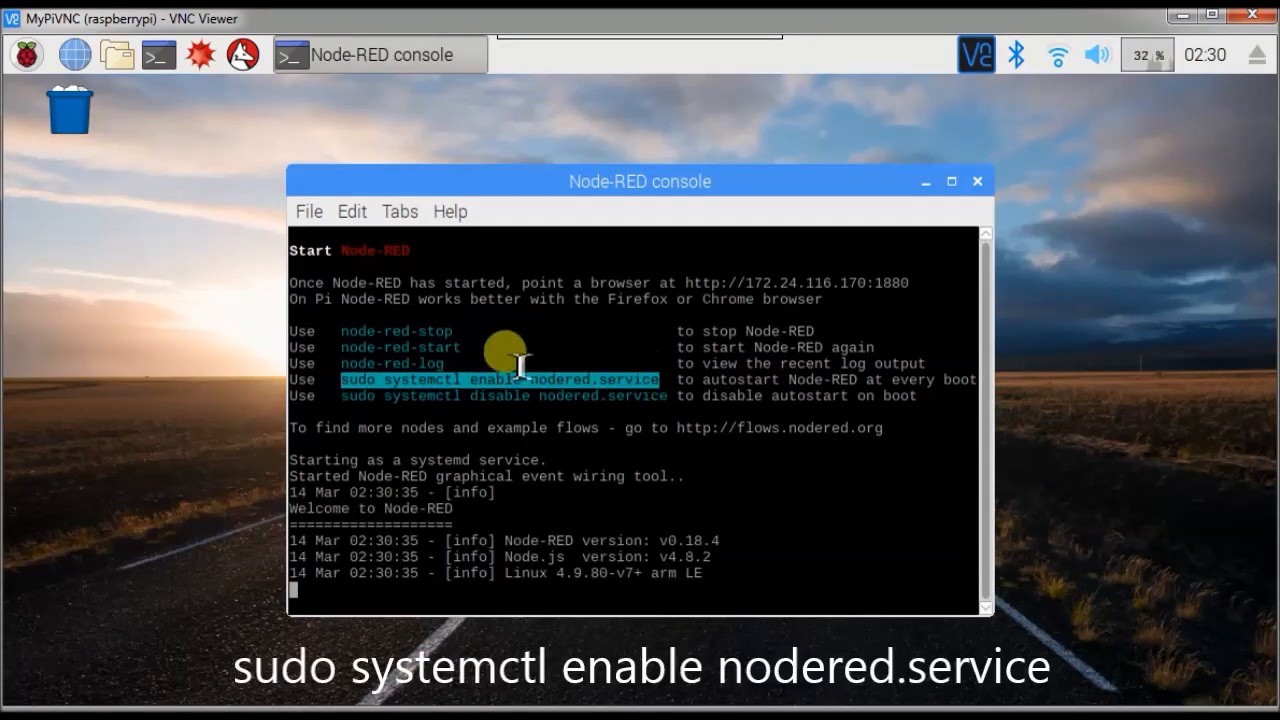
left_click(351, 211)
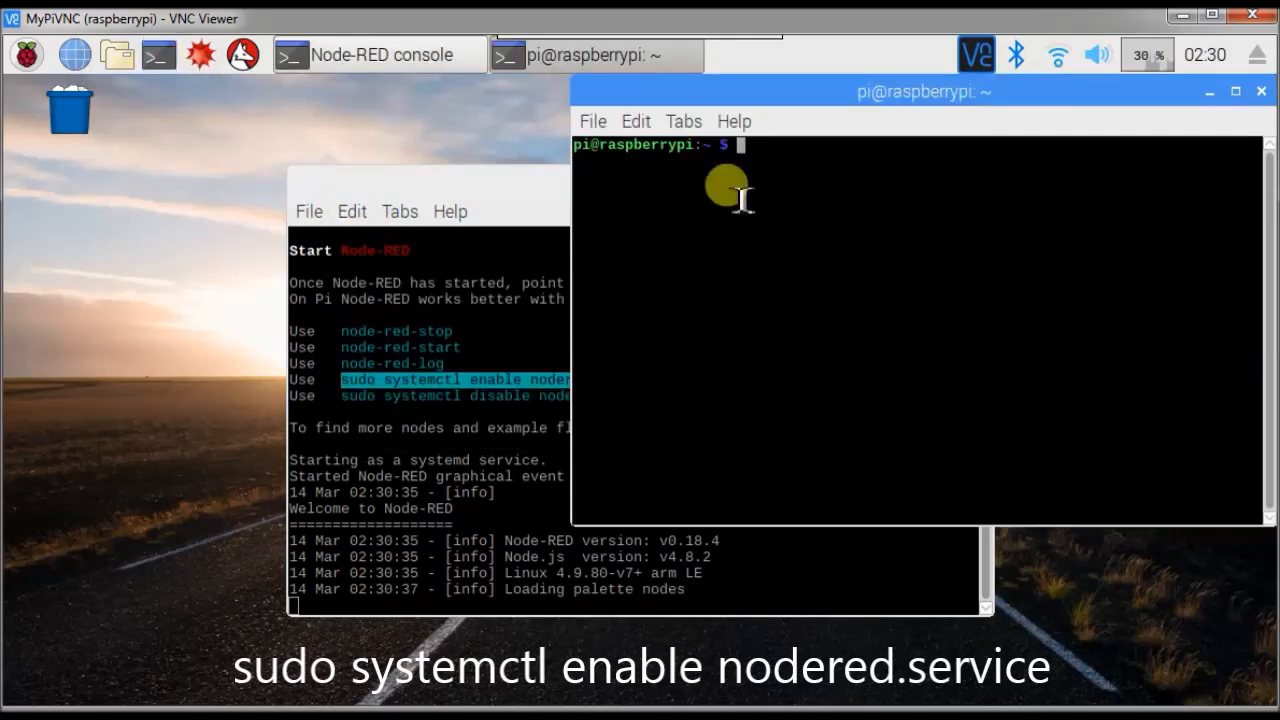
type("sudo systemctl enable nodered.service")
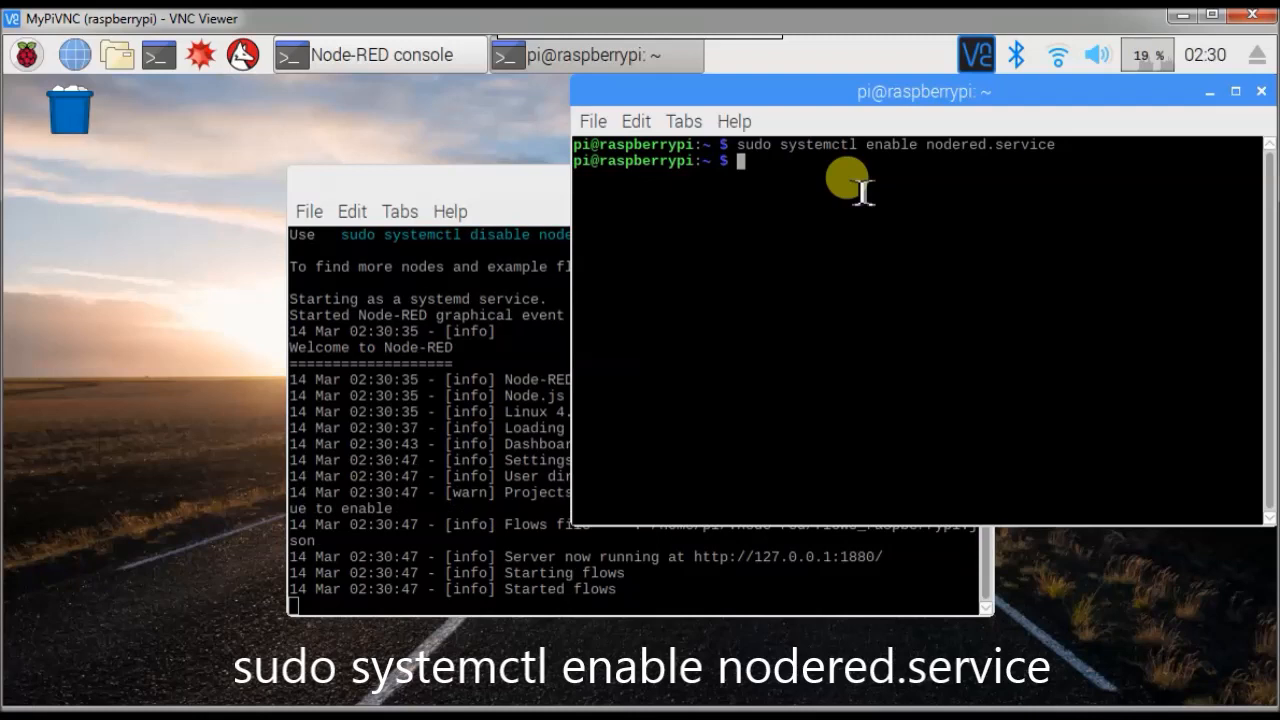
mouse_move(1180, 105)
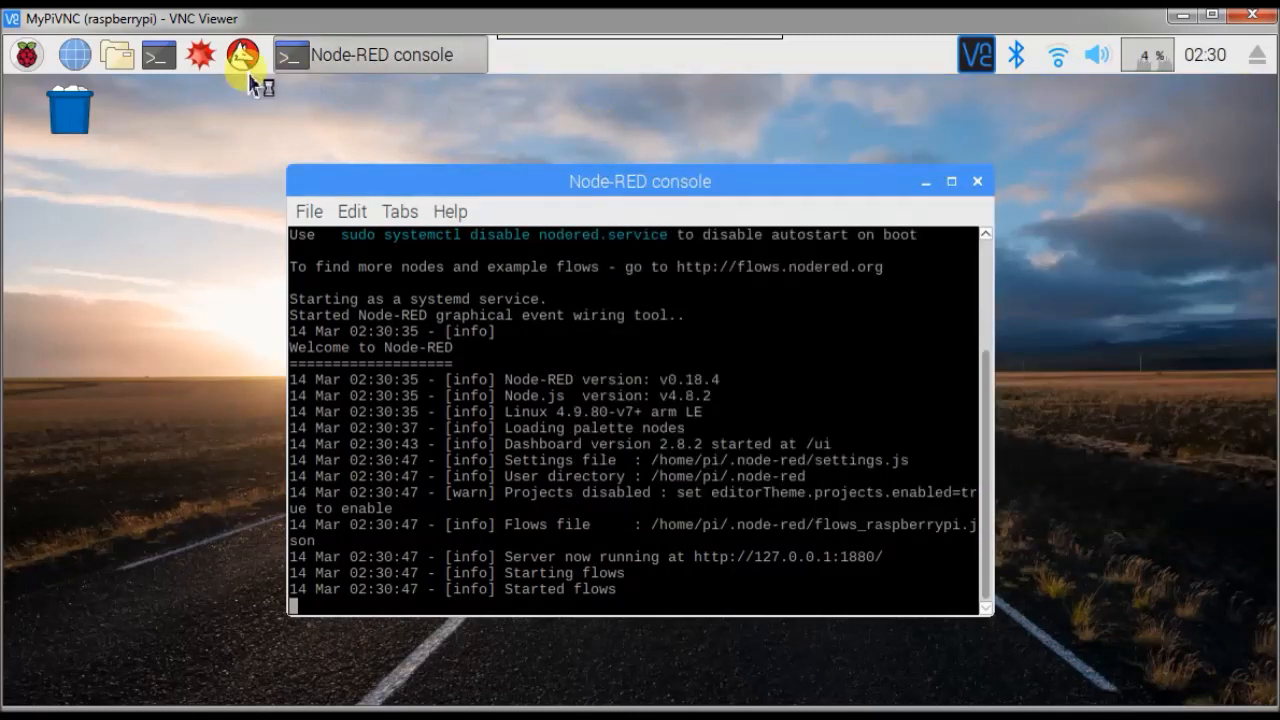
mouse_move(97, 172)
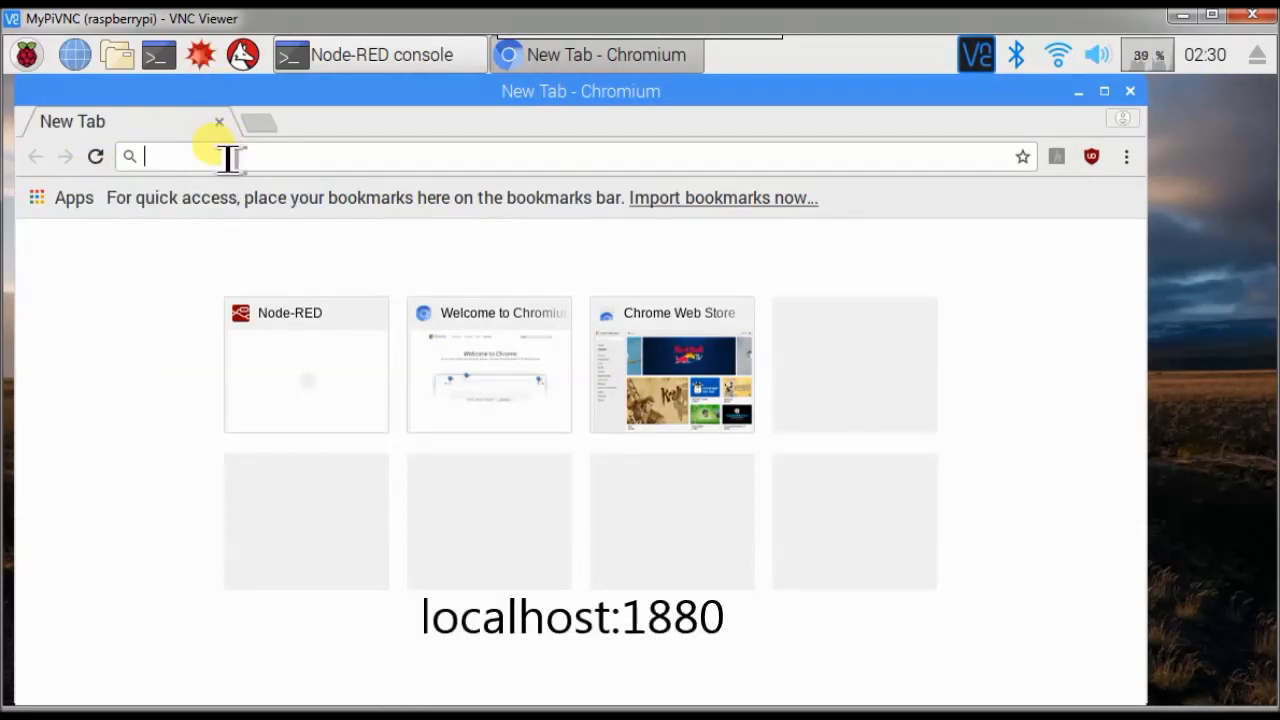
Enter localhost:1880 in Chromium's address bar to open the Node-RED editor
type("localhost:1880")
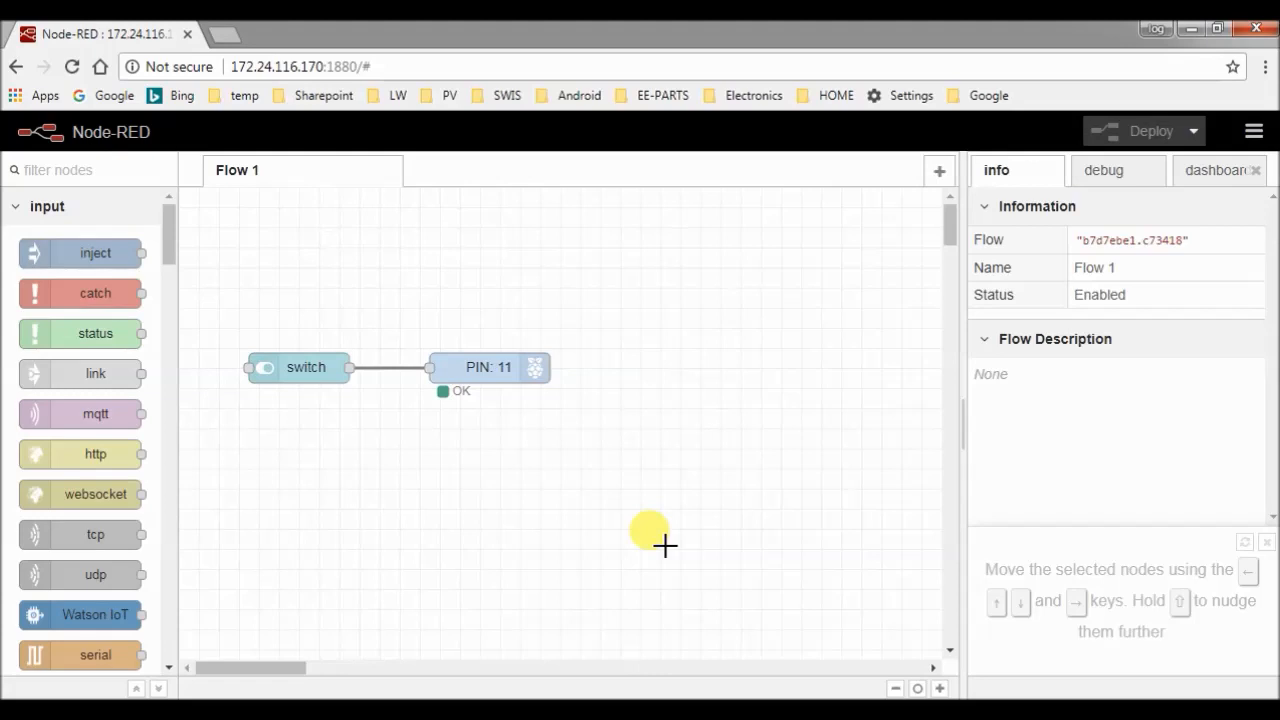
Export the switch and PIN 11 nodes to the clipboard and save them as Notepad file 'led'
left_click_drag(665, 545, 610, 445)
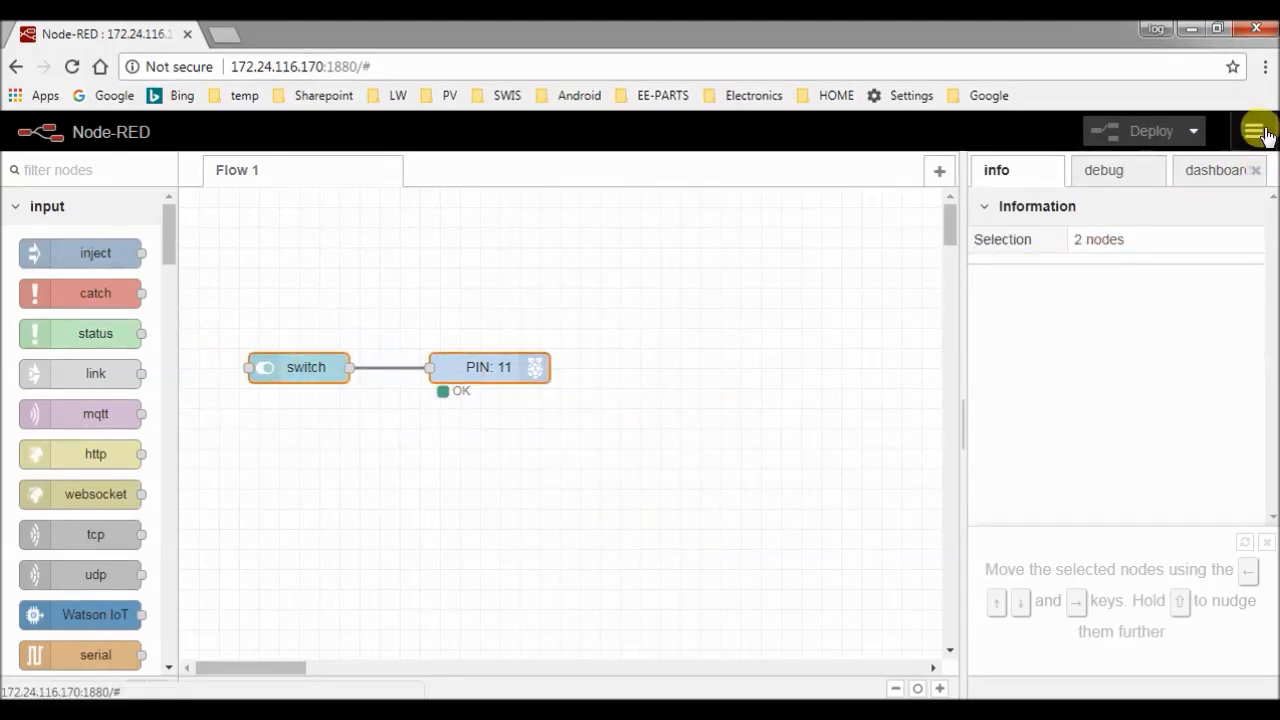
left_click(1253, 131)
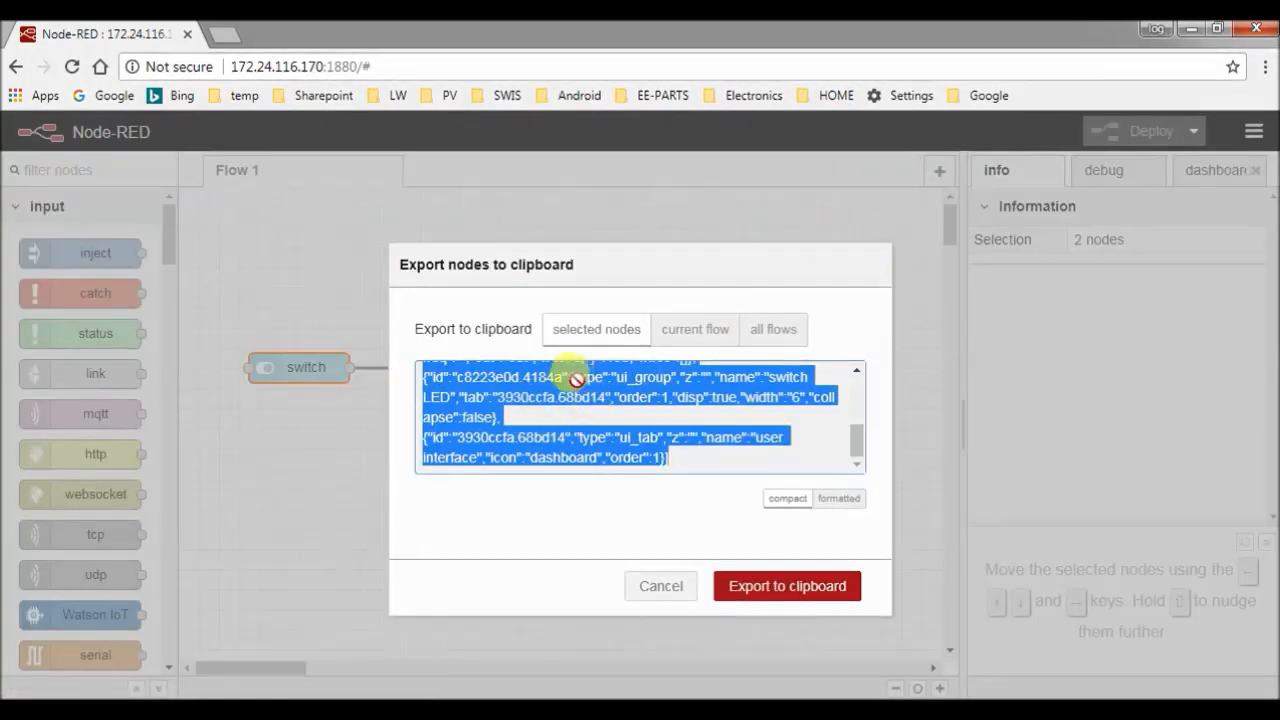
left_click(786, 586)
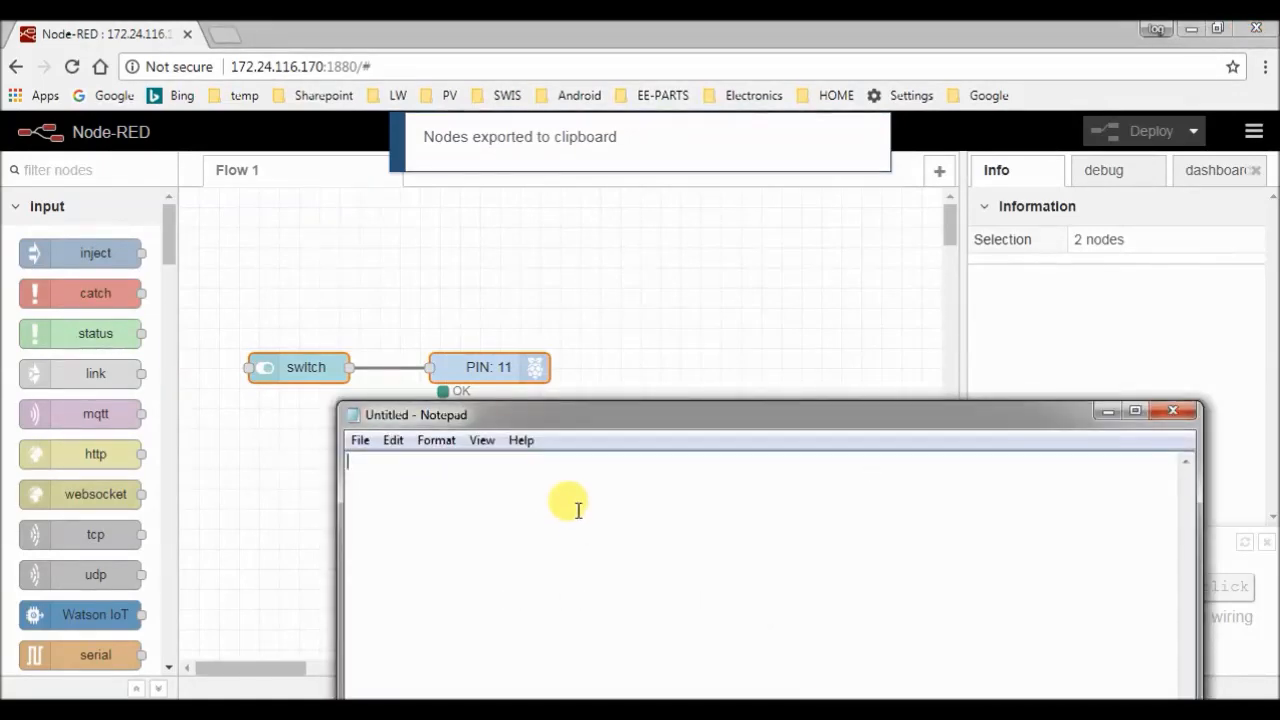
left_click(360, 440)
type("led")
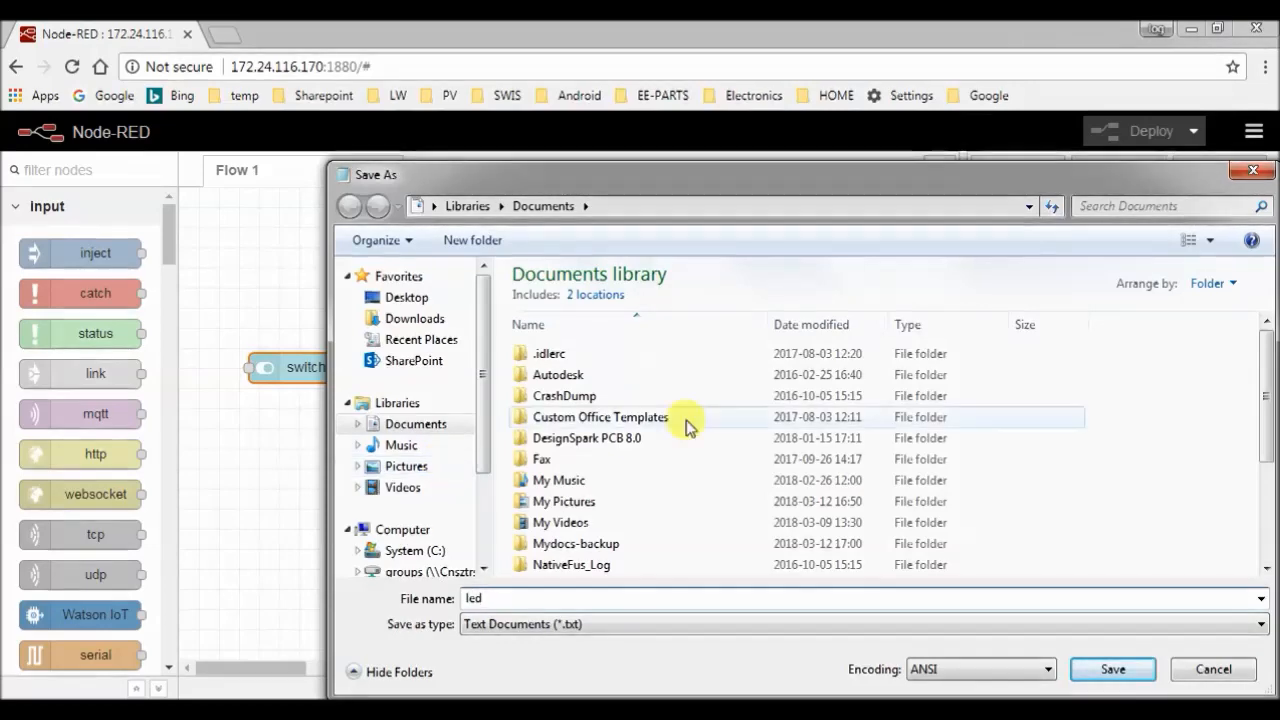
left_click(1112, 669)
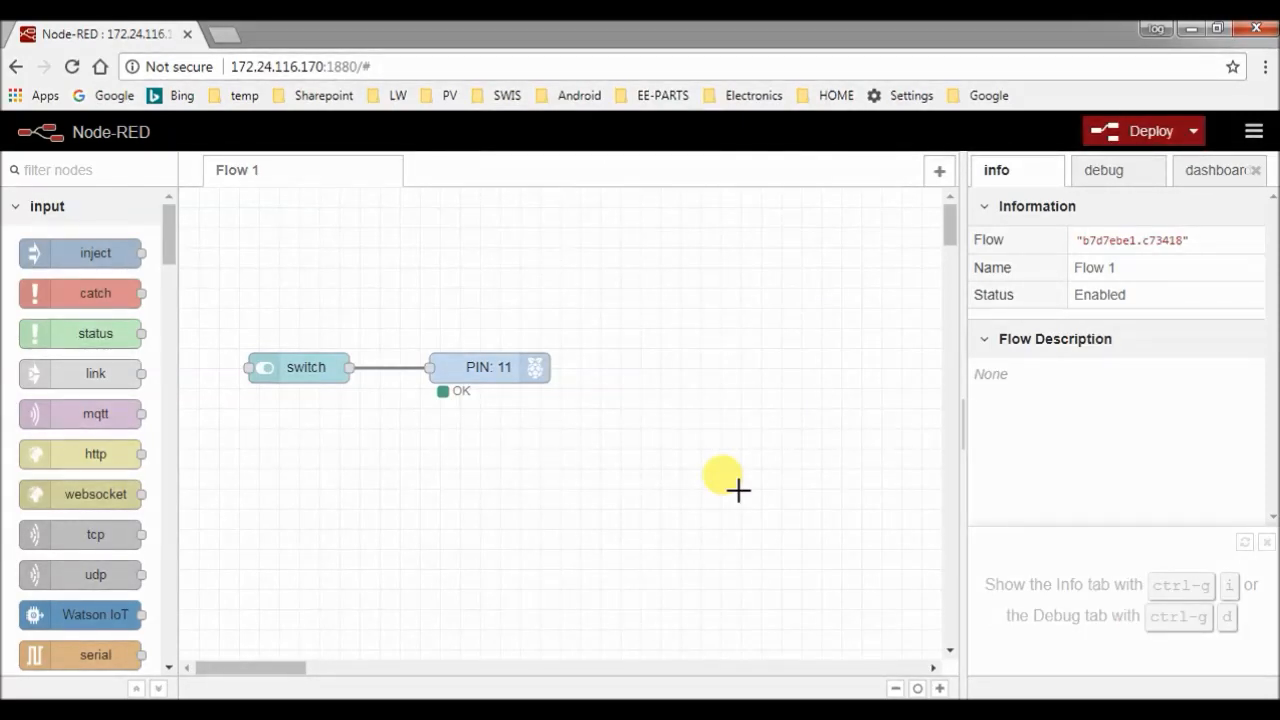
mouse_move(1253, 131)
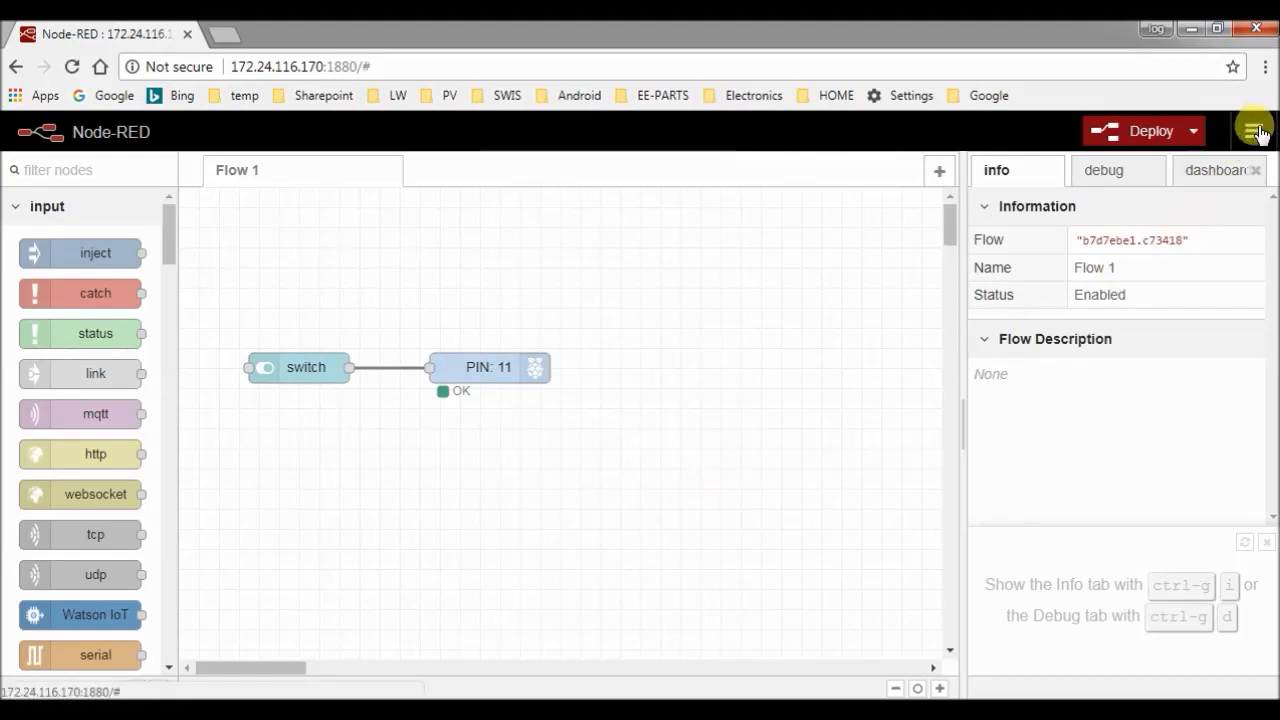
Import the clipboard nodes, adding a second switch and PIN 11 pair to Flow 1
left_click(1253, 131)
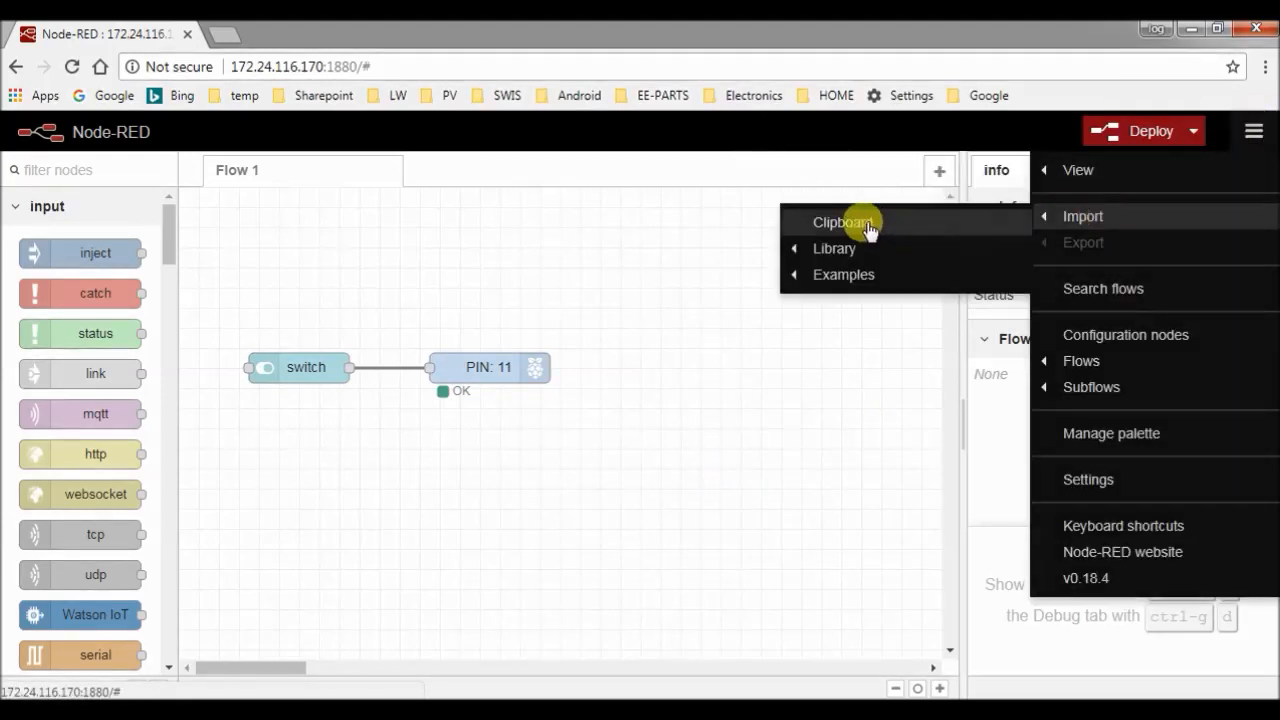
left_click(842, 222)
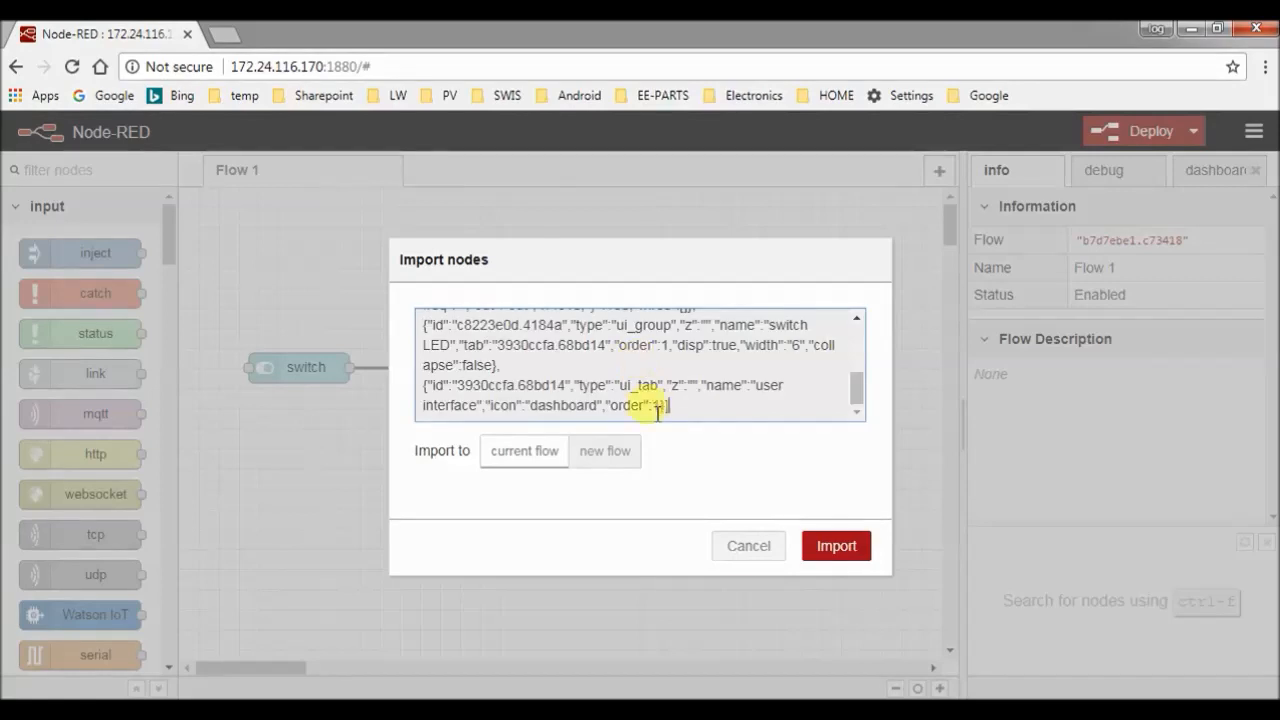
left_click(836, 545)
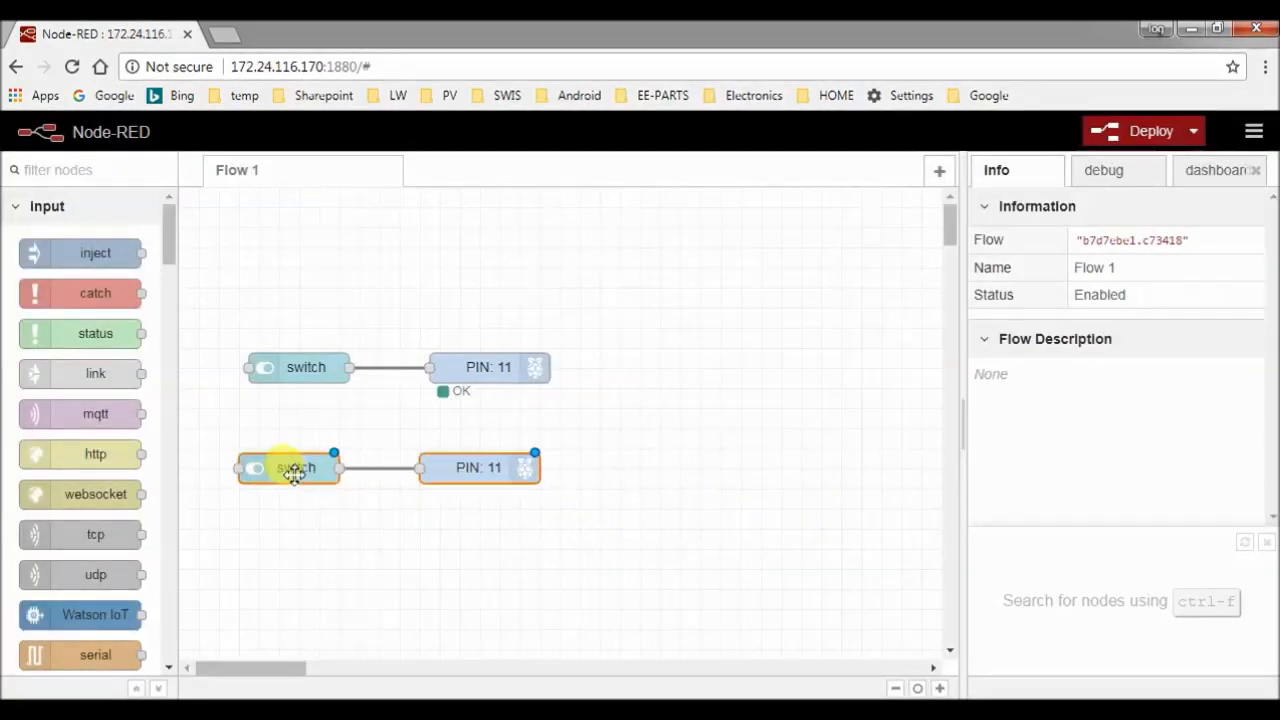